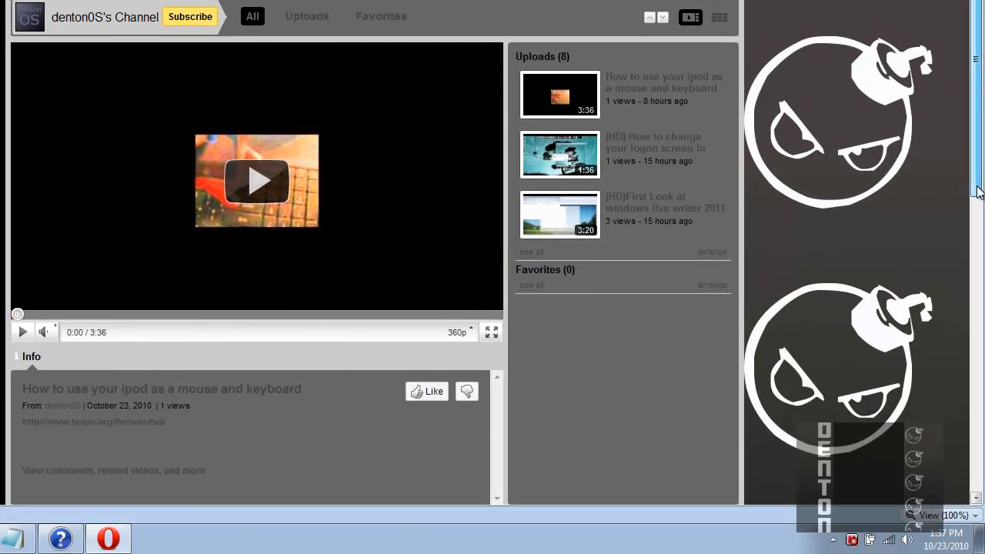
# - Scroll through the browser page, then minimize Opera to reveal the desktop
pyautogui.scroll(-3)
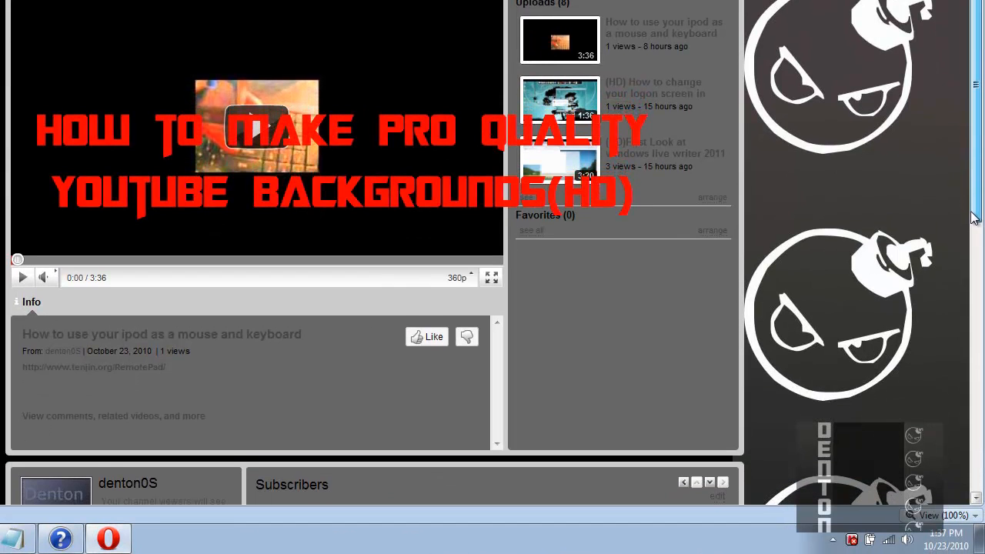
pyautogui.scroll(-3)
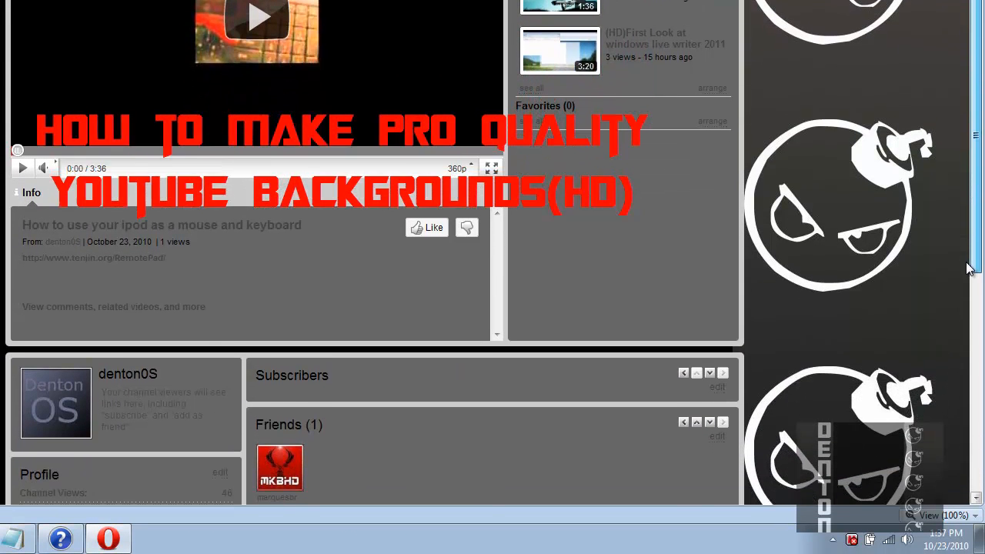
pyautogui.scroll(-3)
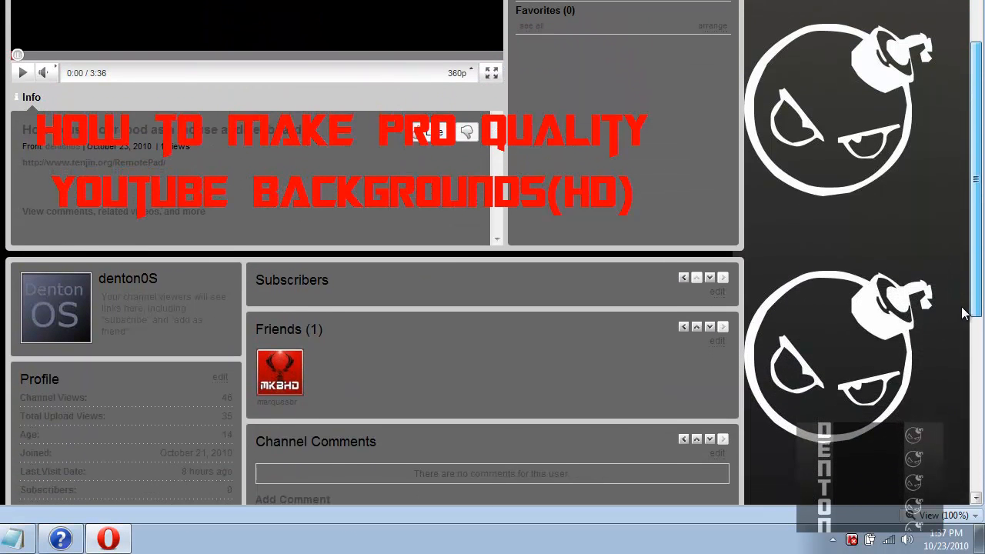
pyautogui.scroll(-3)
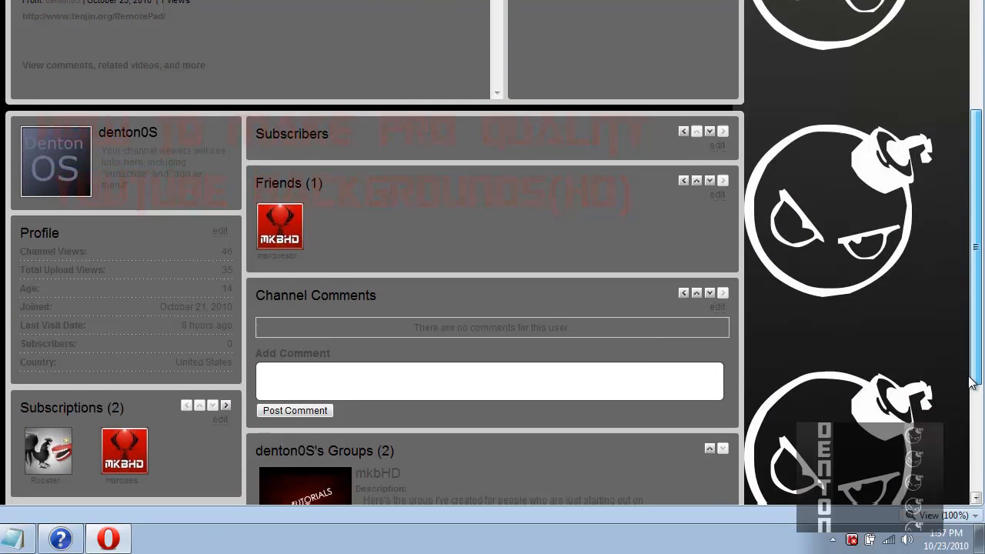
pyautogui.scroll(-3)
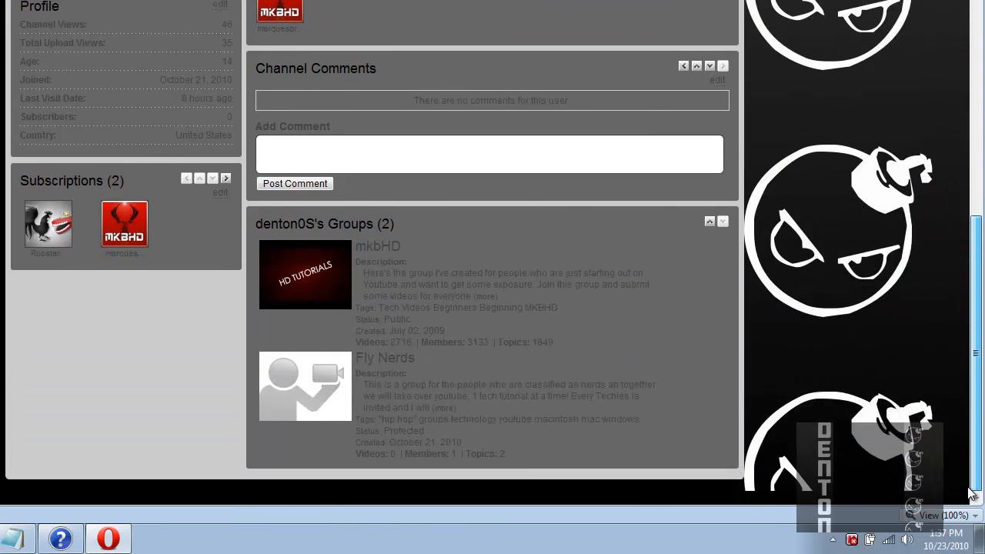
pyautogui.scroll(3)
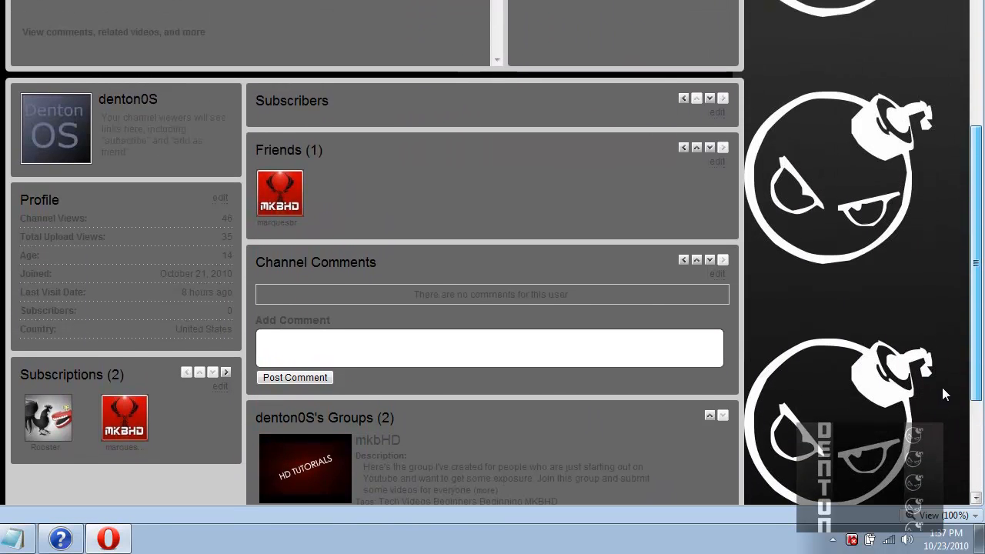
pyautogui.scroll(3)
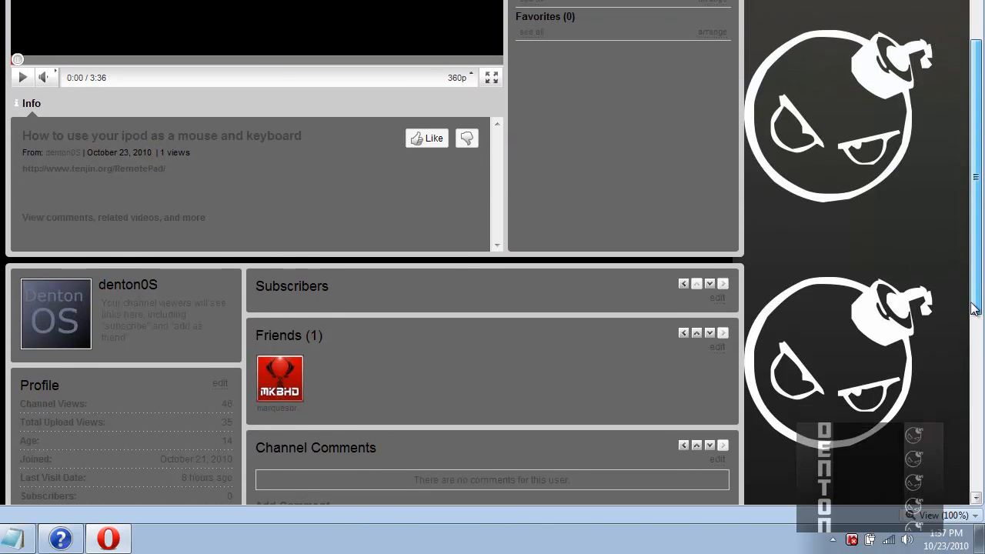
pyautogui.scroll(3)
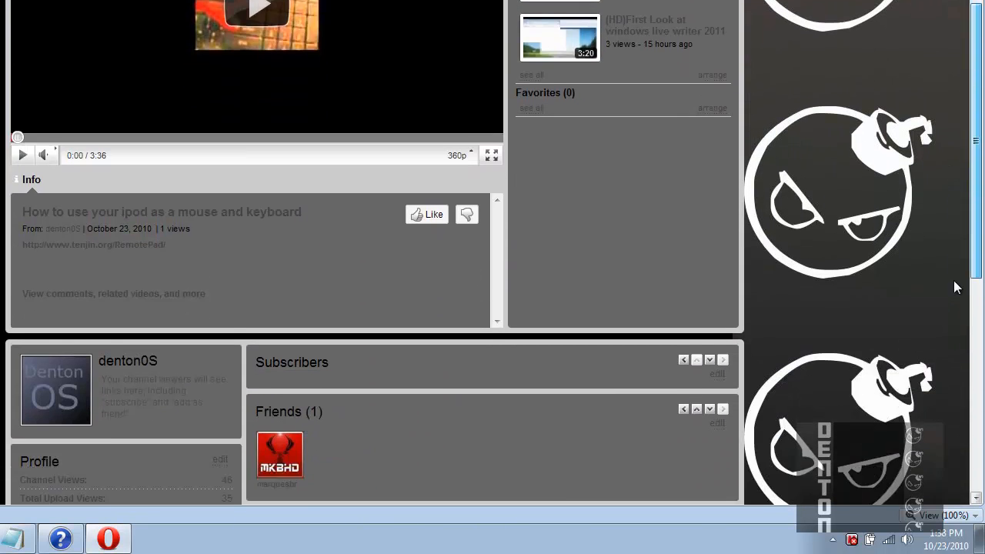
pyautogui.scroll(-3)
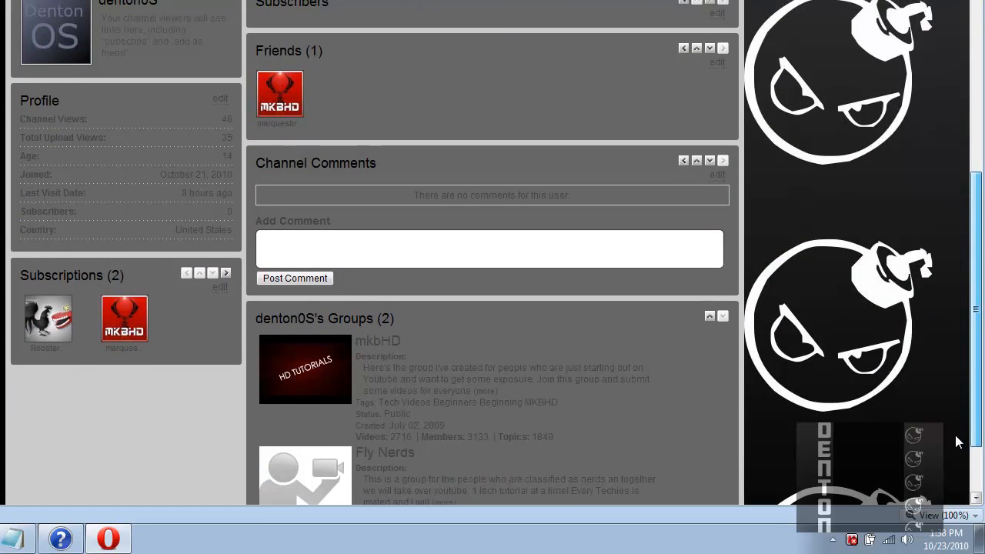
pyautogui.scroll(-3)
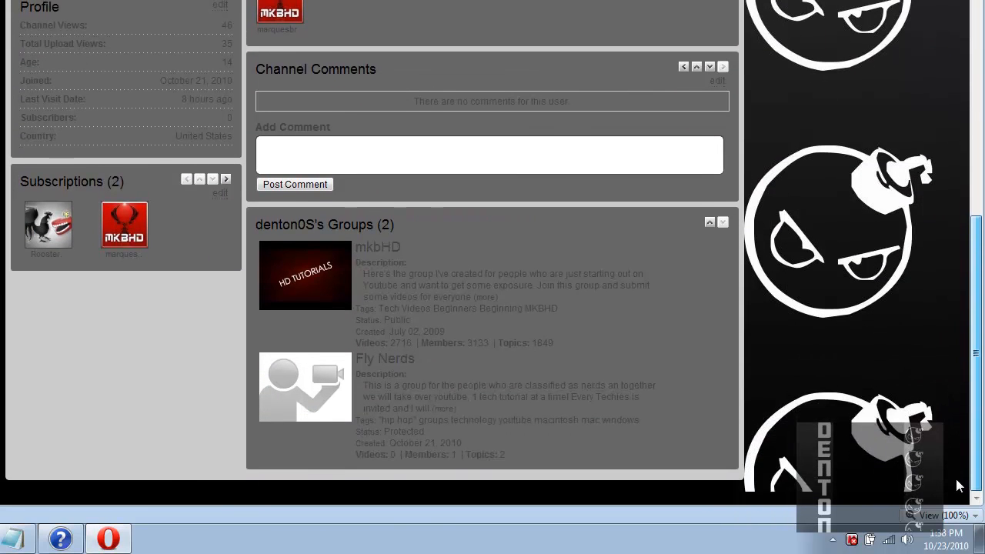
pyautogui.scroll(3)
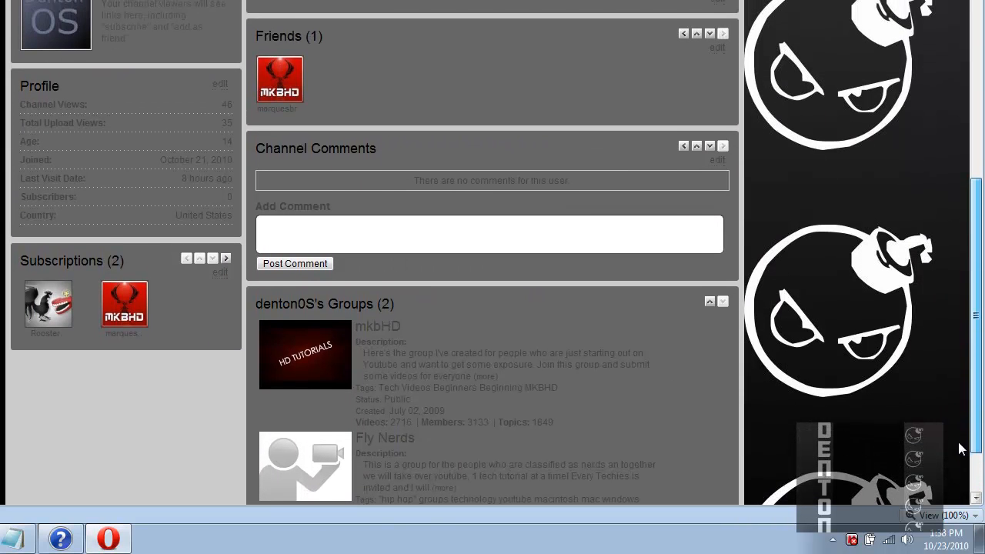
pyautogui.scroll(3)
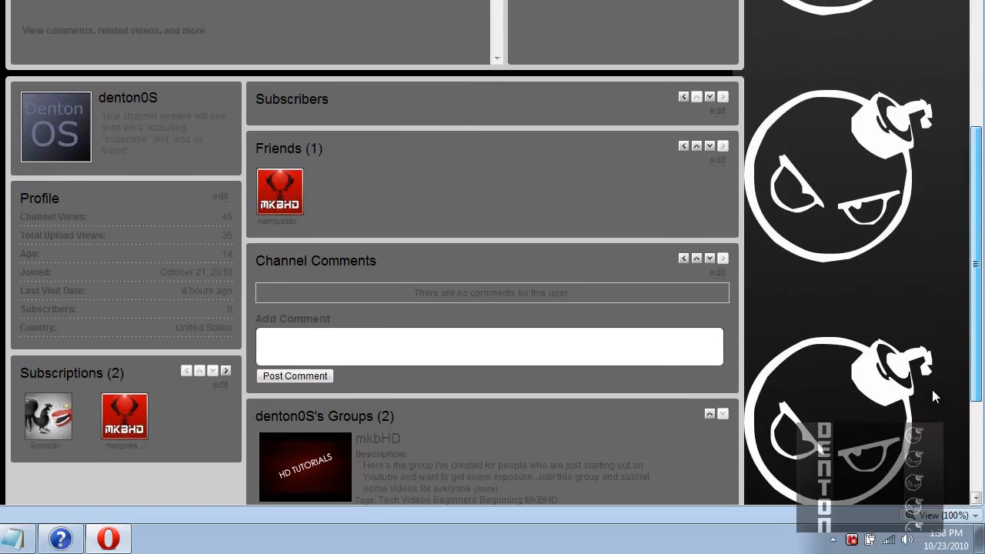
pyautogui.scroll(3)
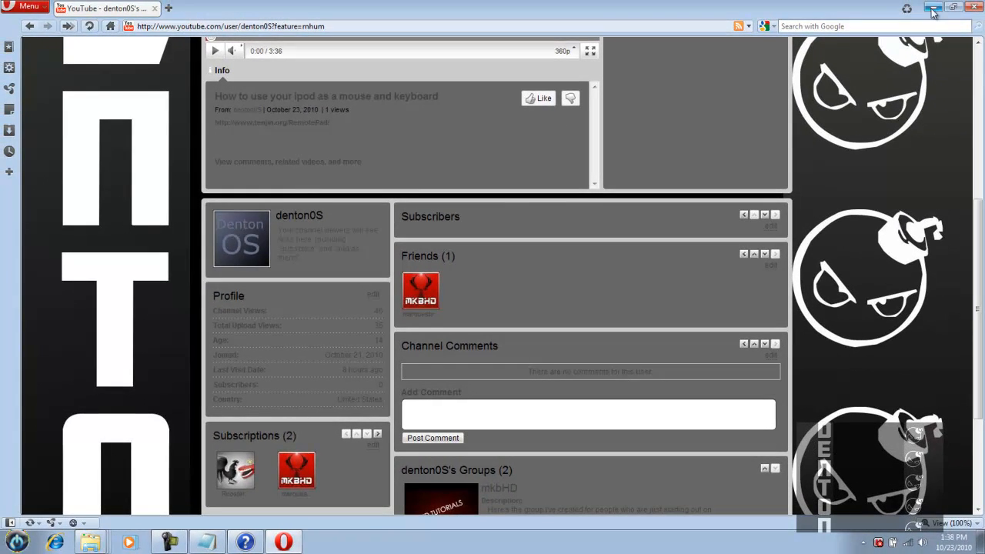
pyautogui.click(932, 8)
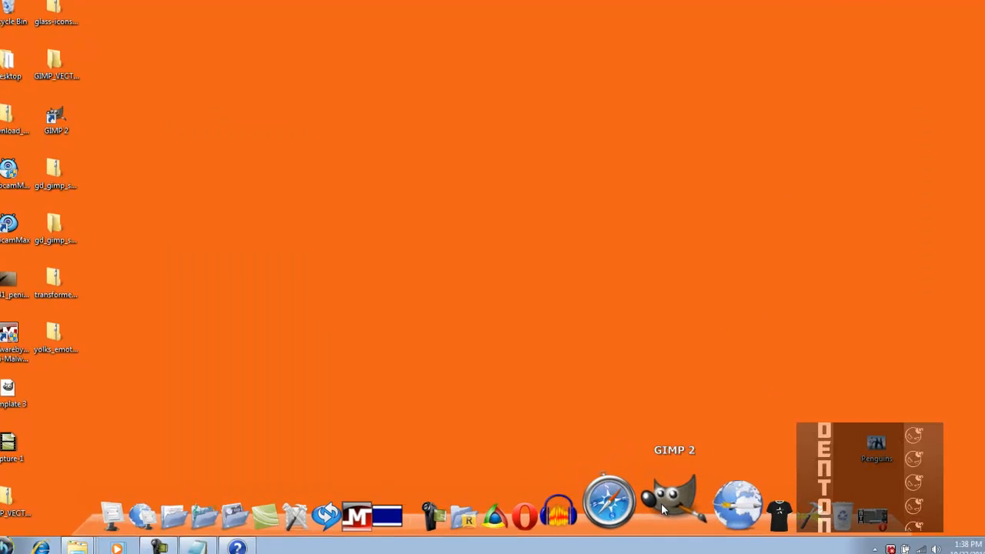
# - Launch GIMP 2 from the dock and wait for its toolbox and panels to load
pyautogui.click(674, 500)
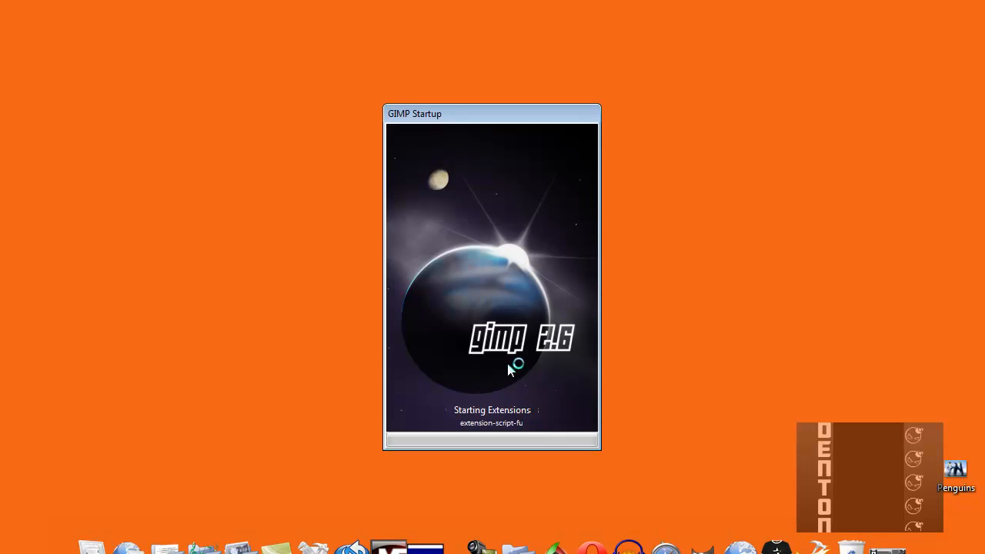
pyautogui.moveTo(513, 357)
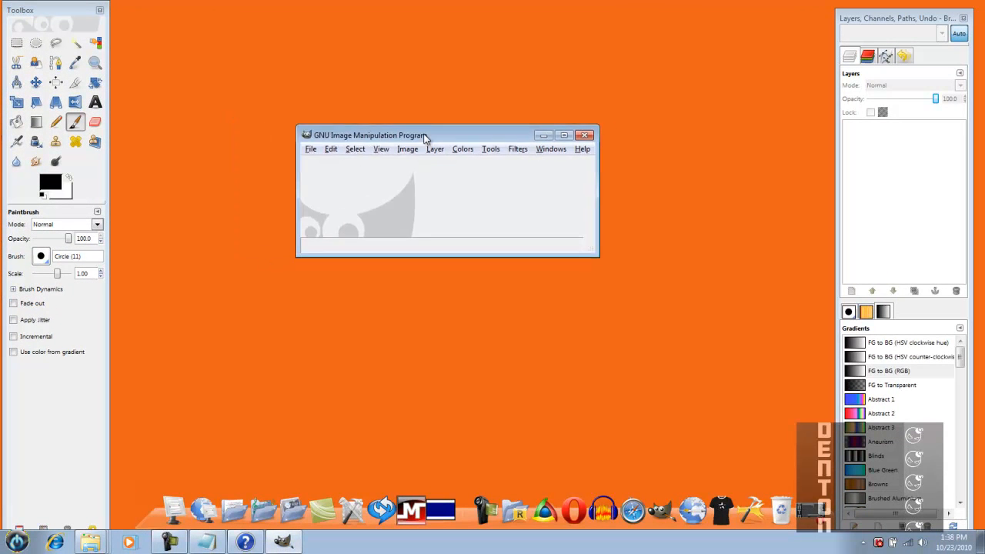
pyautogui.click(338, 152)
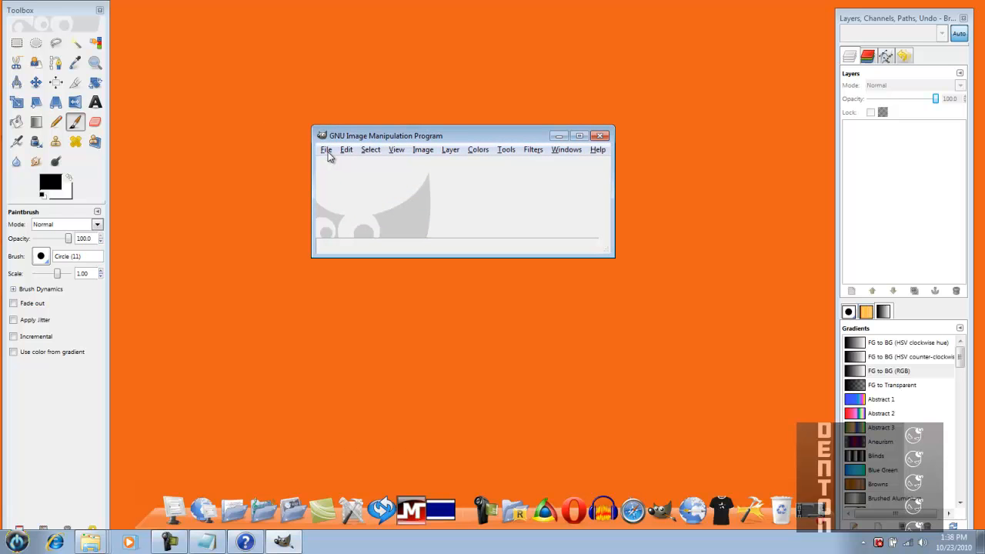
# - Create a new blank image 2000 pixels wide by 1500 pixels tall
pyautogui.click(327, 149)
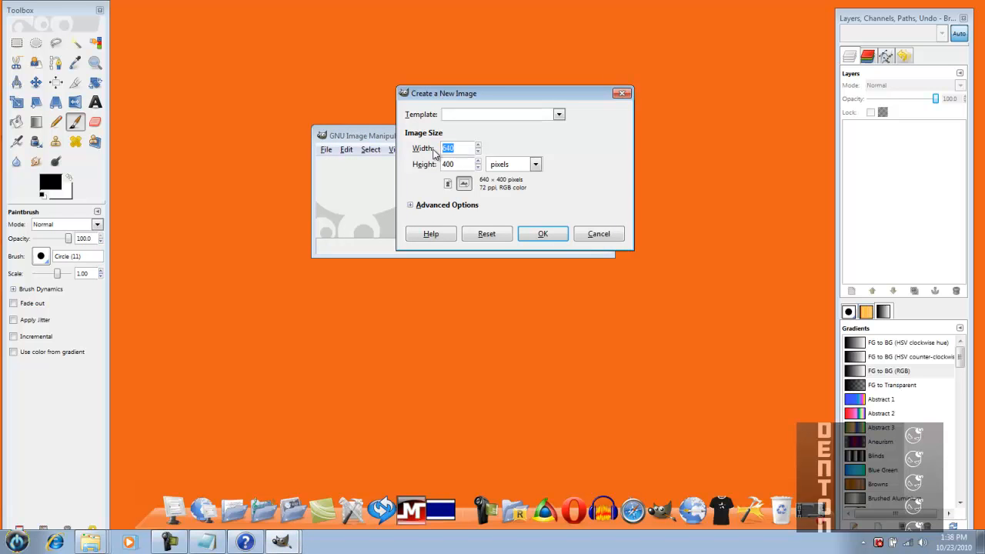
pyautogui.write('2000')
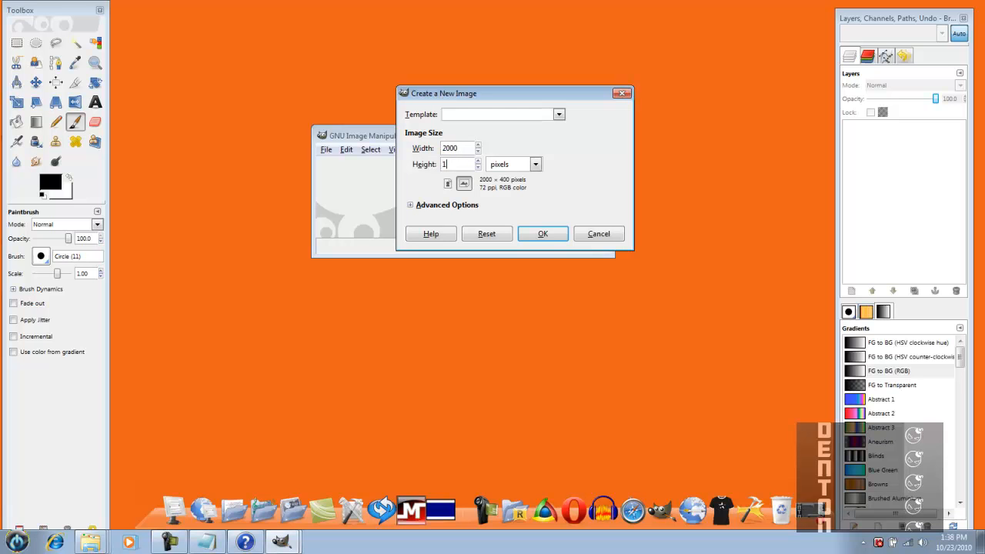
pyautogui.write('1500')
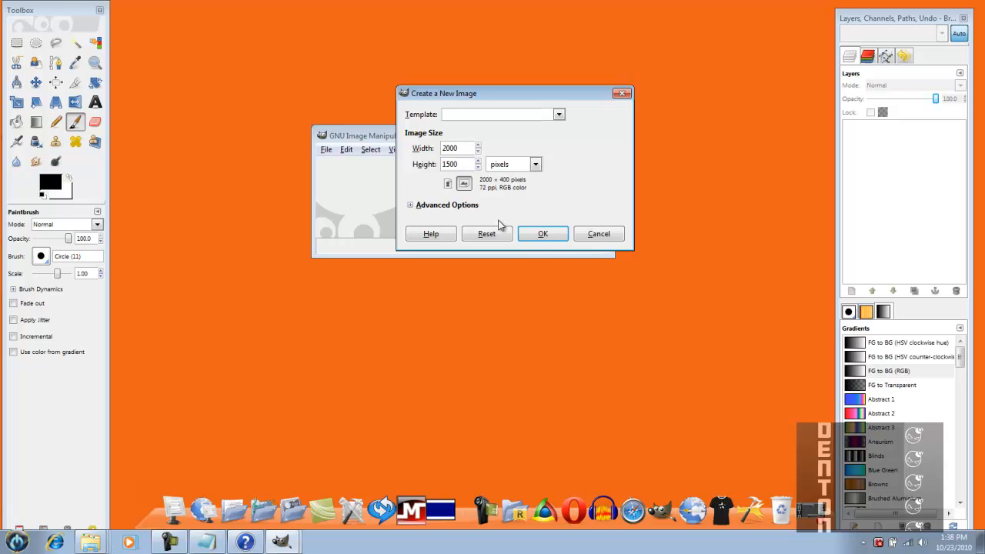
pyautogui.click(542, 234)
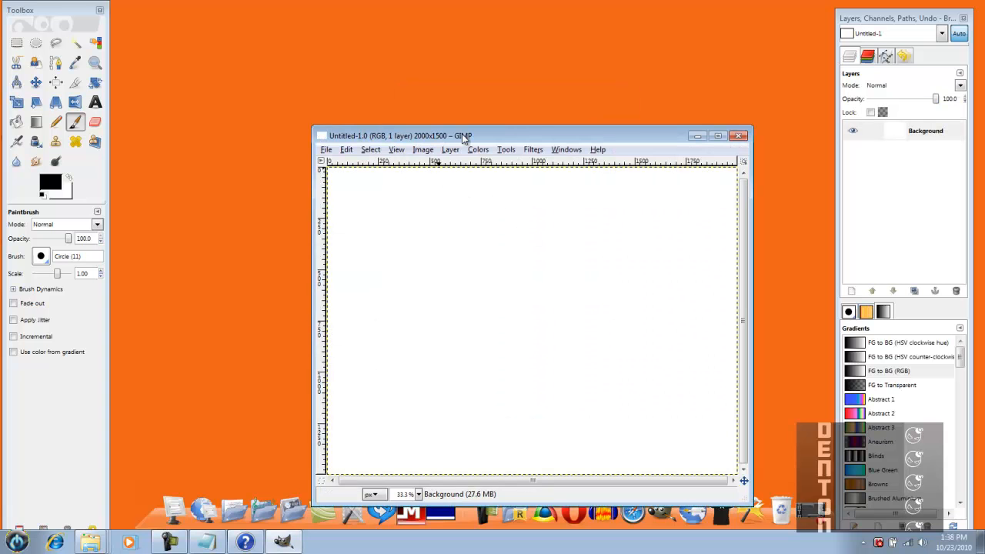
# - Maximize the image window and bucket-fill the white canvas solid black
pyautogui.click(717, 135)
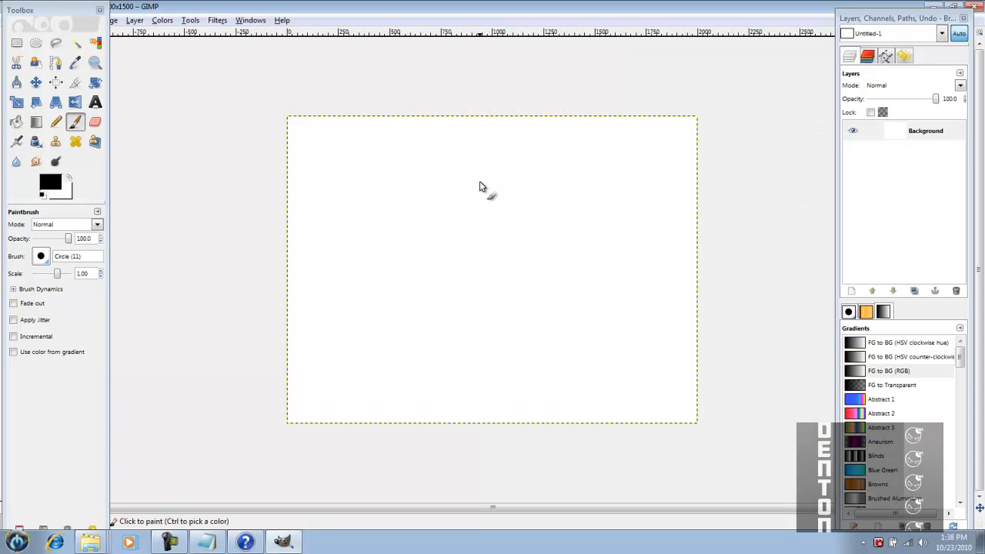
pyautogui.moveTo(399, 246)
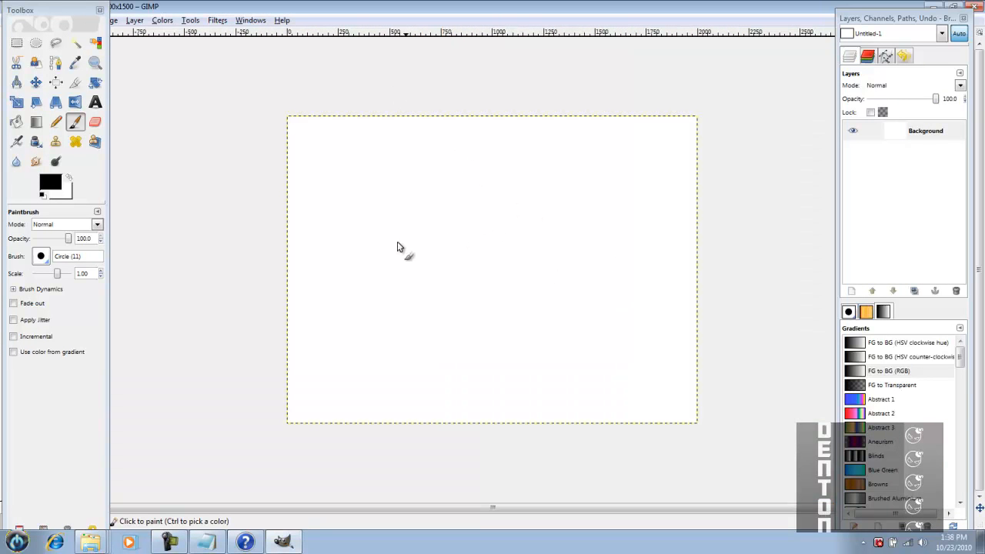
pyautogui.moveTo(480, 244)
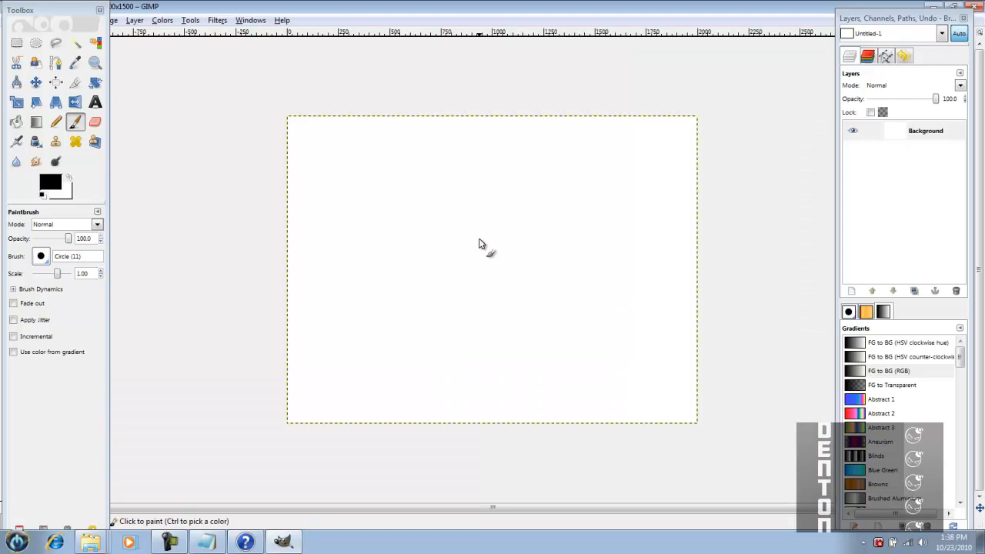
pyautogui.moveTo(130, 141)
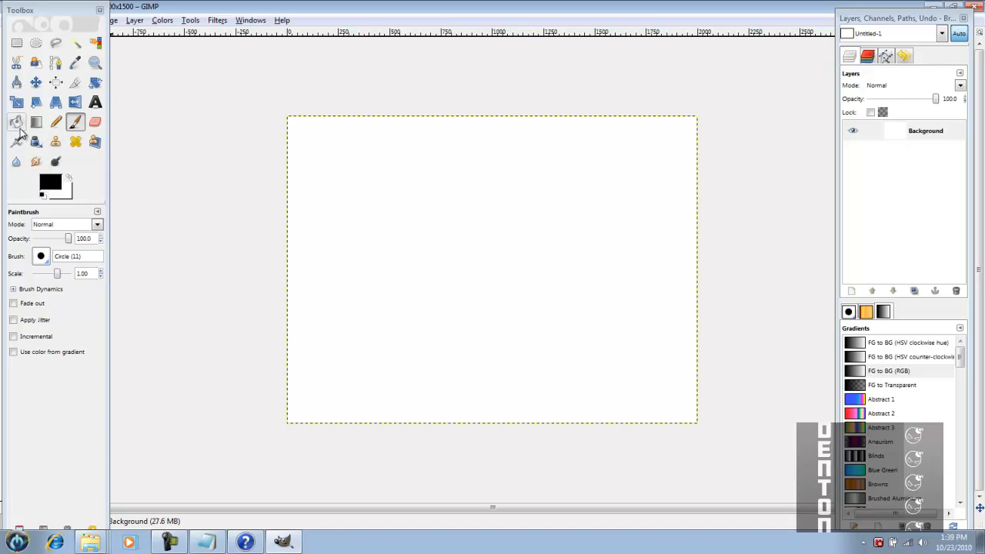
pyautogui.click(15, 122)
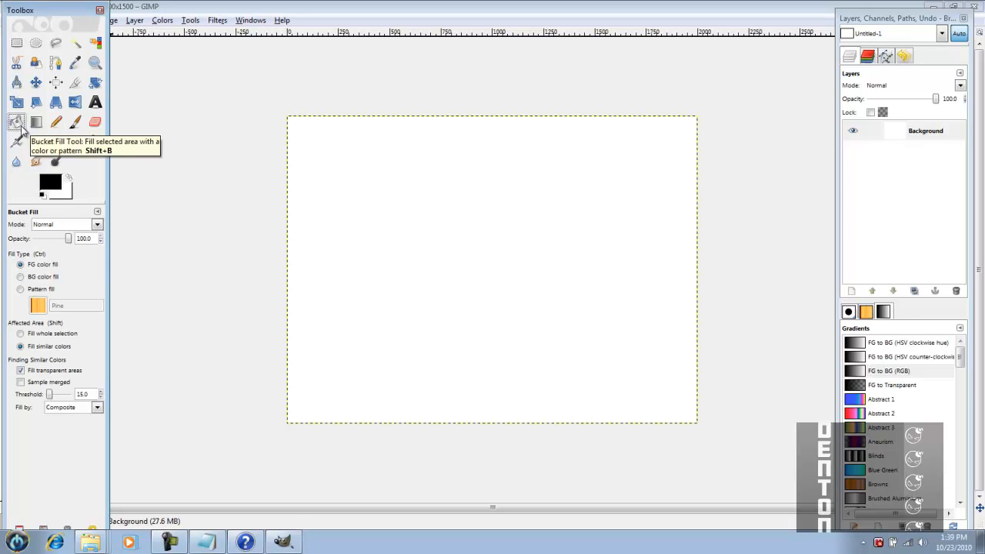
pyautogui.moveTo(239, 256)
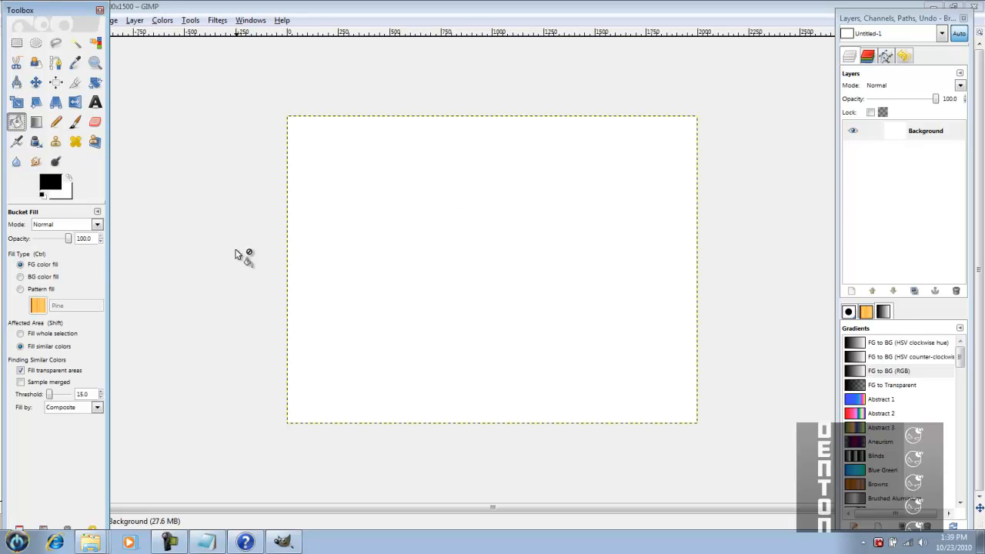
pyautogui.moveTo(244, 232)
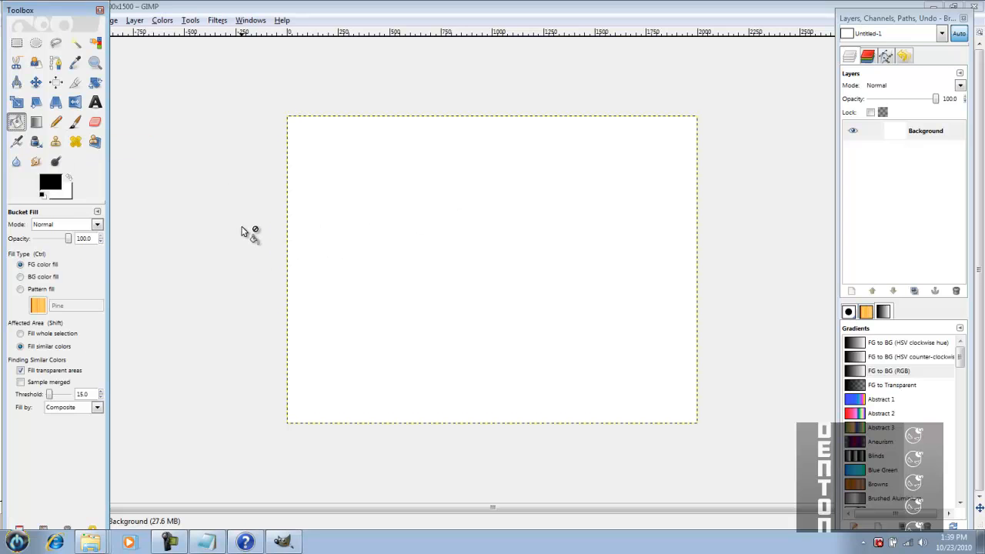
pyautogui.moveTo(179, 206)
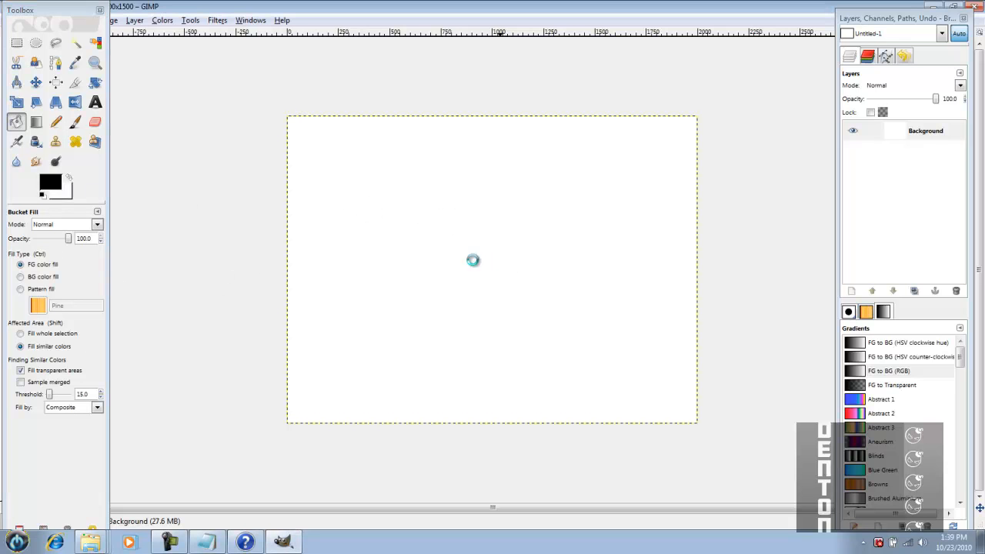
pyautogui.click(474, 260)
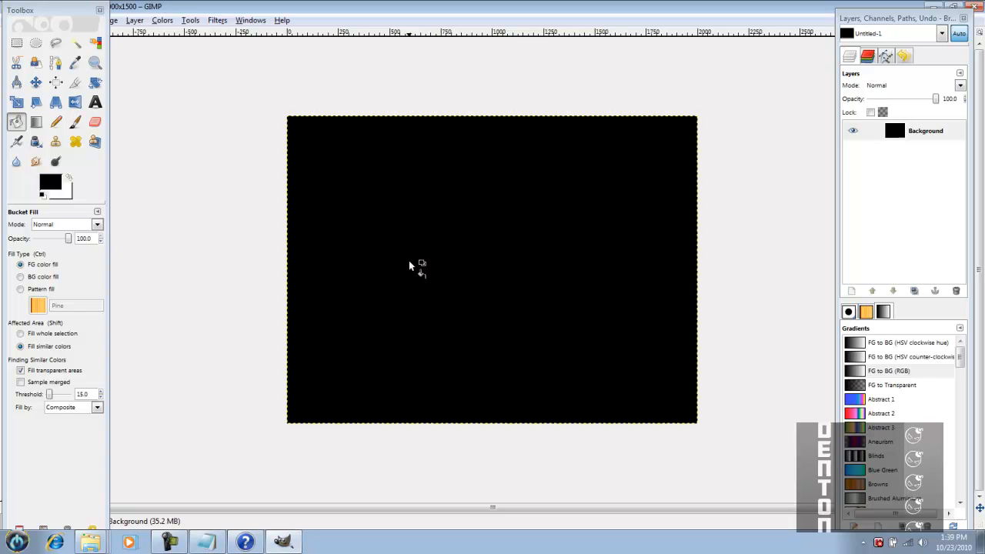
pyautogui.moveTo(34, 162)
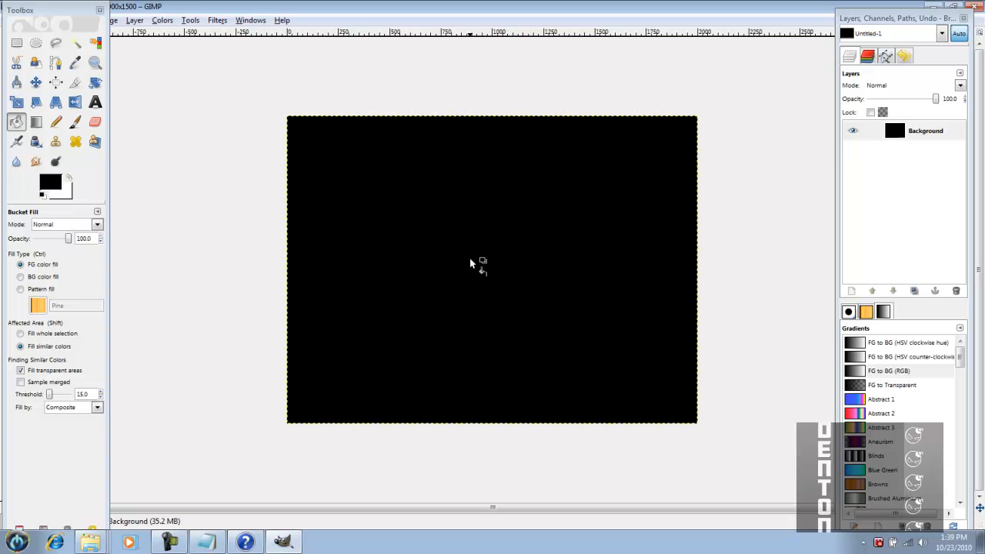
pyautogui.moveTo(603, 269)
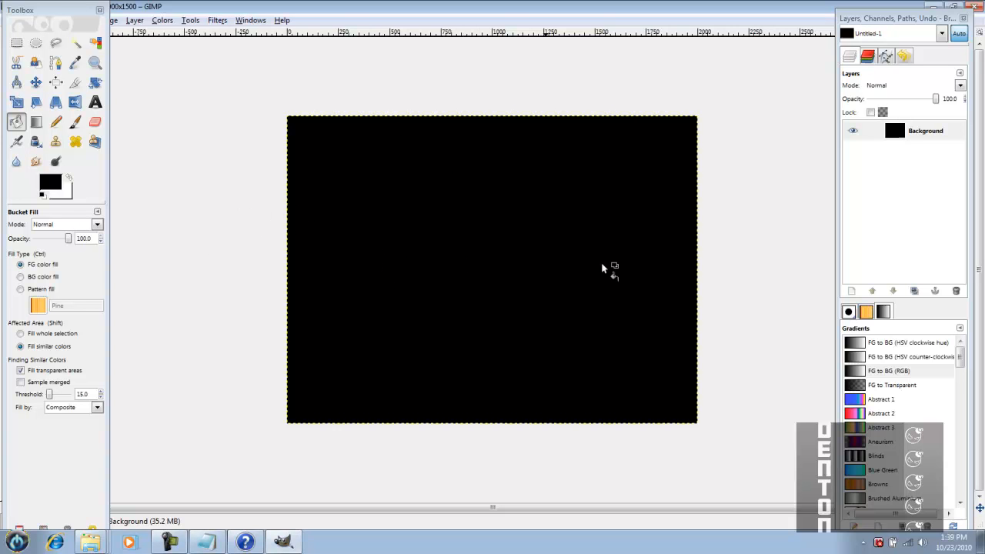
pyautogui.moveTo(206, 240)
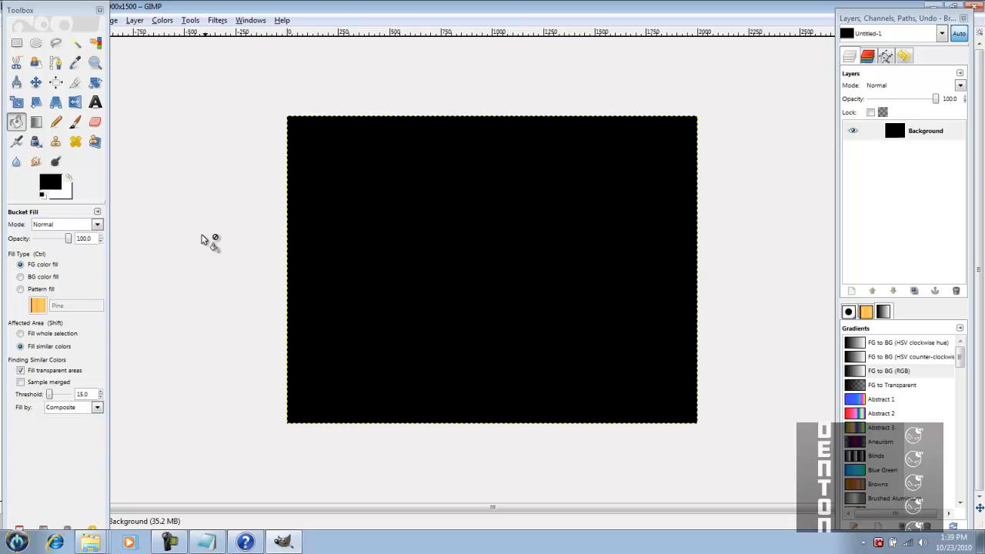
pyautogui.moveTo(15, 43)
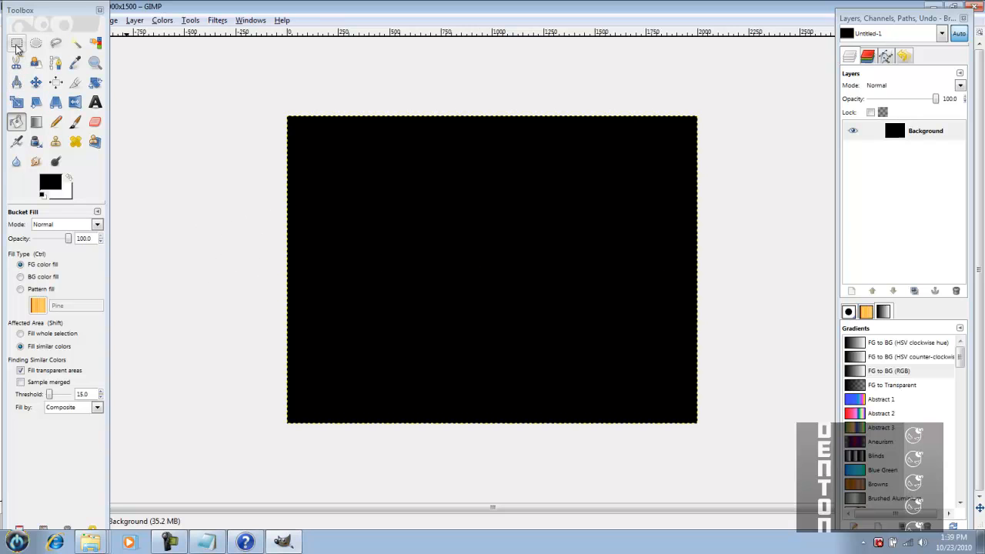
# - Rectangle-select a full-height strip along the left edge, about a quarter wide
pyautogui.click(16, 43)
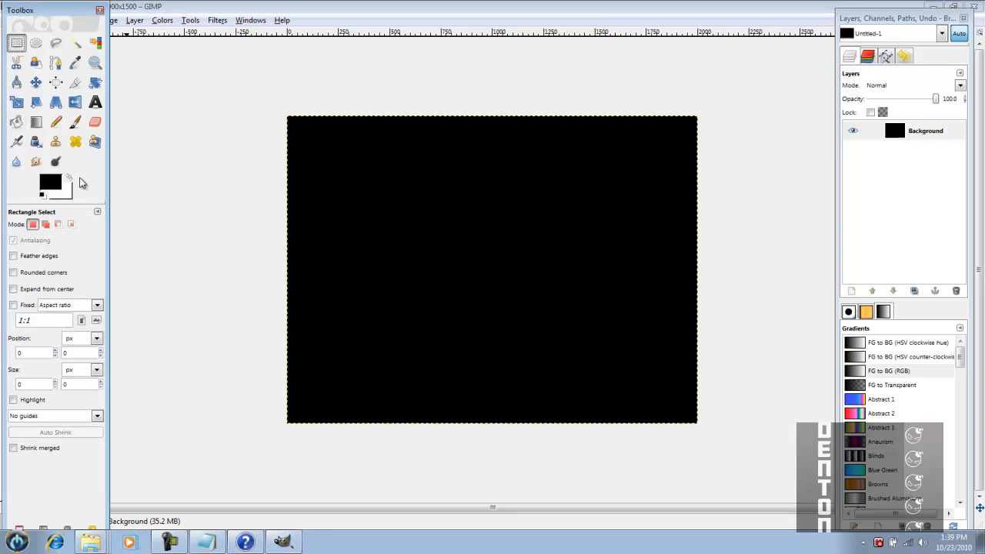
pyautogui.moveTo(289, 126)
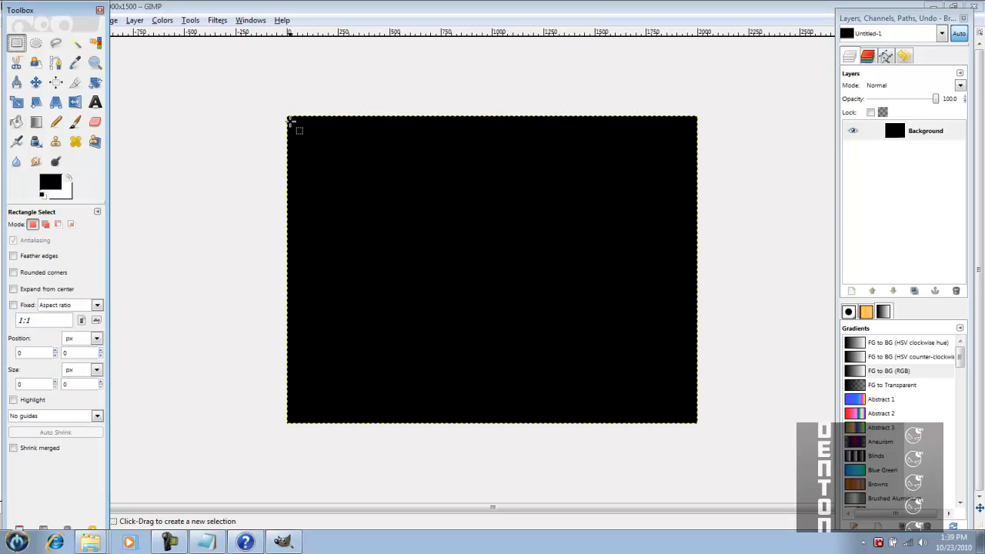
pyautogui.moveTo(289, 122); pyautogui.dragTo(303, 141)
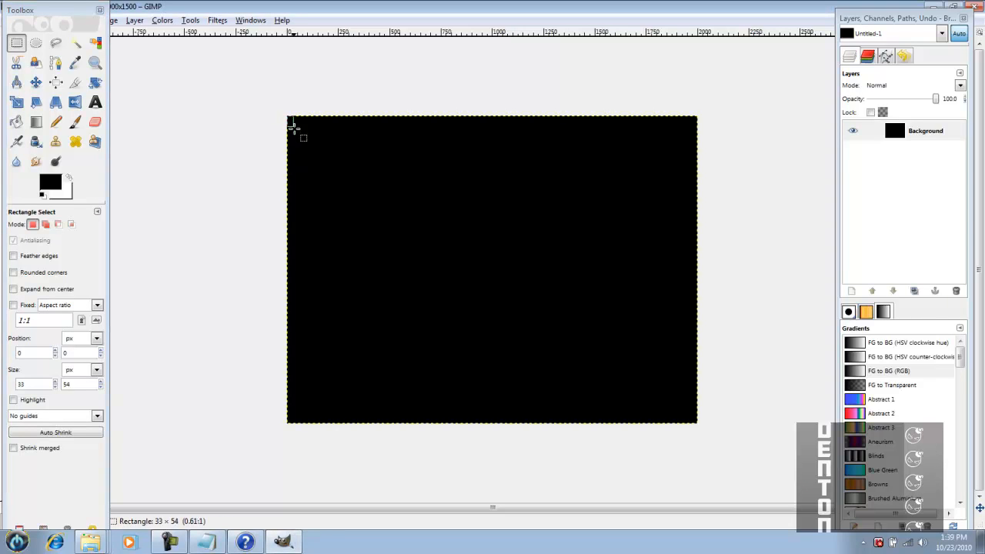
pyautogui.moveTo(292, 126); pyautogui.dragTo(388, 418)
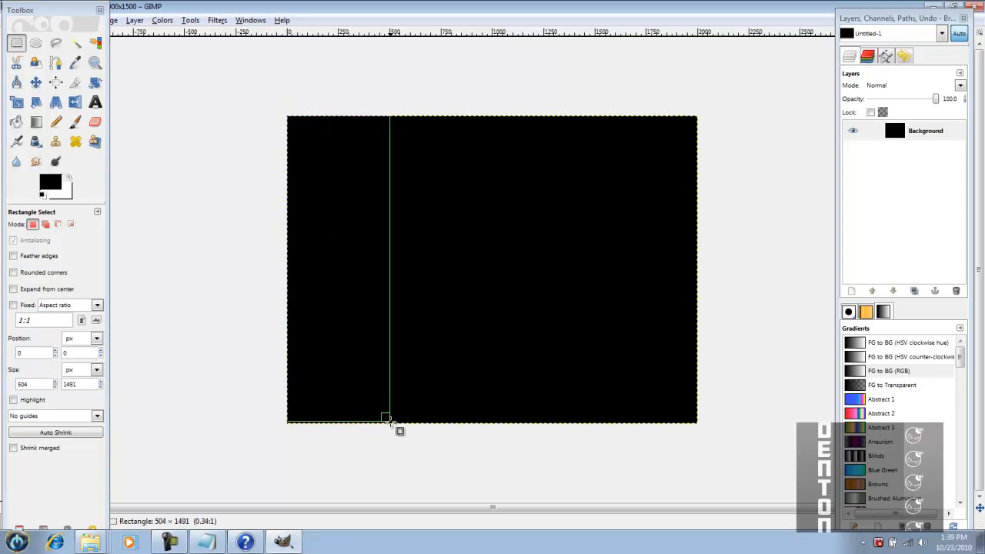
pyautogui.moveTo(388, 419); pyautogui.dragTo(397, 424)
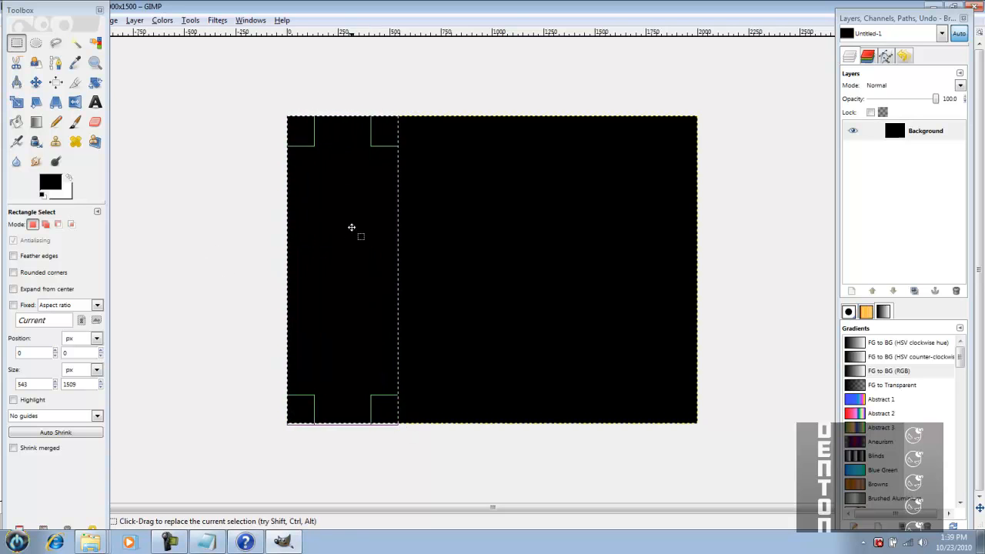
pyautogui.moveTo(351, 246)
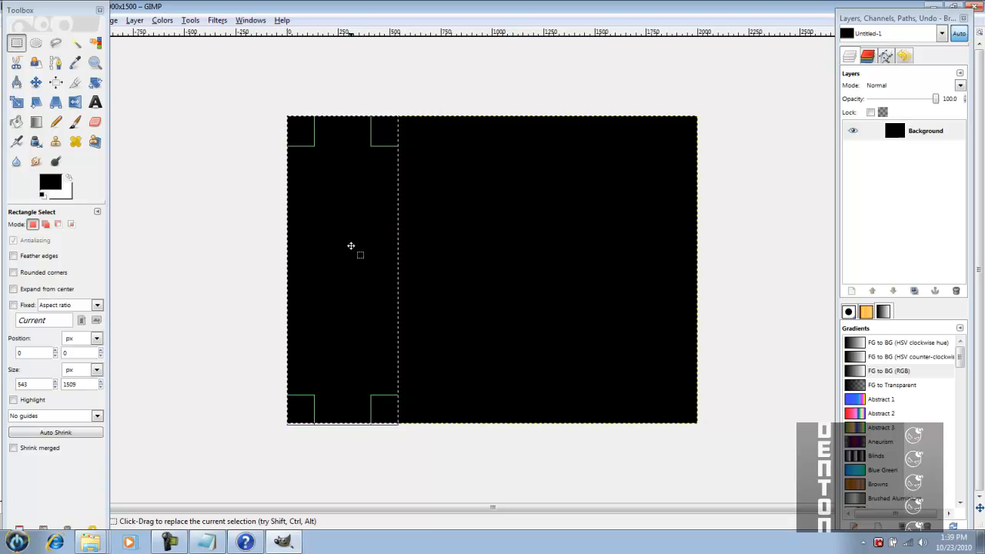
pyautogui.moveTo(351, 157)
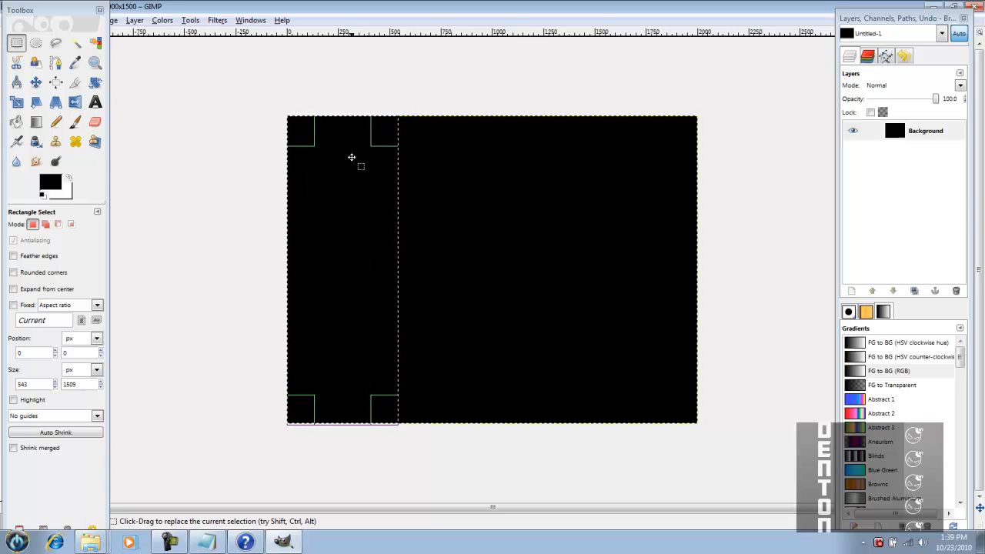
pyautogui.moveTo(514, 125)
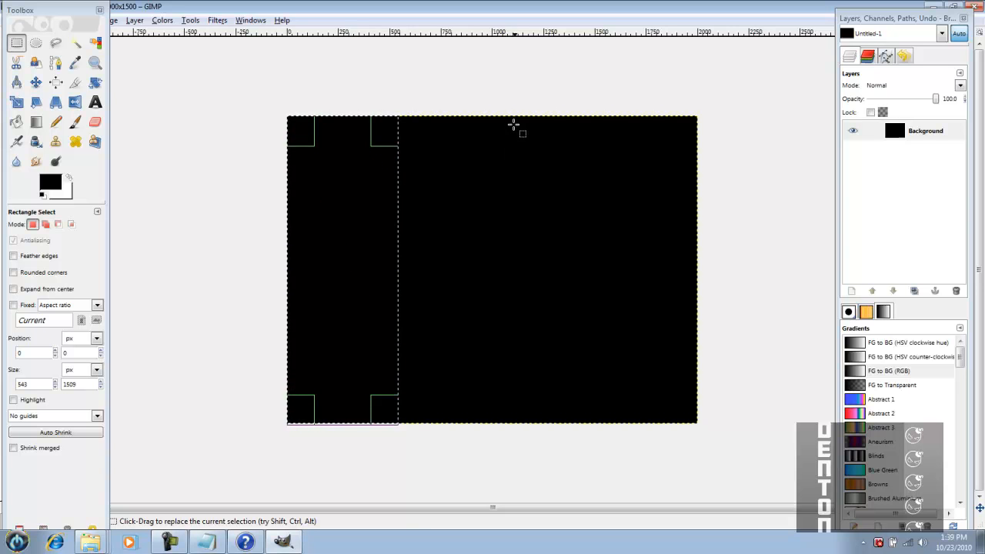
pyautogui.moveTo(160, 120)
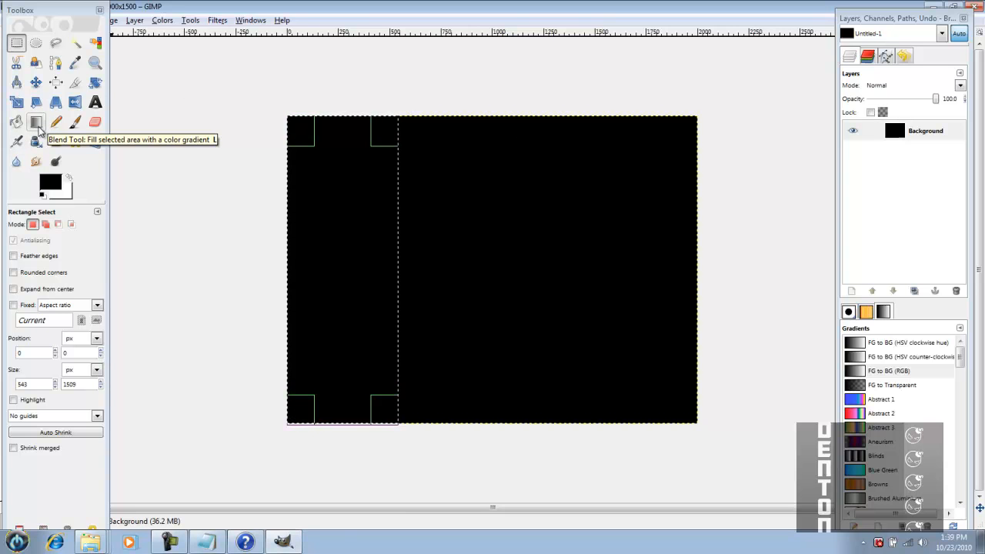
# - Activate the Blend tool and set the background colour to bright red (cb1f1f)
pyautogui.click(36, 121)
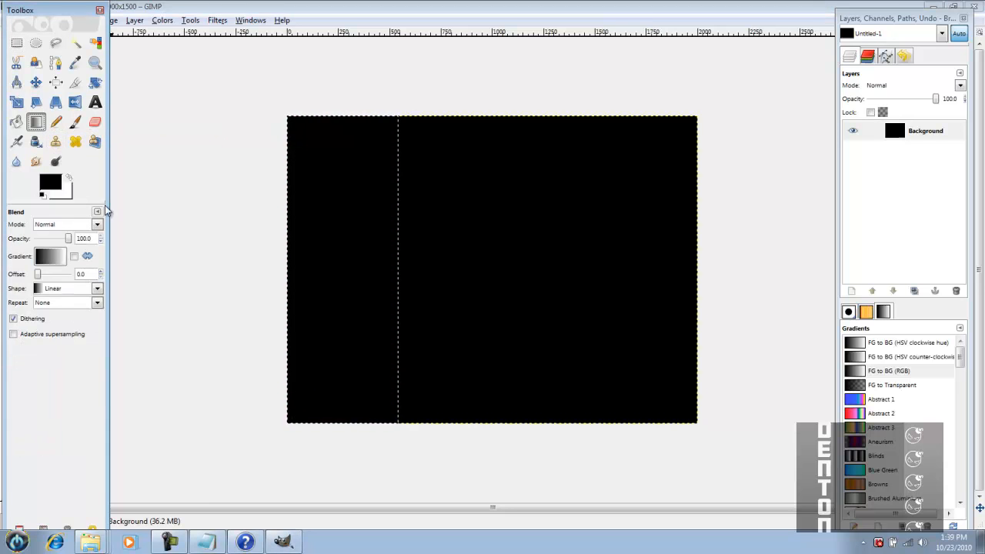
pyautogui.click(44, 194)
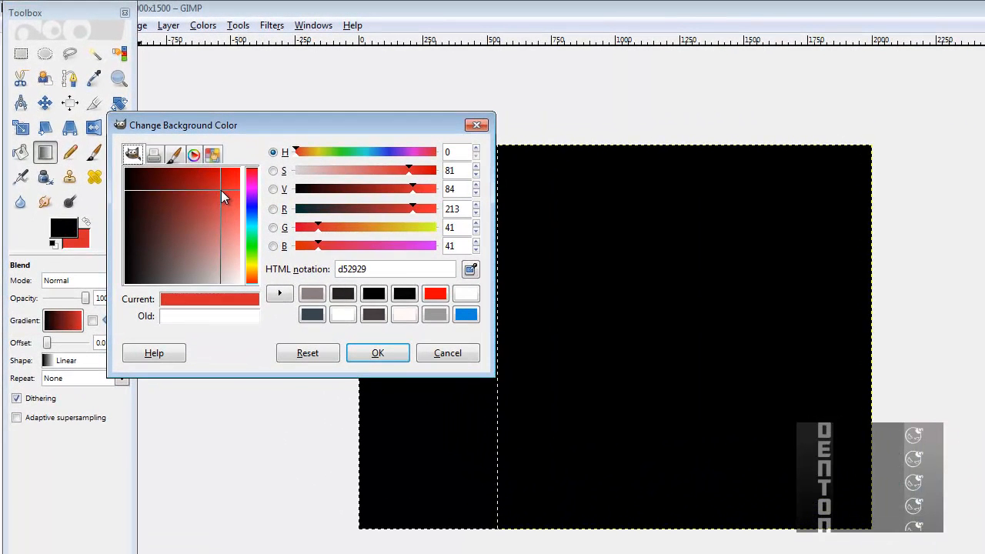
pyautogui.click(197, 214)
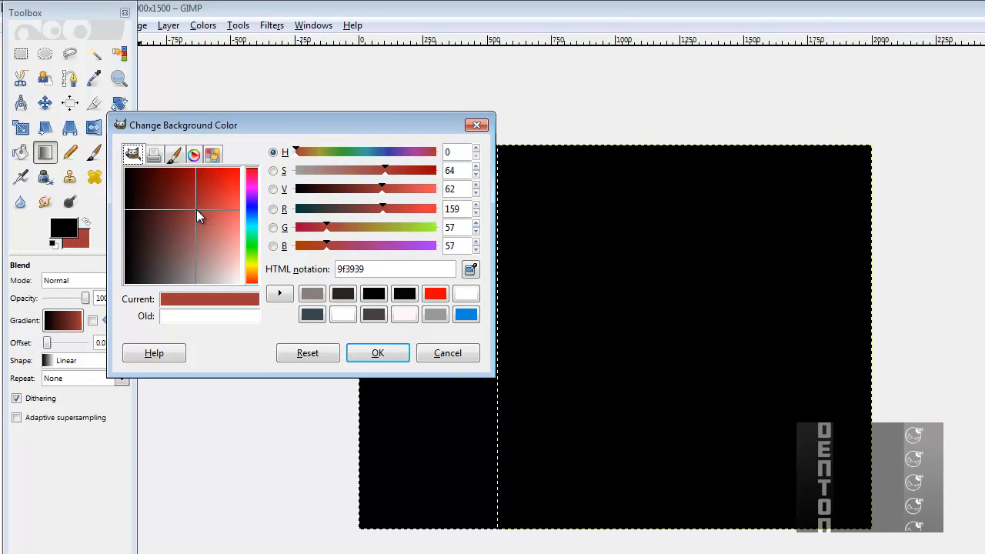
pyautogui.click(200, 212)
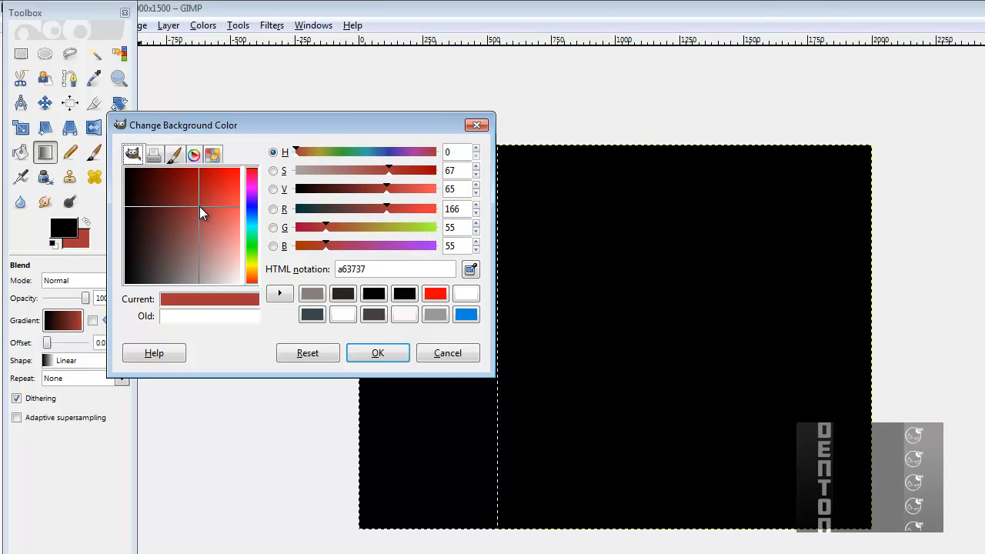
pyautogui.click(215, 200)
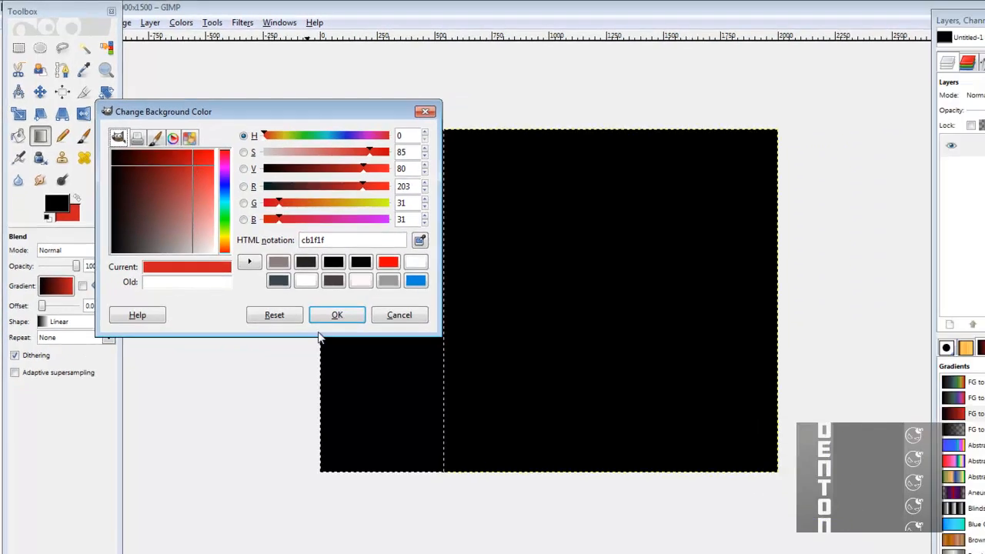
pyautogui.click(335, 314)
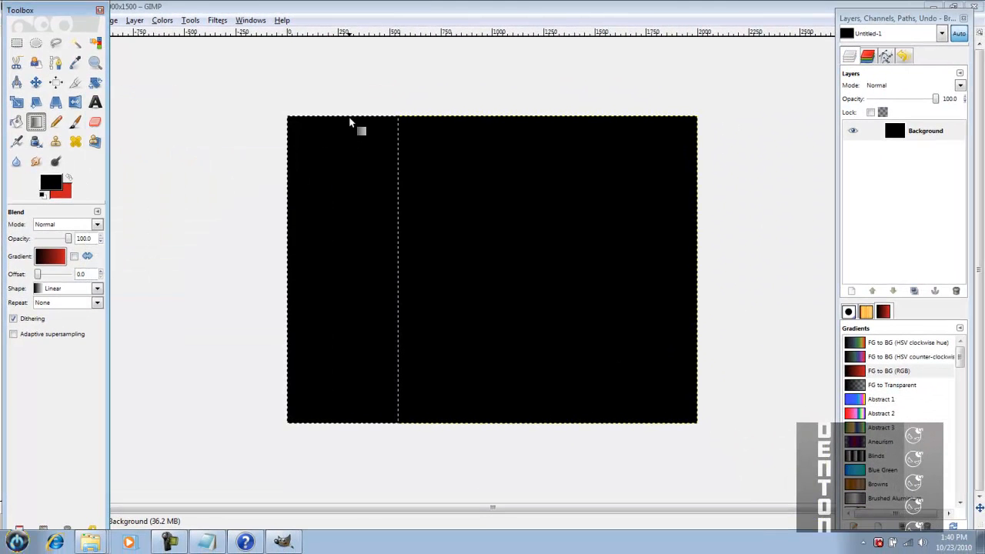
# - Fill the left strip with a vertical black-to-red FG to BG gradient, top to bottom
pyautogui.moveTo(348, 120); pyautogui.dragTo(337, 182)
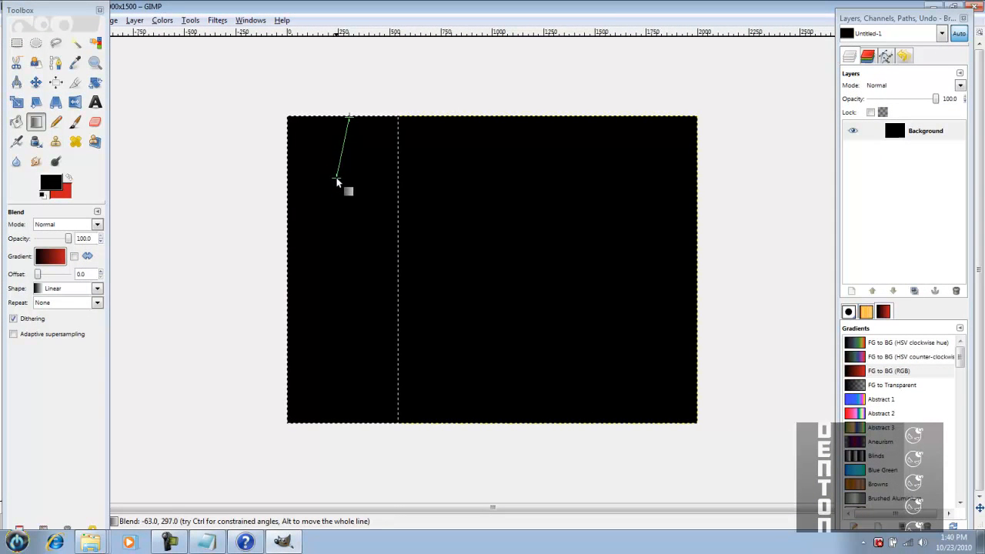
pyautogui.moveTo(337, 178); pyautogui.dragTo(351, 319)
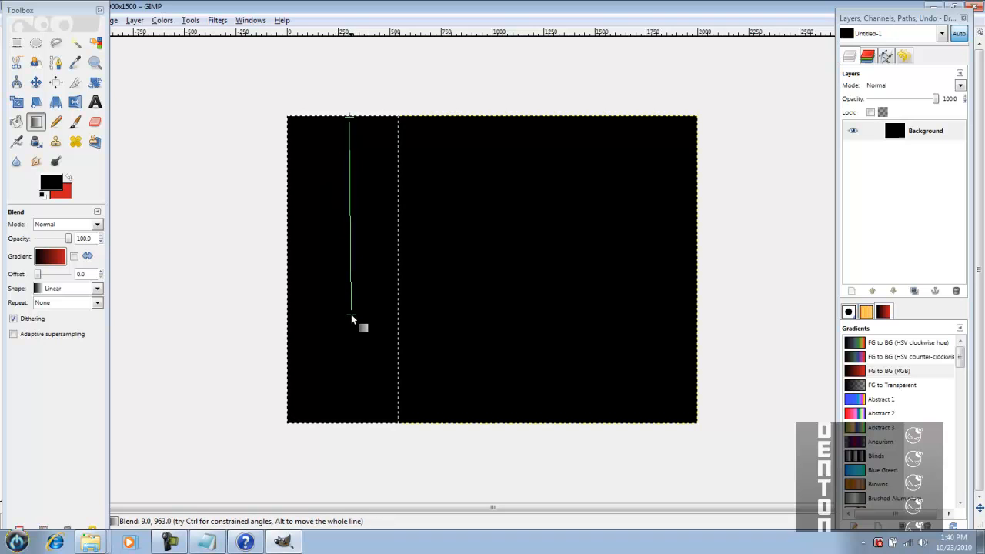
pyautogui.click(351, 319)
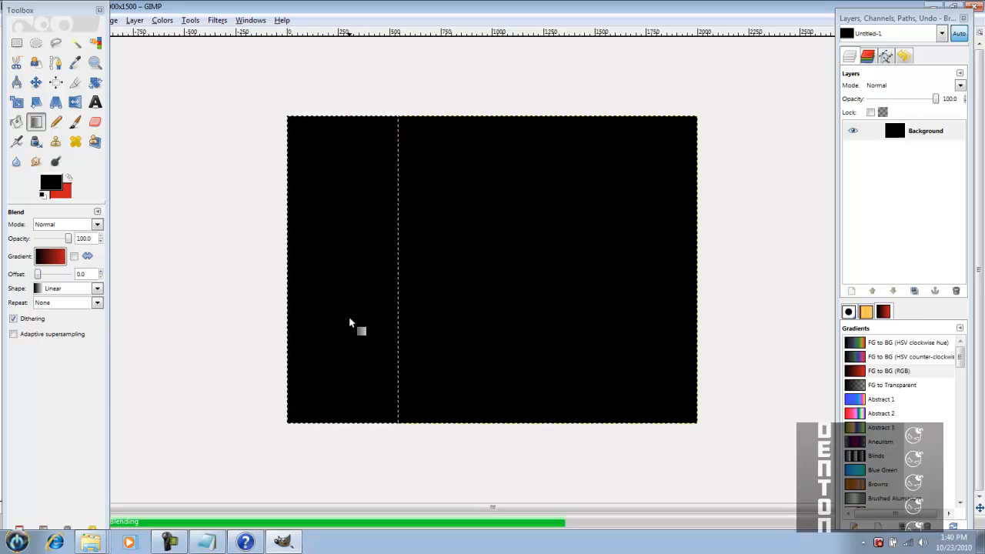
pyautogui.moveTo(351, 323); pyautogui.dragTo(290, 135)
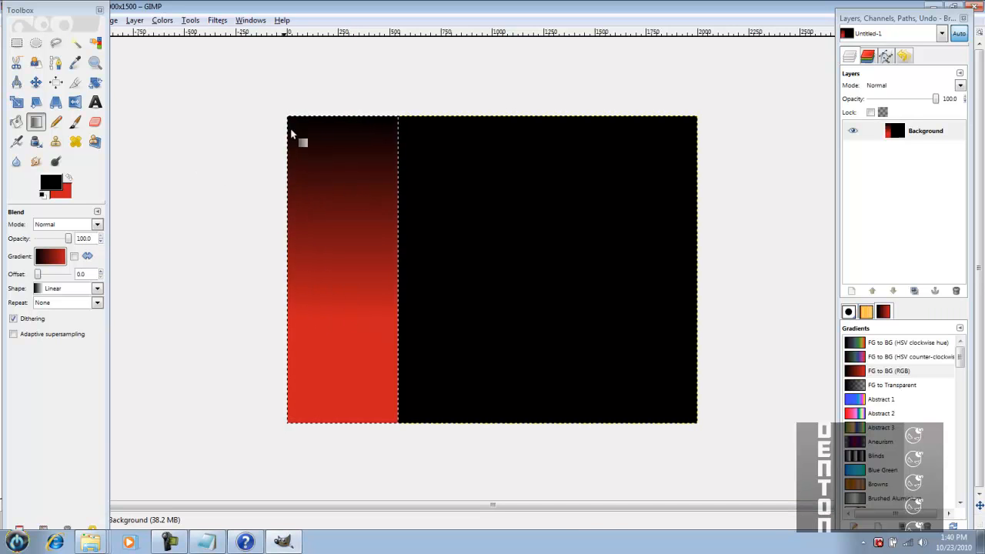
pyautogui.click(15, 43)
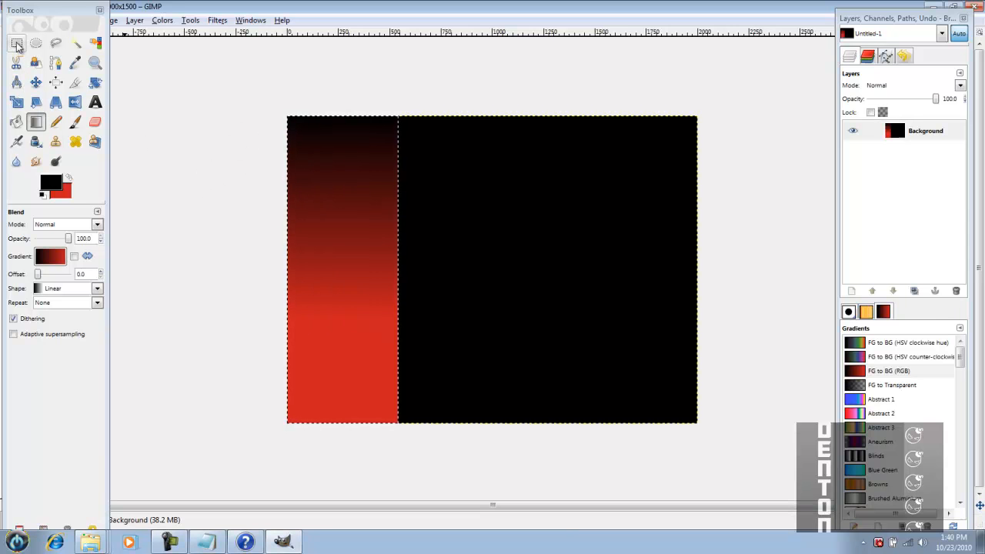
# - Rectangle-select a full-height strip near the right edge and make the Background layer active
pyautogui.click(17, 43)
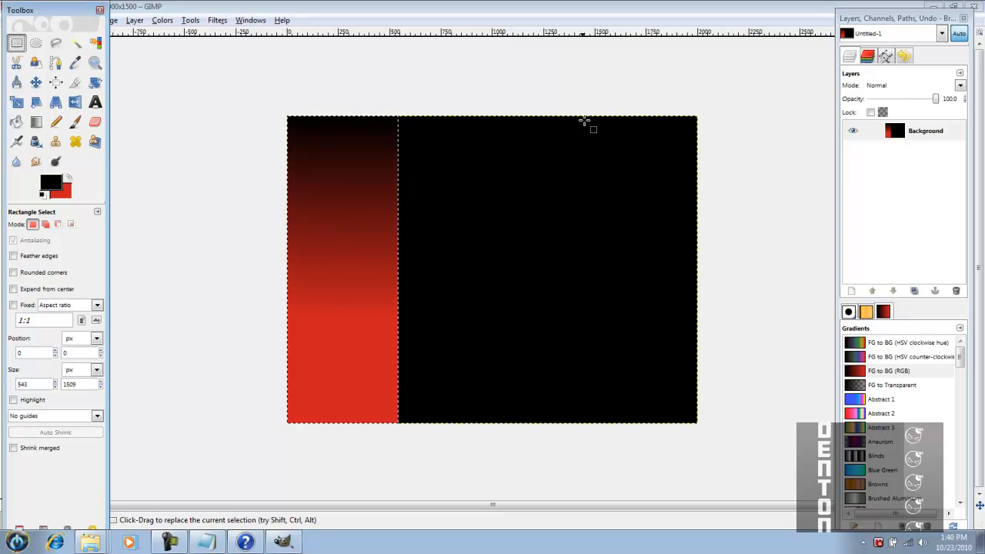
pyautogui.moveTo(600, 120); pyautogui.dragTo(643, 161)
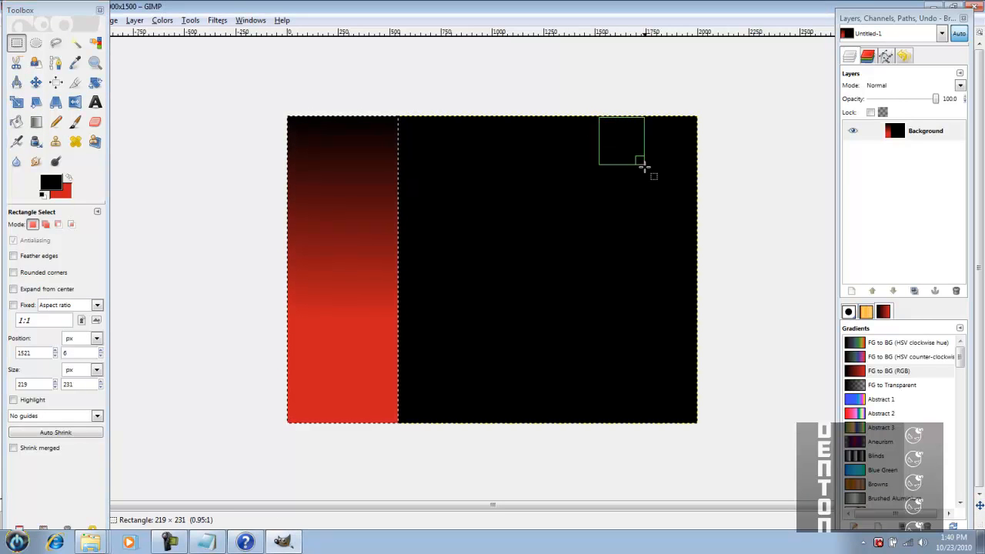
pyautogui.moveTo(644, 163); pyautogui.dragTo(716, 419)
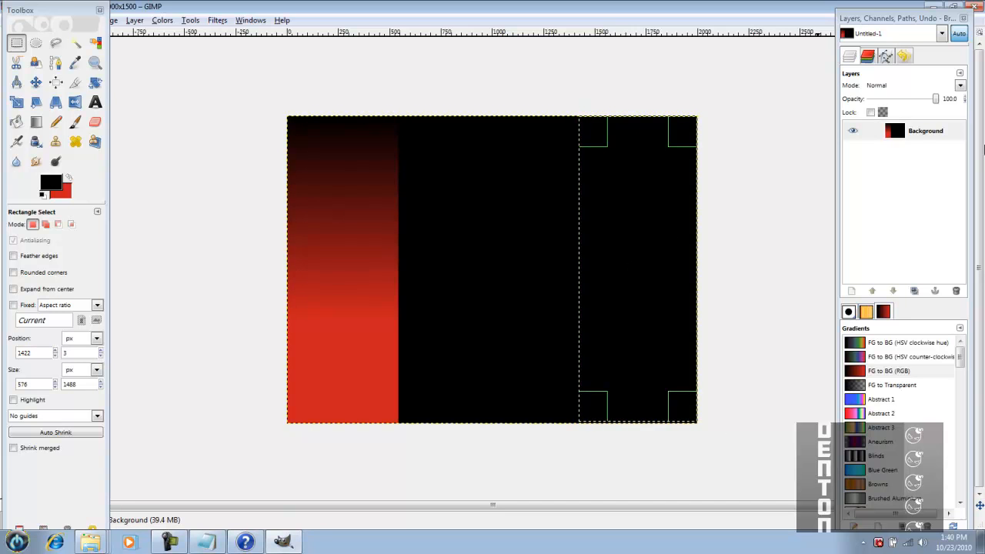
pyautogui.click(926, 130)
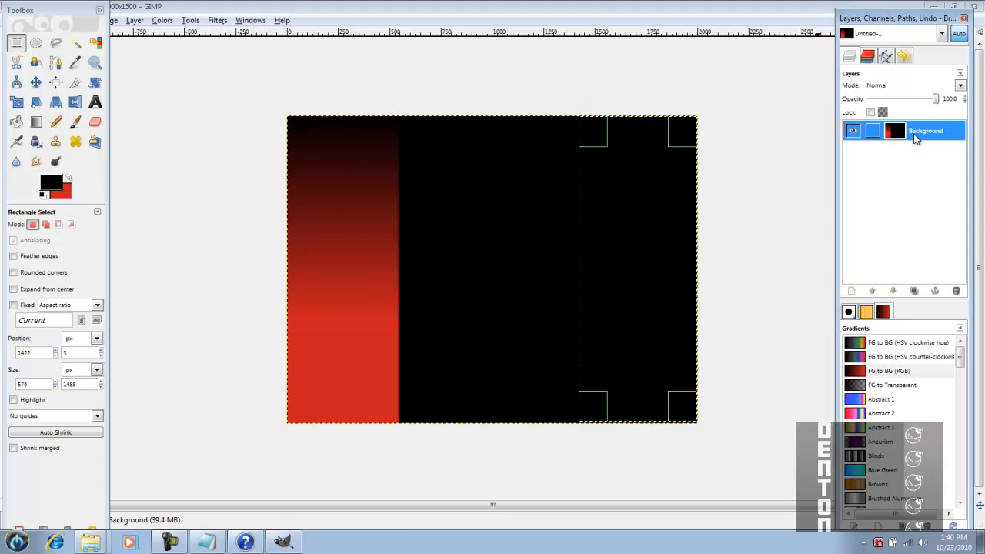
pyautogui.rightClick(924, 130)
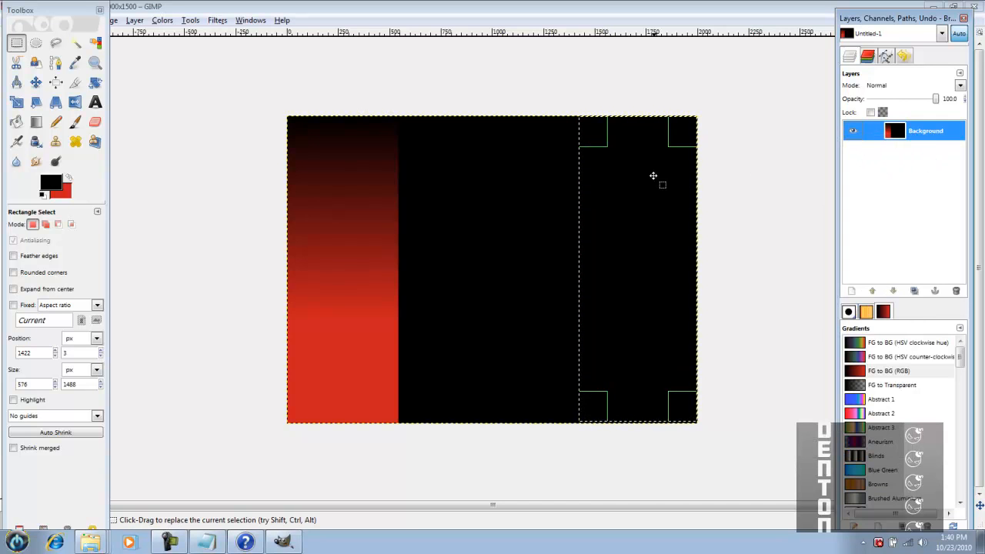
pyautogui.moveTo(536, 166)
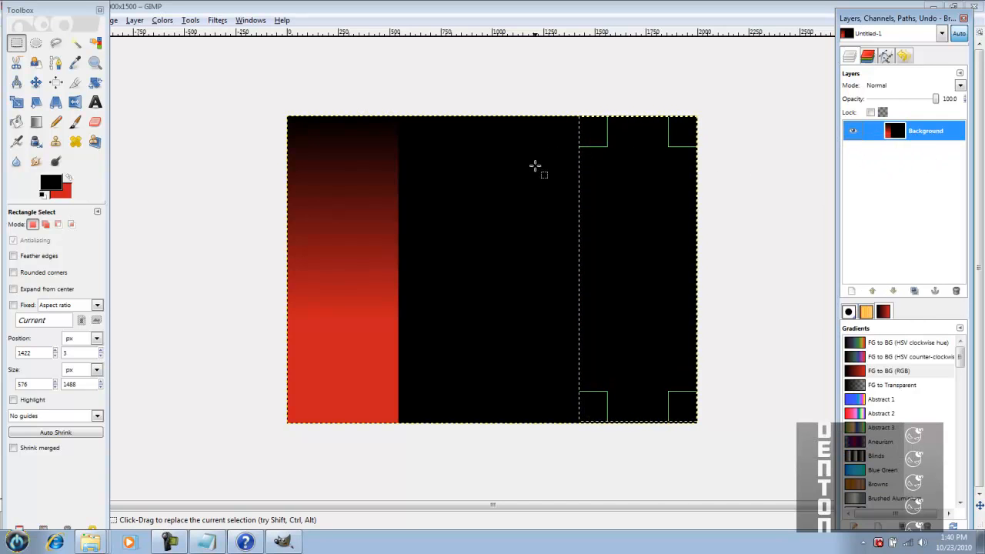
pyautogui.moveTo(622, 181)
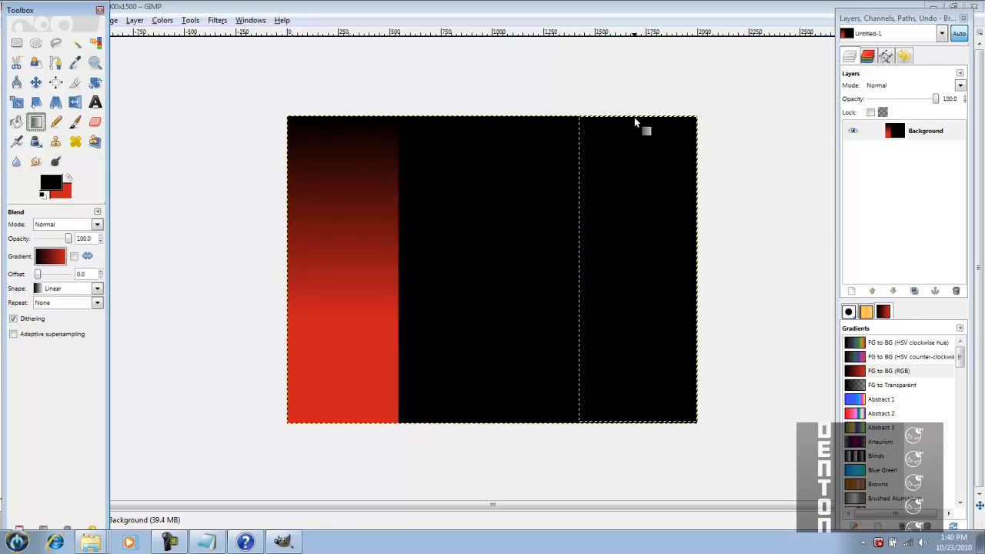
# - Fill the right strip with the same black-to-red vertical gradient
pyautogui.moveTo(637, 123); pyautogui.dragTo(639, 290)
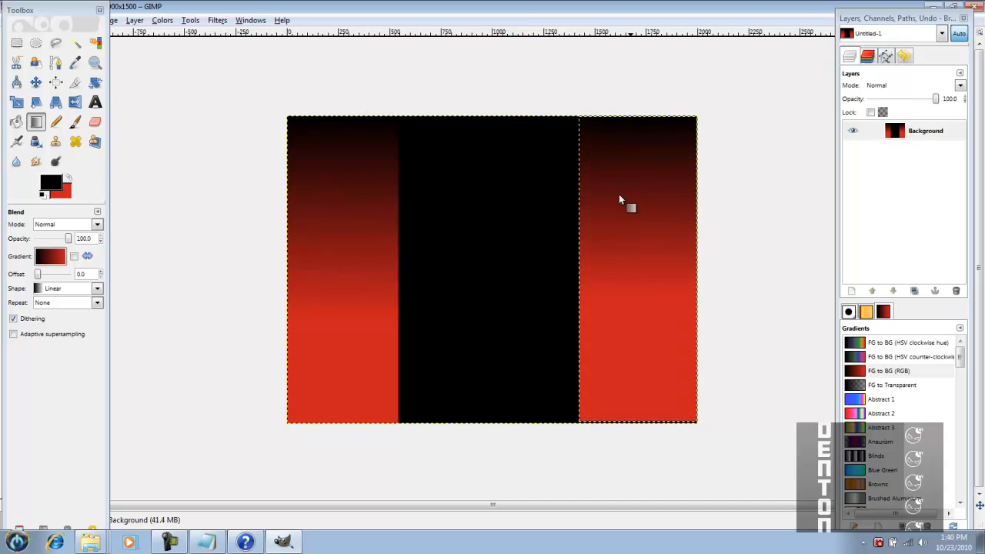
pyautogui.moveTo(456, 207)
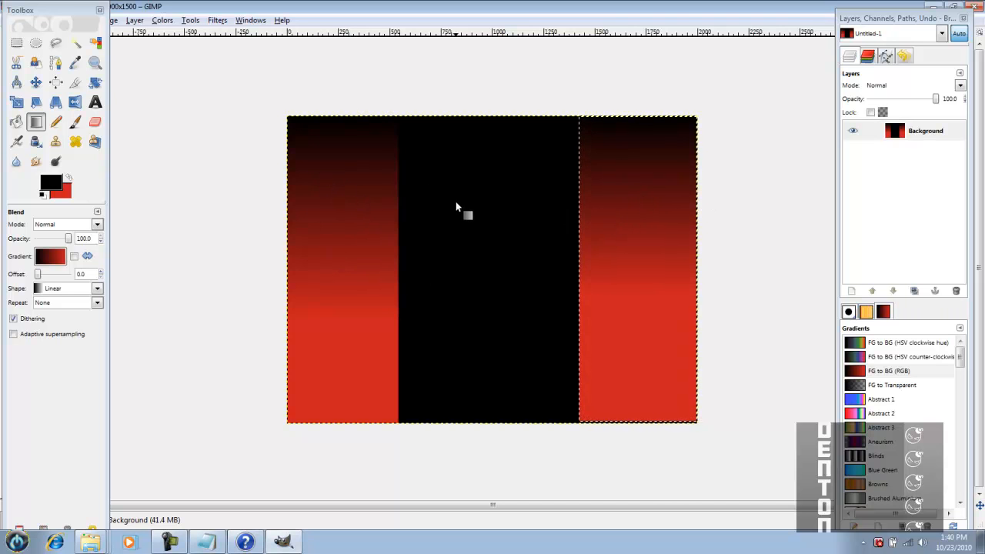
pyautogui.moveTo(383, 162)
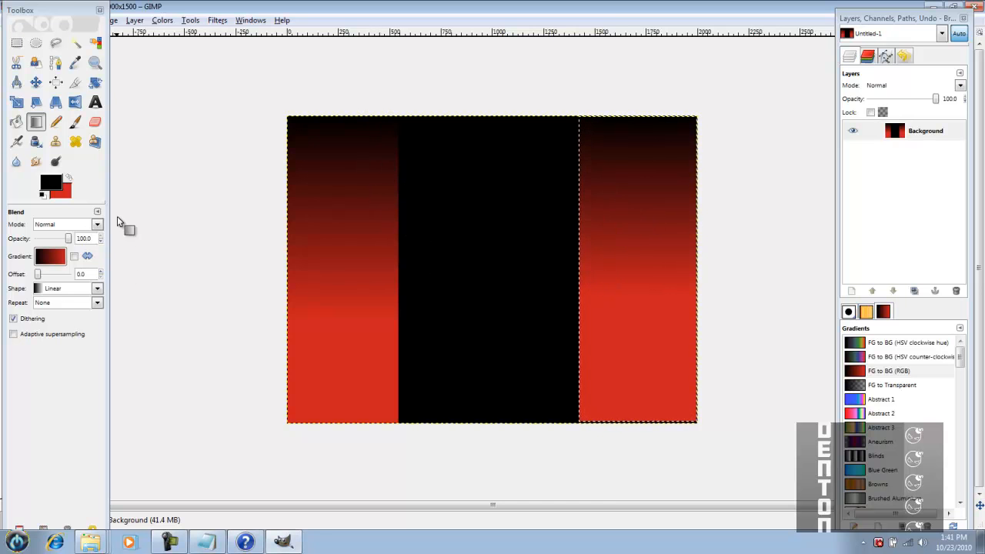
pyautogui.click(96, 102)
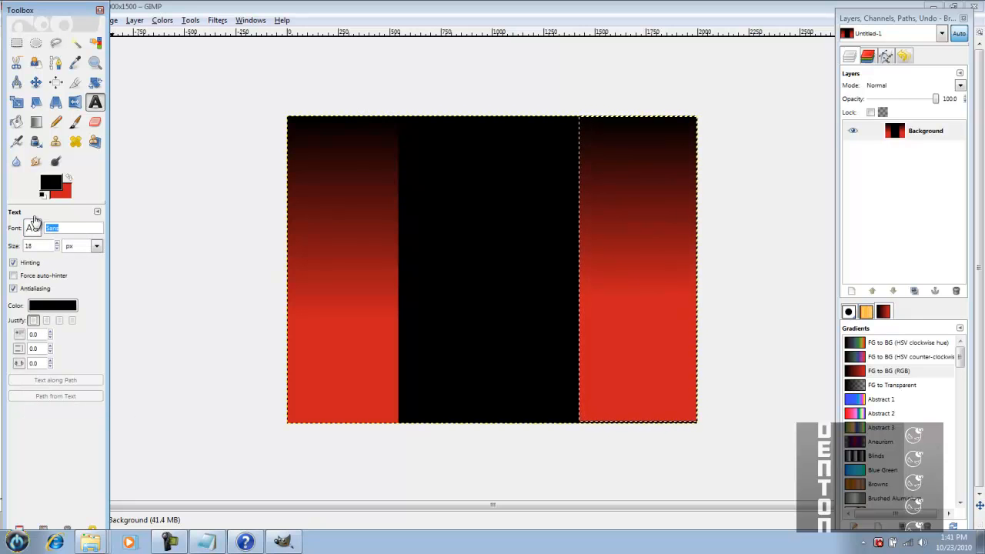
# - Set the Text tool font to Transformers Bold by searching 'trans'
pyautogui.write('trams')
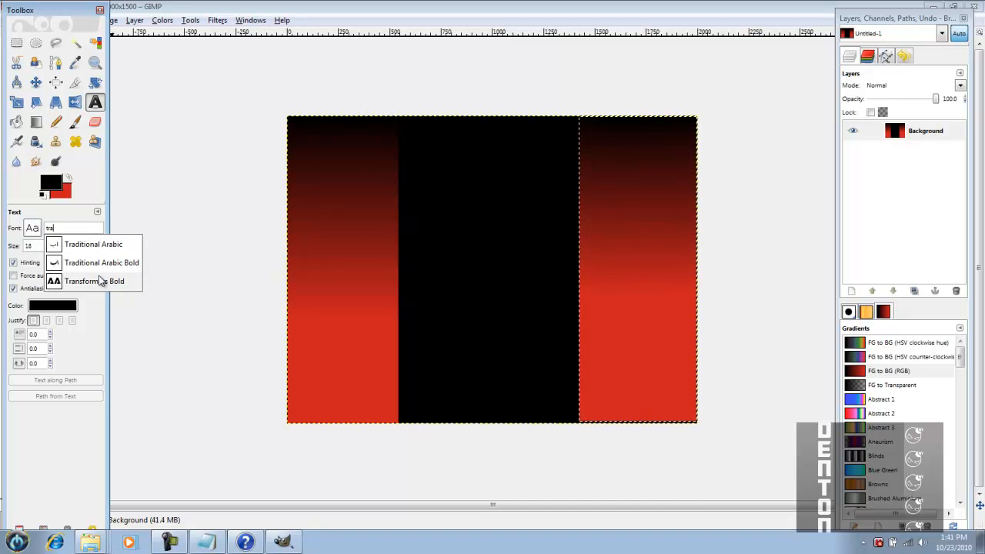
pyautogui.click(93, 280)
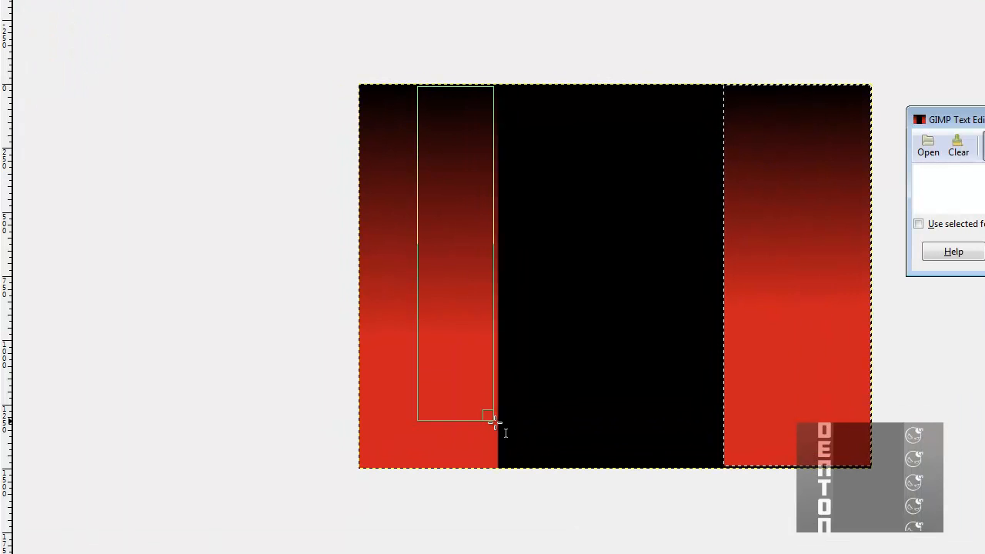
# - Add a tall text box on the left strip reading DENTON, one letter per line
pyautogui.moveTo(493, 418); pyautogui.dragTo(498, 460)
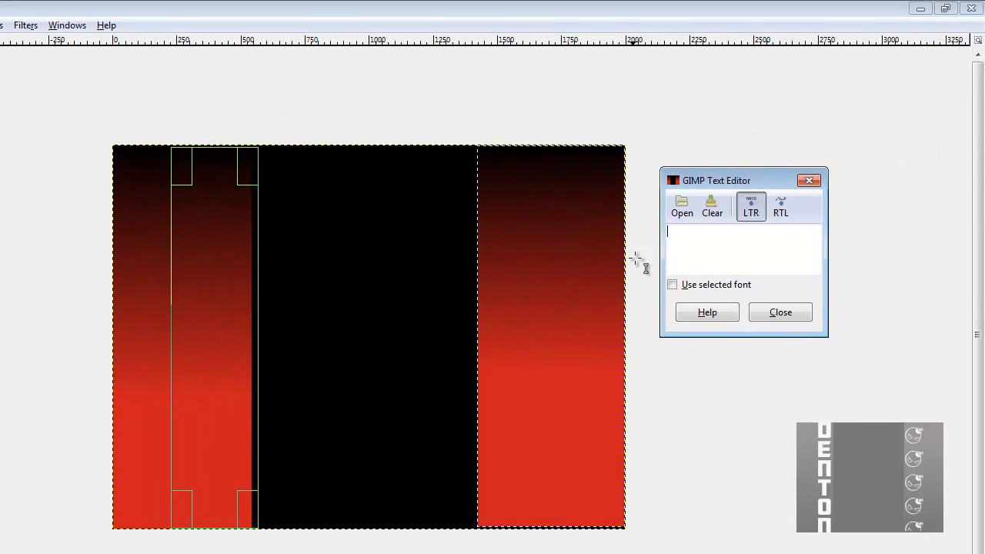
pyautogui.write('D')
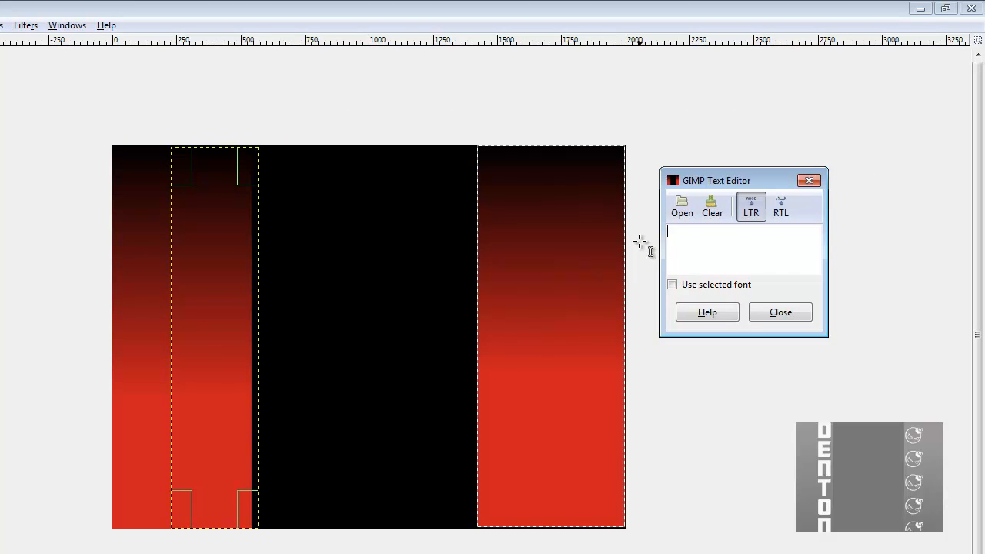
pyautogui.moveTo(194, 202)
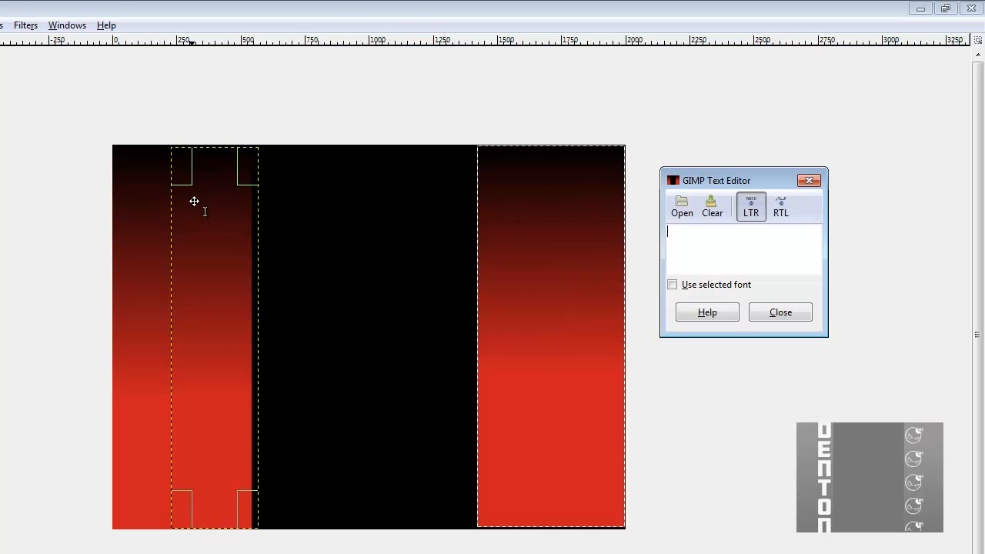
pyautogui.moveTo(203, 212)
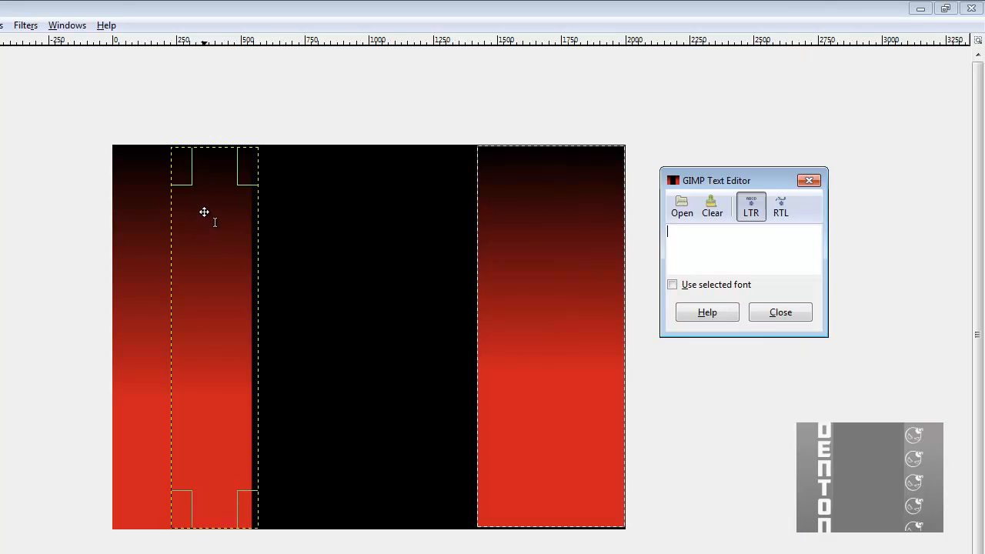
pyautogui.write('D')
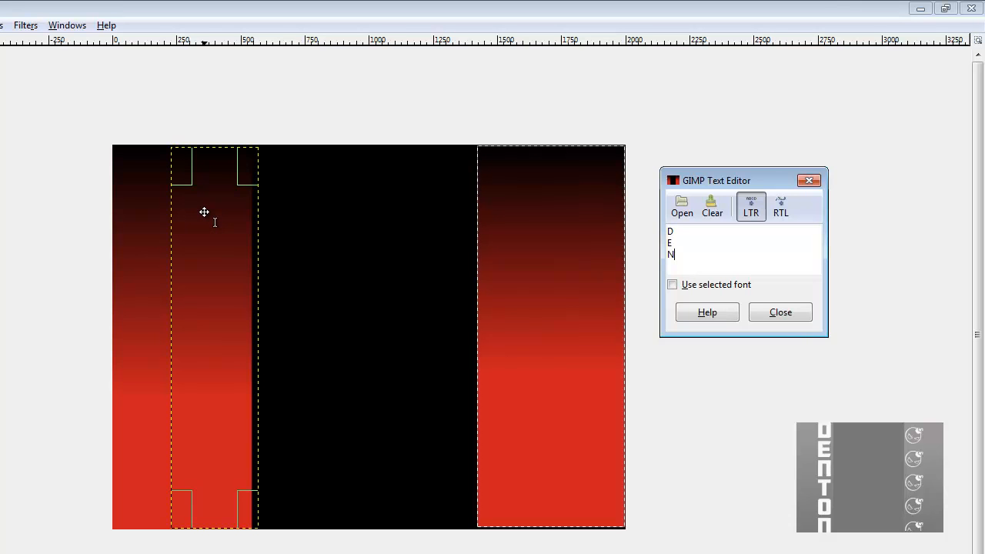
pyautogui.write('T')
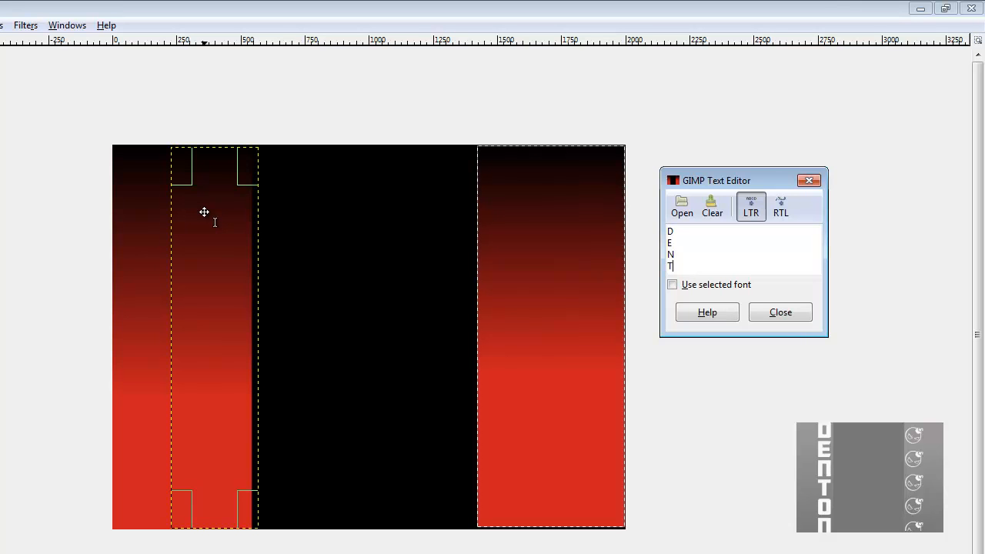
pyautogui.write('ON')
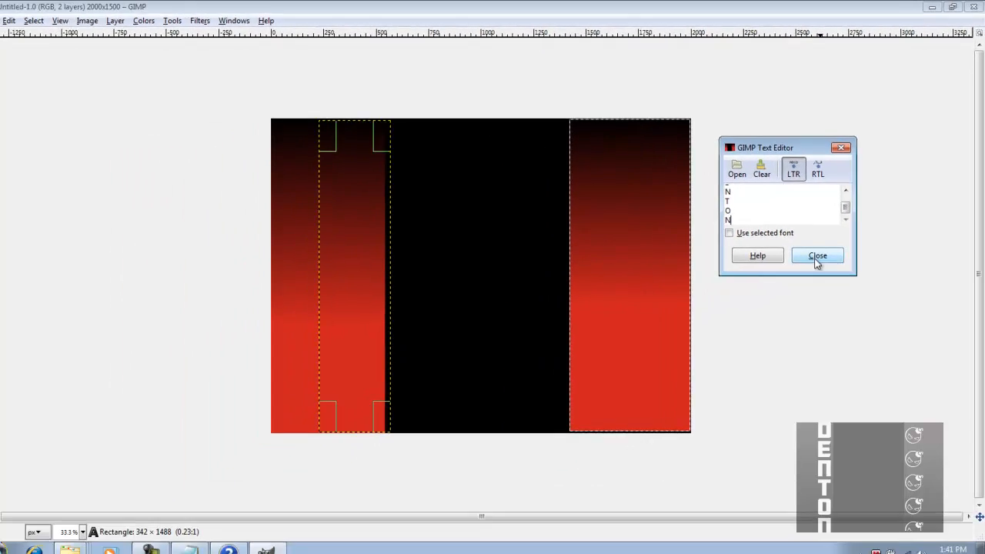
pyautogui.click(817, 255)
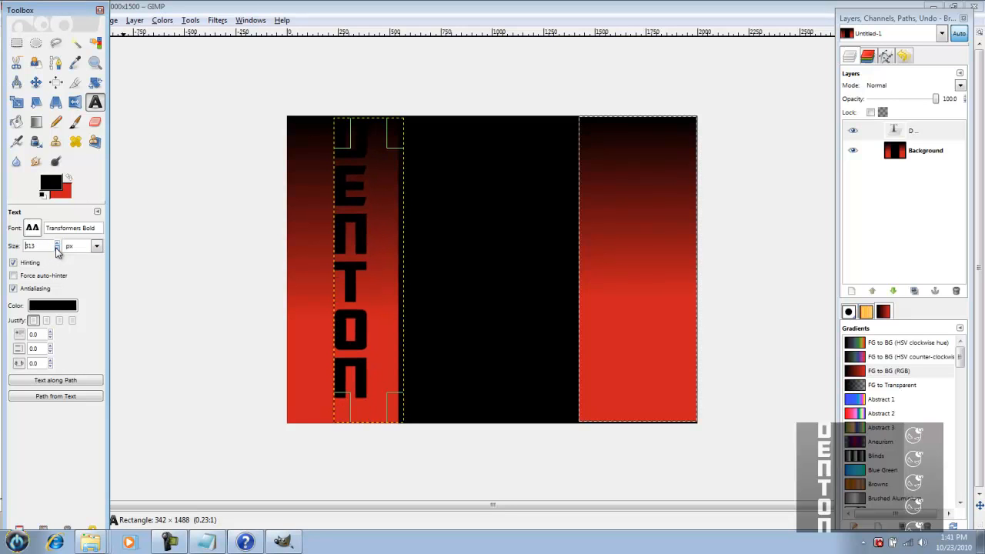
# - Raise the DENTON text size with the Size spinner until it fills the strip, then finish editing
pyautogui.click(57, 243)
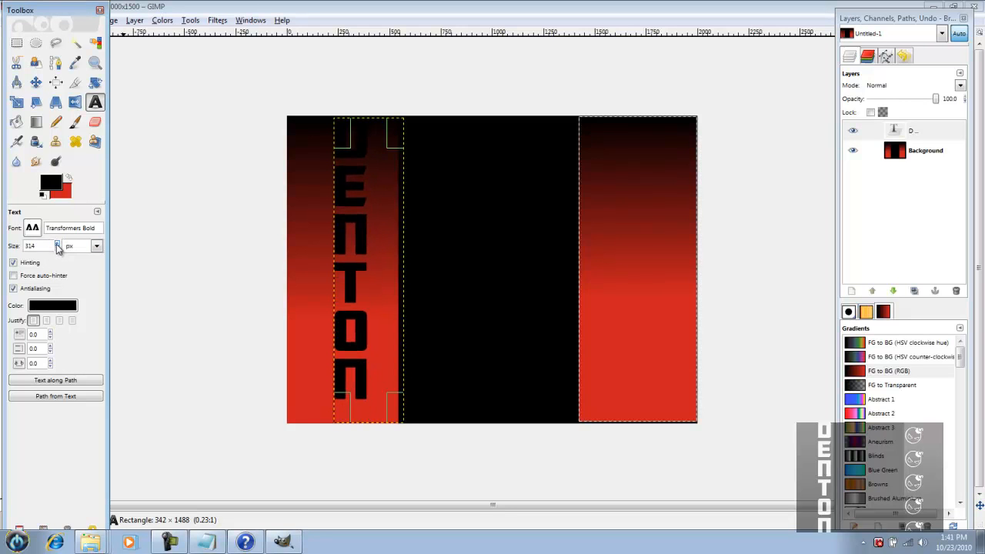
pyautogui.click(58, 244)
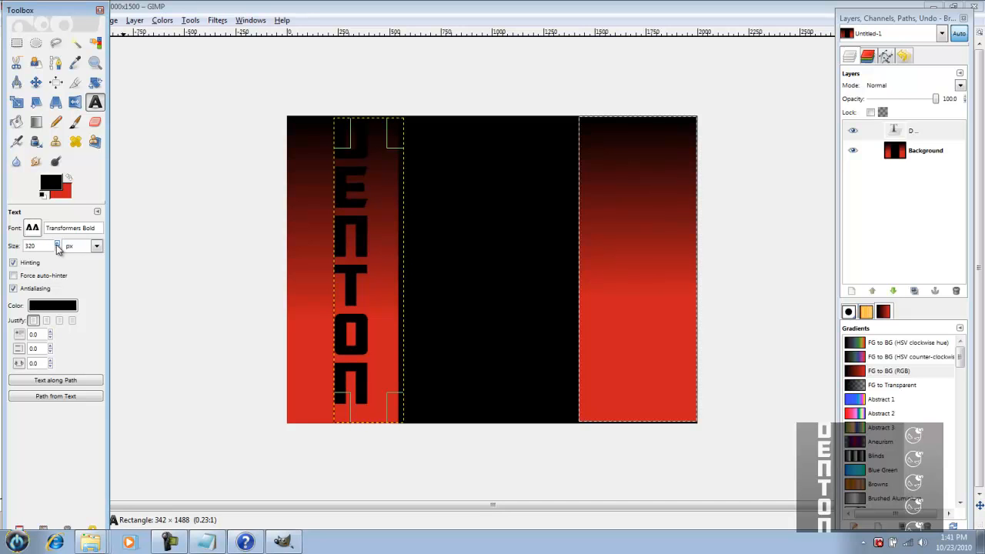
pyautogui.click(57, 243)
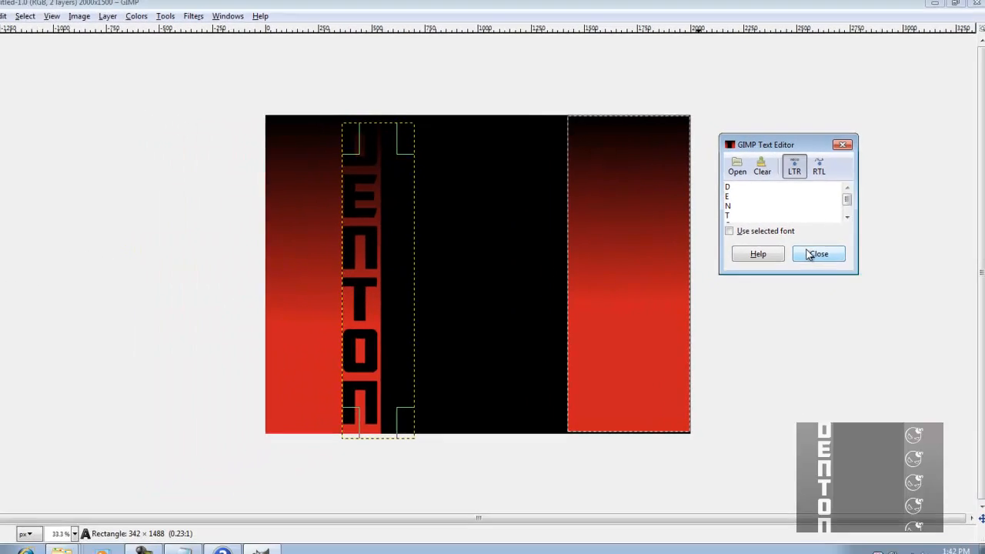
pyautogui.click(817, 254)
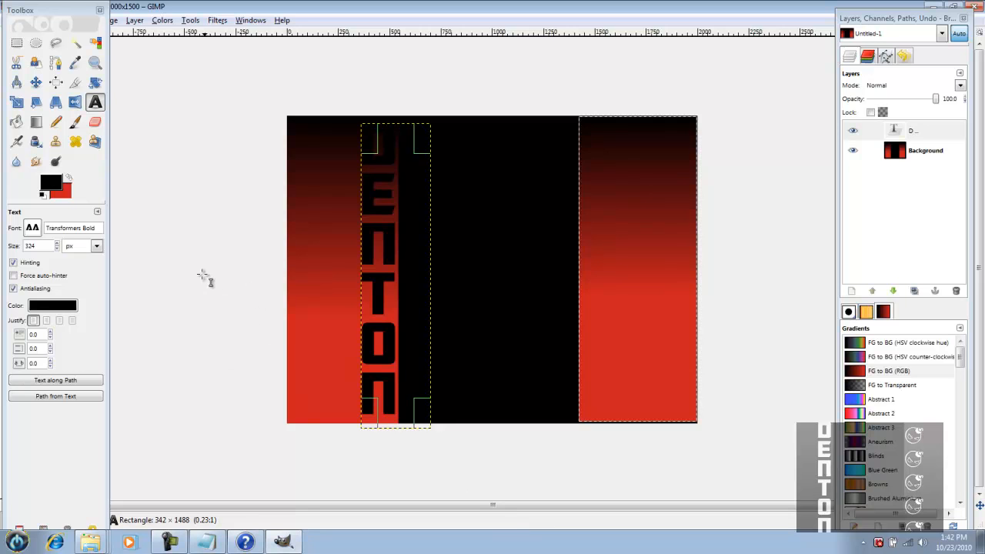
pyautogui.moveTo(233, 264)
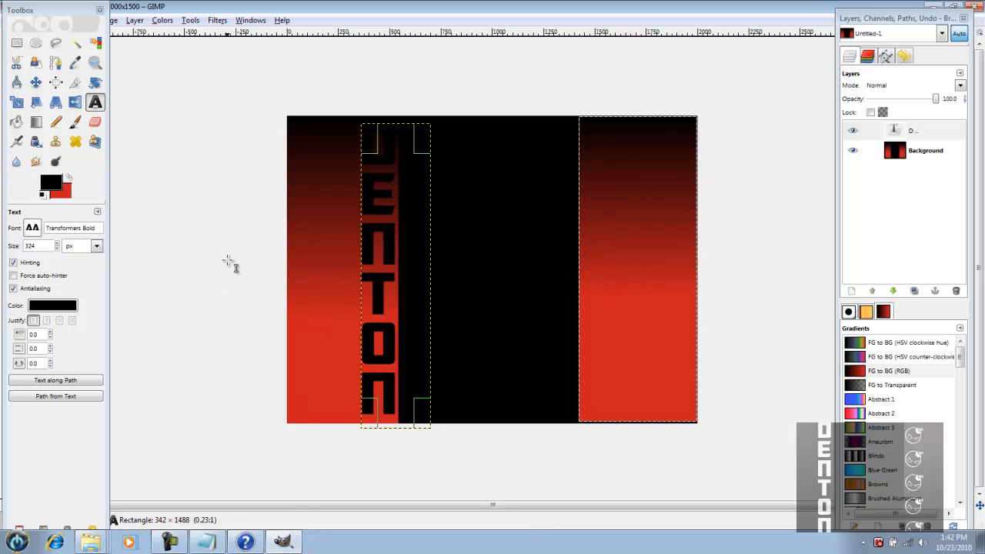
pyautogui.moveTo(661, 400)
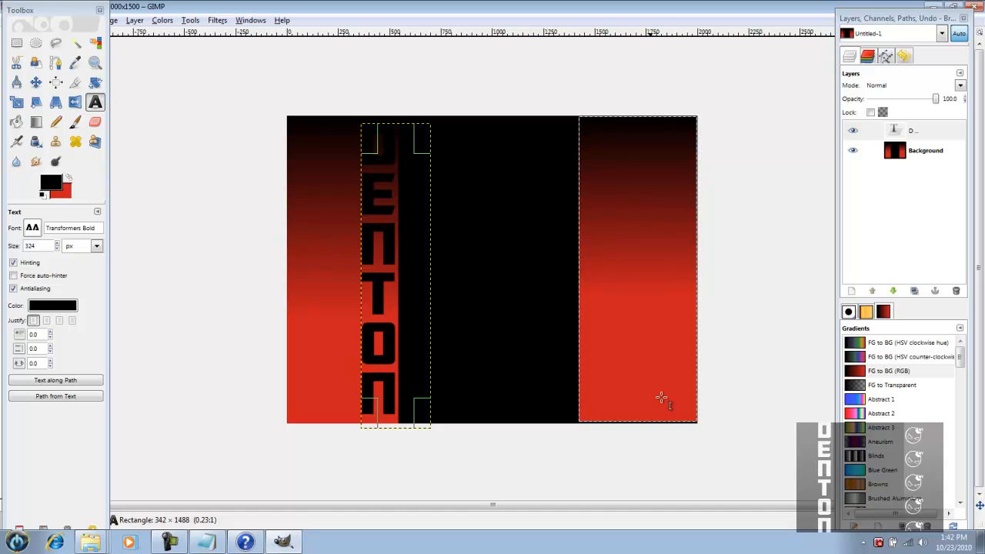
pyautogui.moveTo(586, 126)
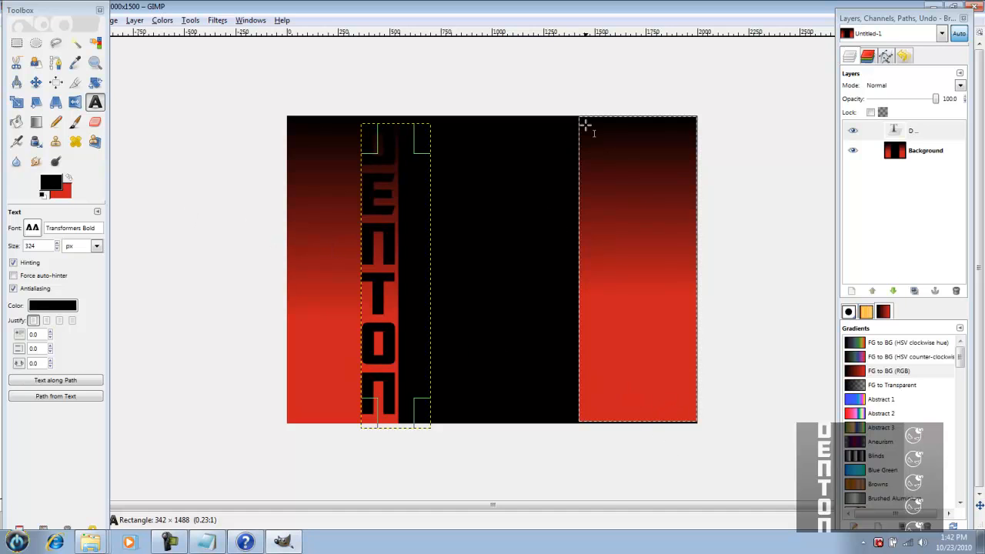
pyautogui.moveTo(577, 148)
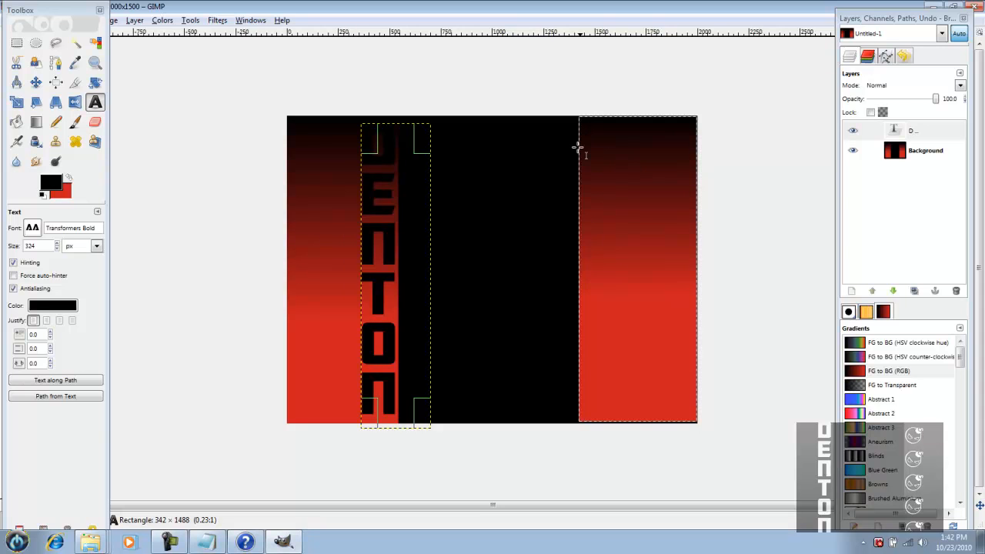
pyautogui.moveTo(557, 144)
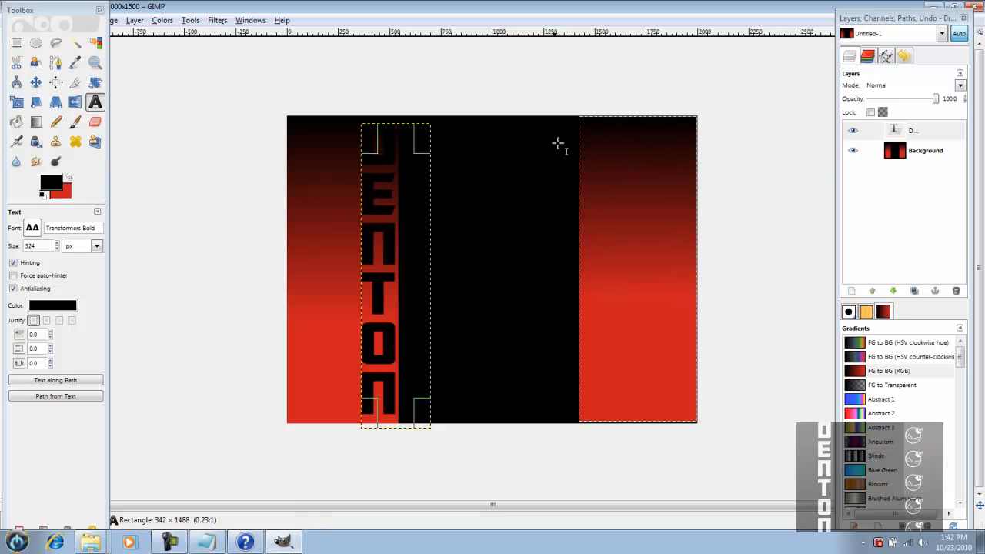
pyautogui.moveTo(675, 206)
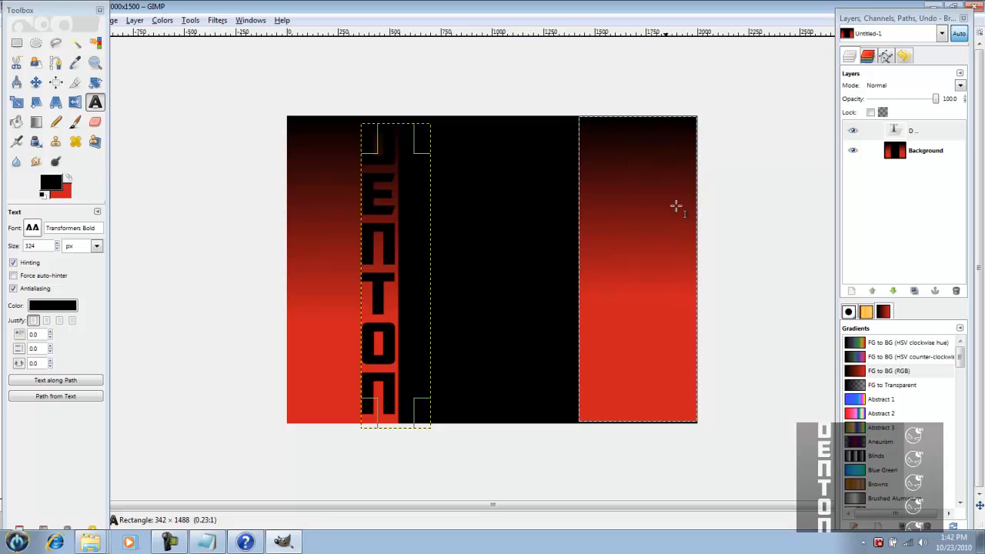
pyautogui.moveTo(588, 214)
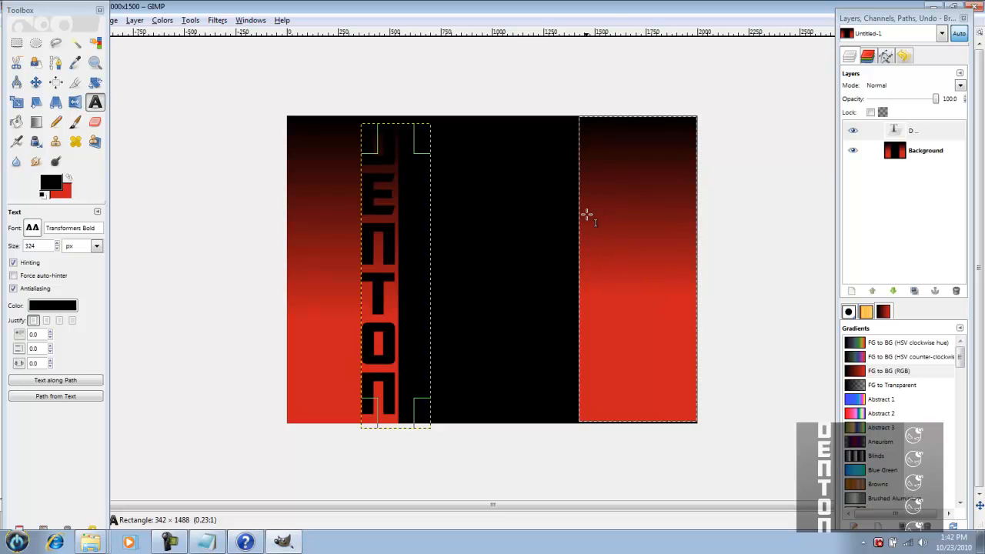
pyautogui.moveTo(168, 145)
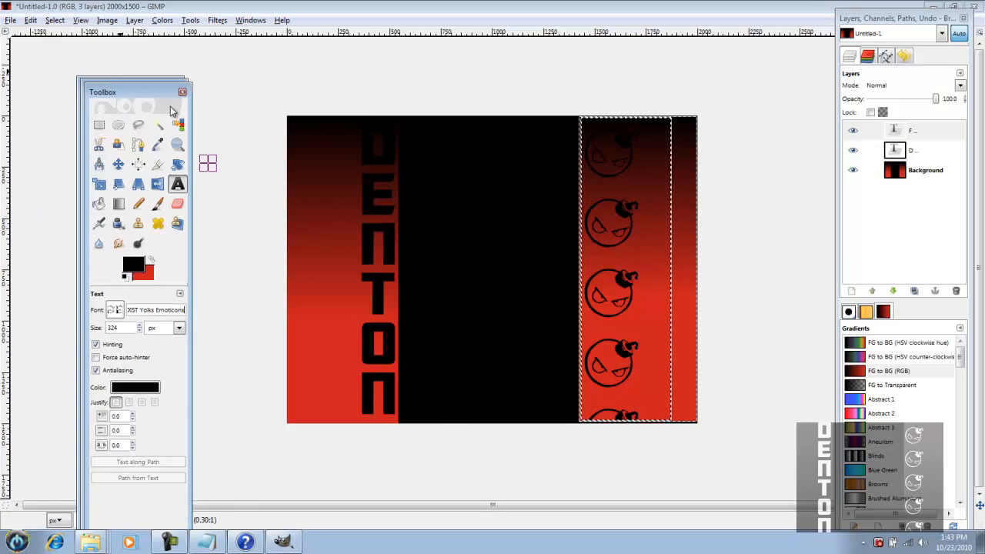
# - Move the Toolbox aside and bring up the Select menu
pyautogui.moveTo(135, 93); pyautogui.dragTo(93, 77)
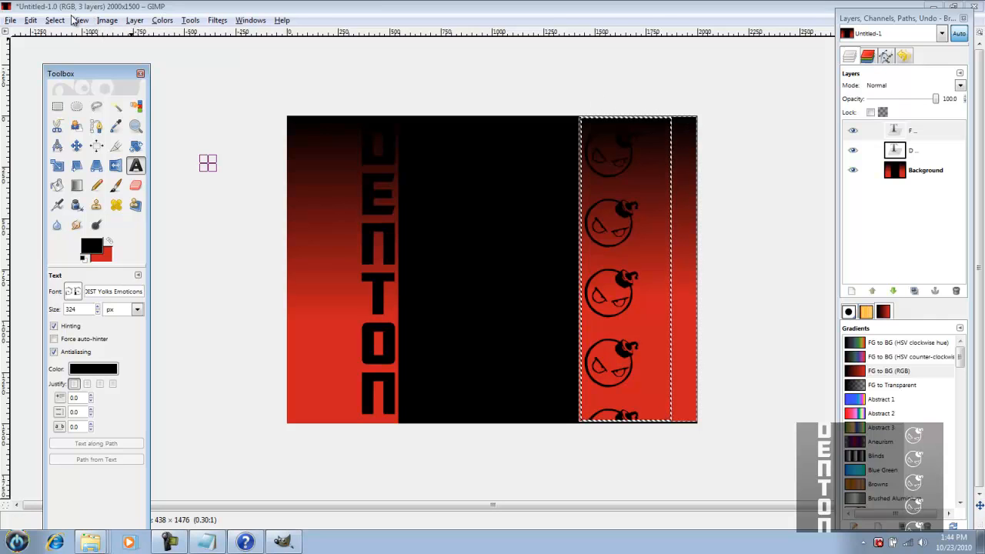
pyautogui.click(55, 20)
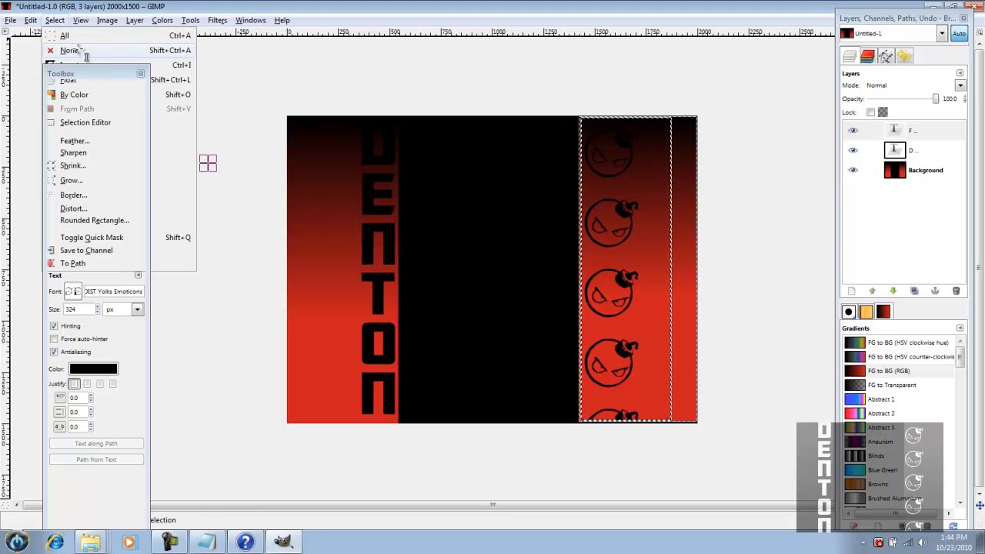
# - Clear the selection and save the design as 'background template gimp file' in Pictures
pyautogui.click(69, 49)
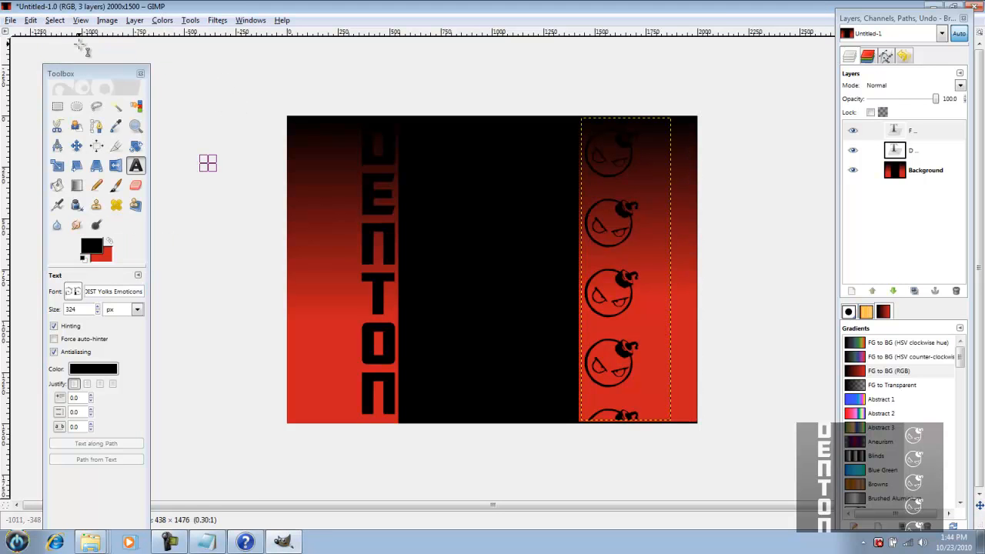
pyautogui.moveTo(230, 84)
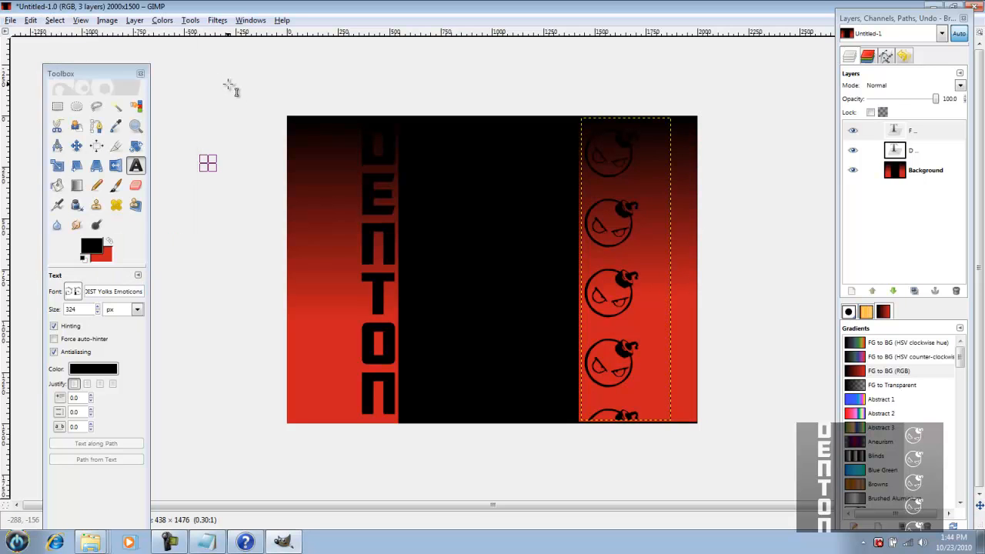
pyautogui.click(11, 20)
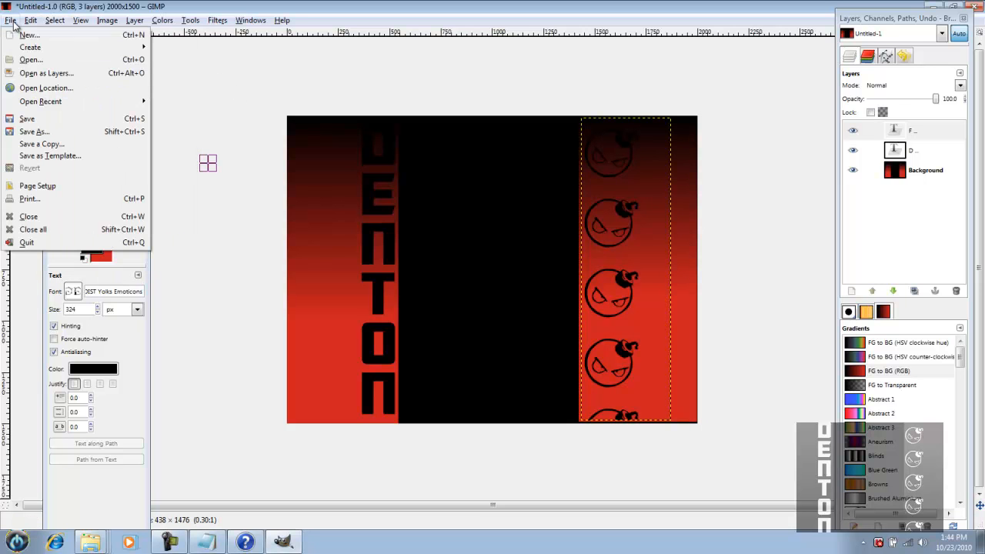
pyautogui.moveTo(34, 131)
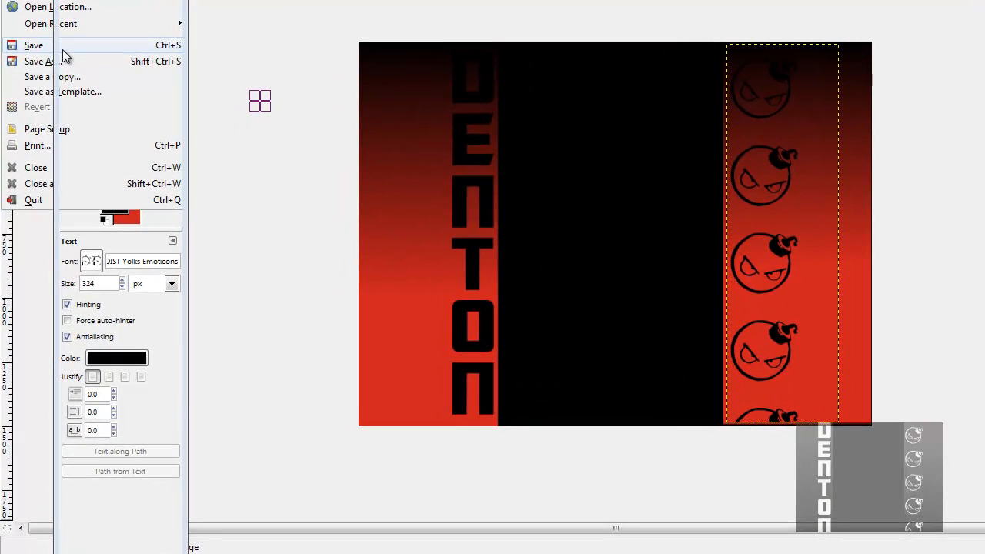
pyautogui.click(38, 62)
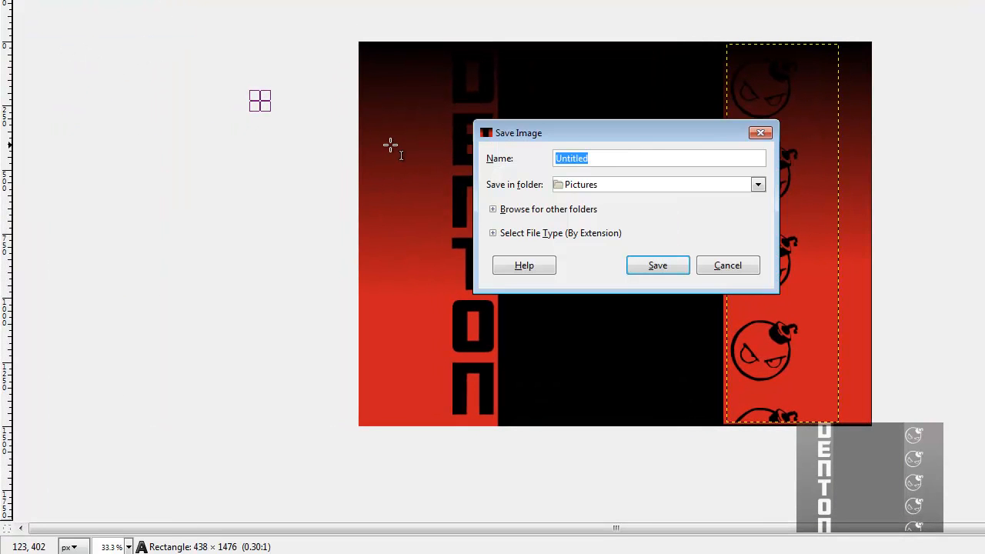
pyautogui.write('backgr')
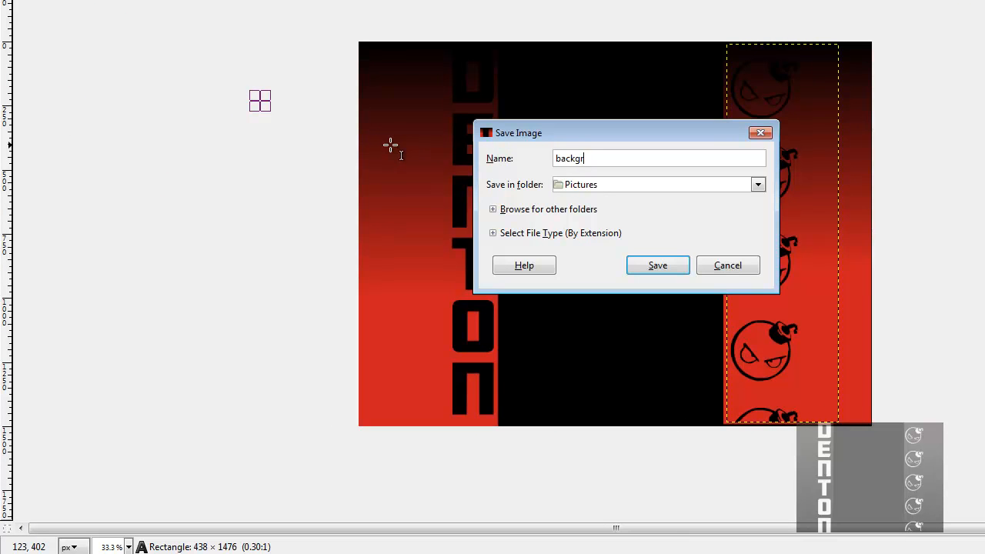
pyautogui.write('ound tem')
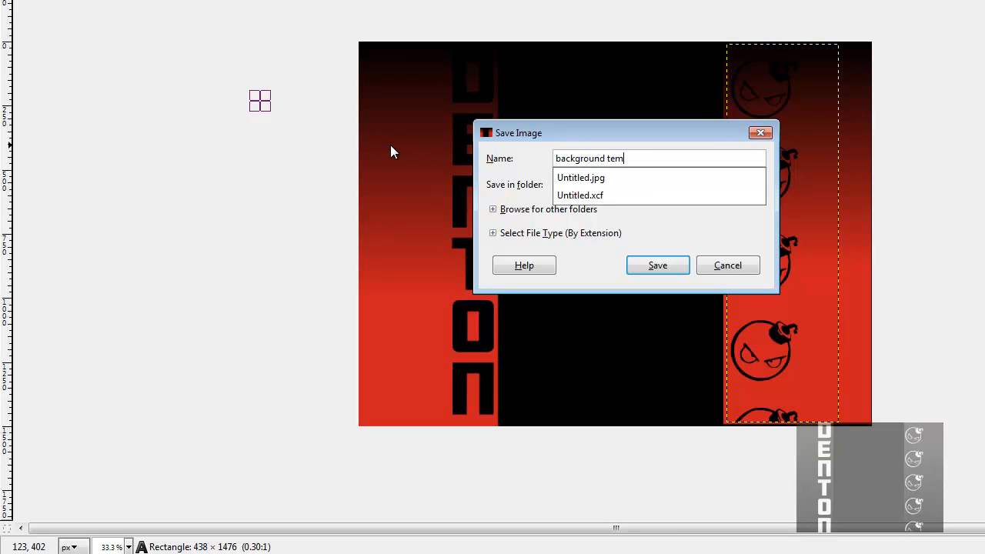
pyautogui.write('plate')
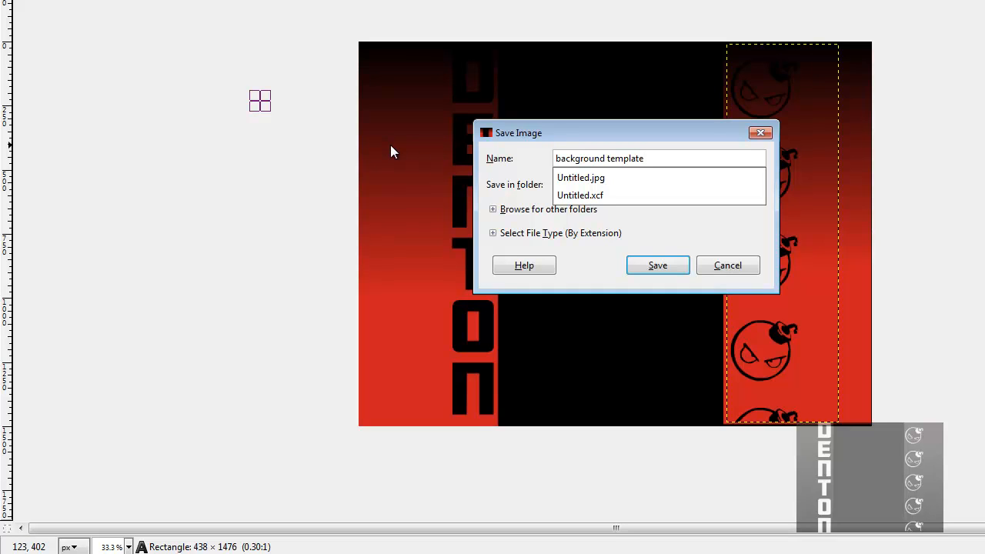
pyautogui.write('gimp f')
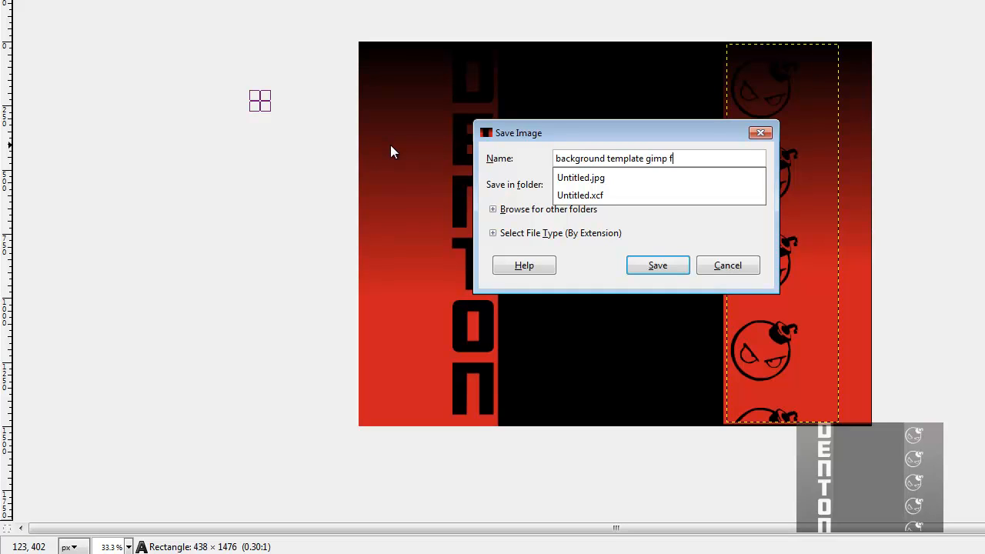
pyautogui.write('ile')
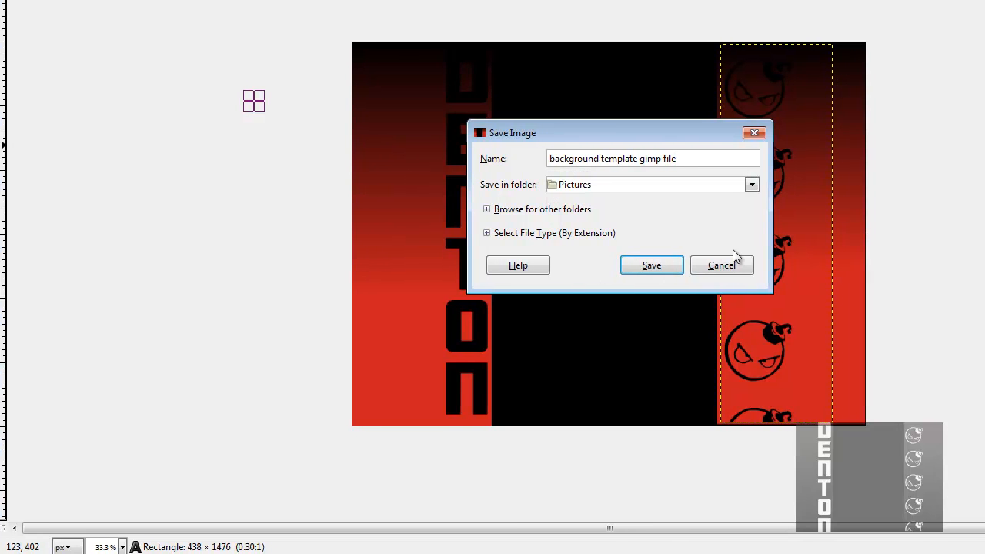
pyautogui.click(651, 265)
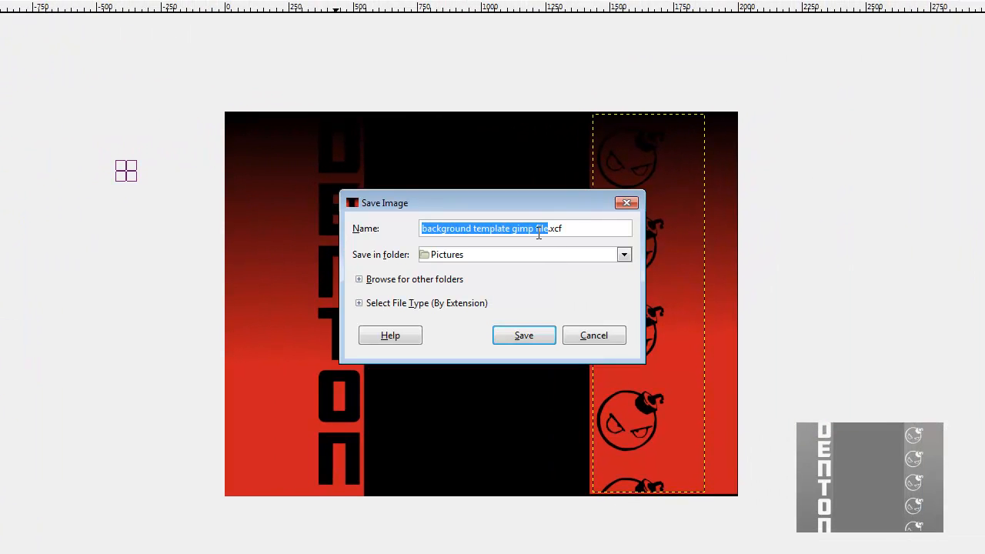
# - Name the second copy 'the background to youtube.xcf' in the save dialog
pyautogui.write('the')
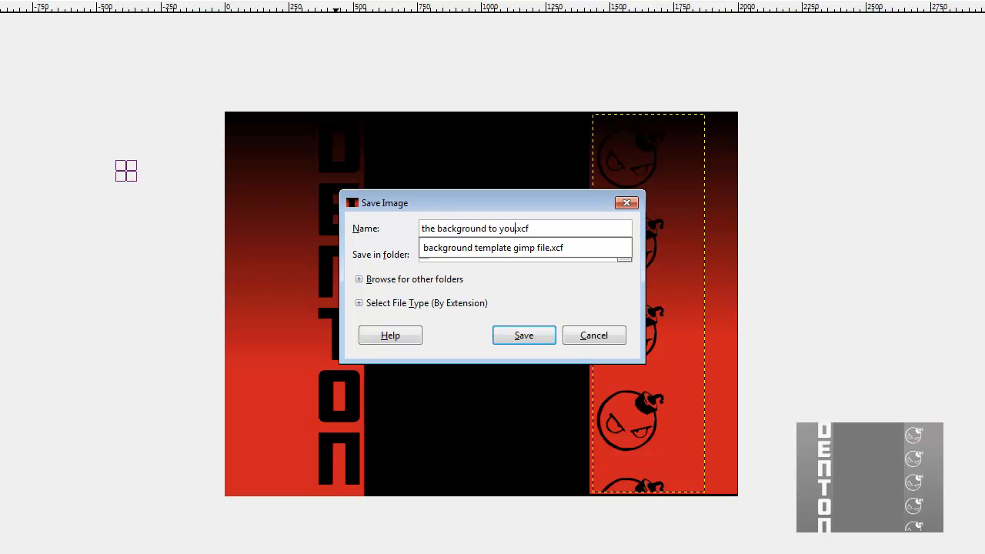
pyautogui.write('tube.co')
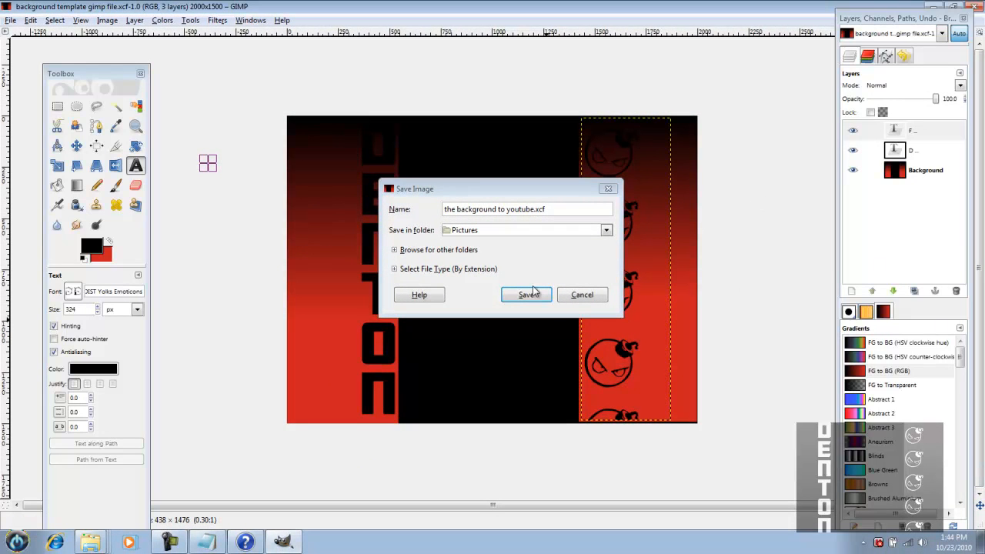
pyautogui.moveTo(400, 267)
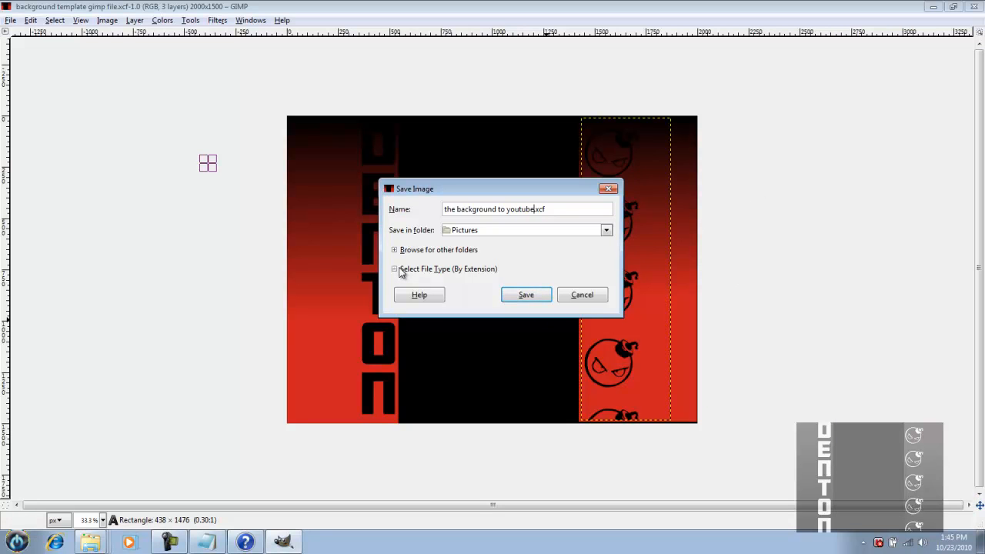
# - Choose JPEG image as the file type, save, and confirm exporting the flattened image
pyautogui.click(394, 268)
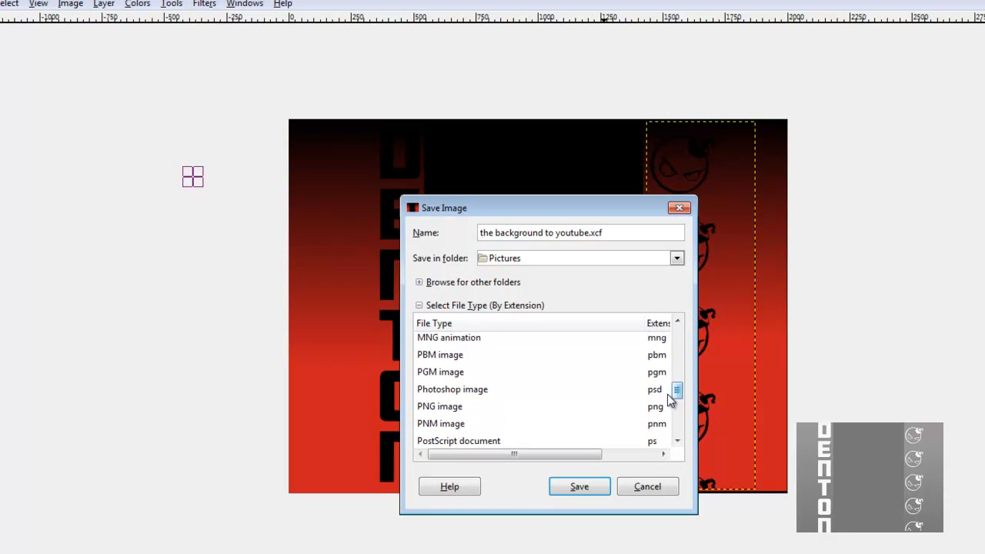
pyautogui.scroll(-3)
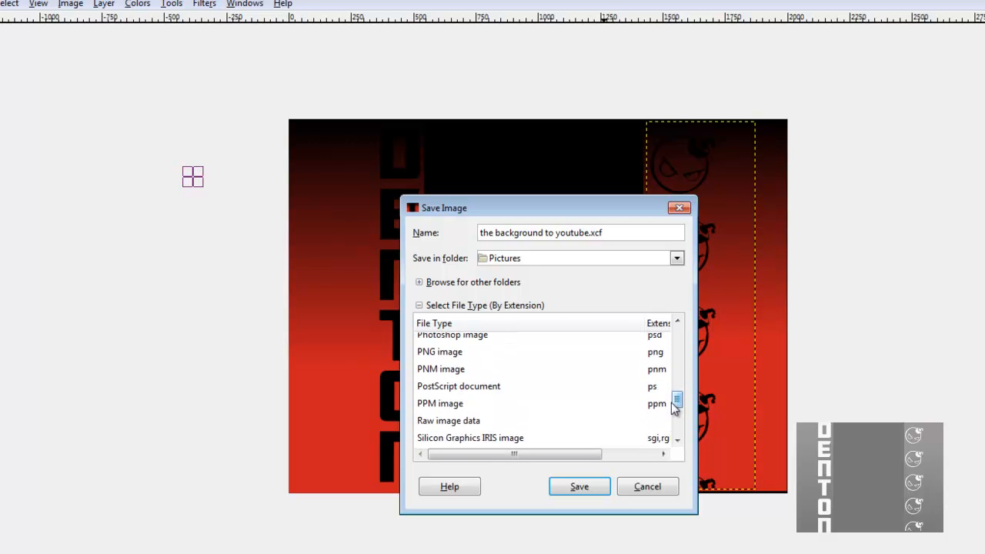
pyautogui.scroll(3)
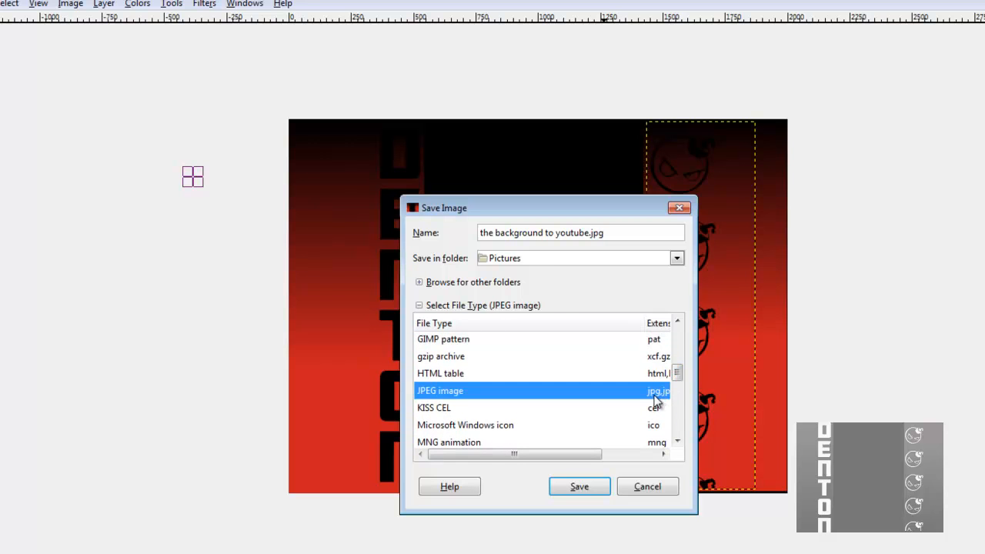
pyautogui.click(578, 486)
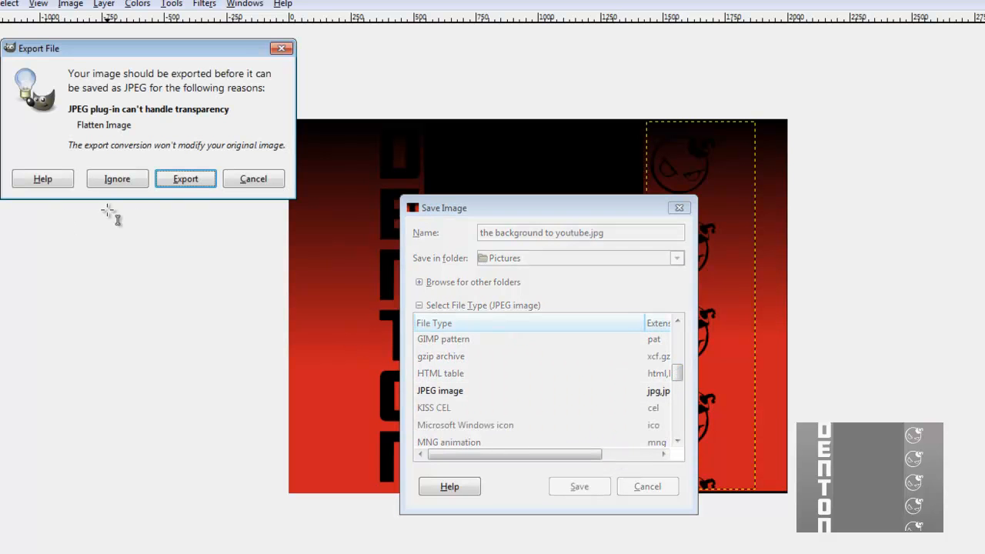
pyautogui.moveTo(173, 96)
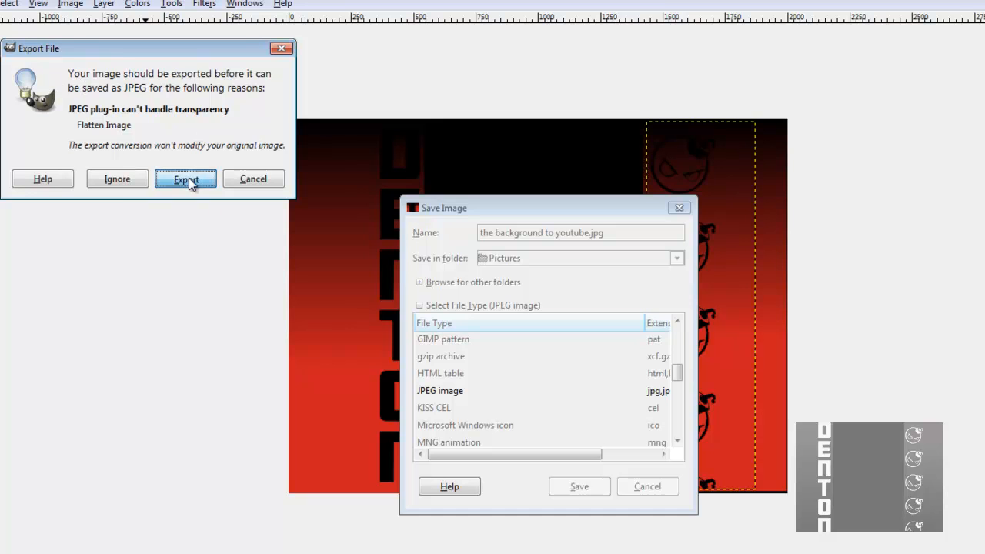
pyautogui.click(185, 179)
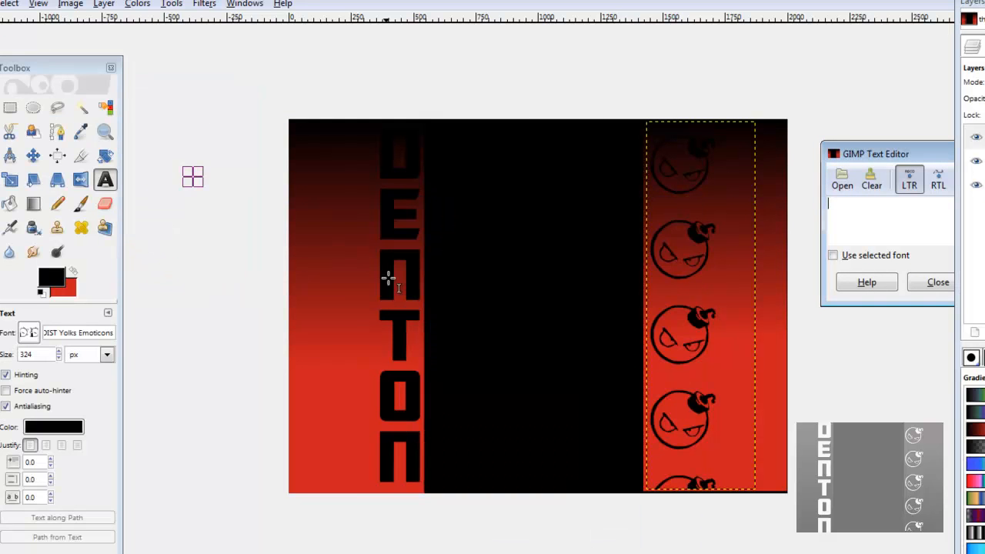
pyautogui.moveTo(146, 496)
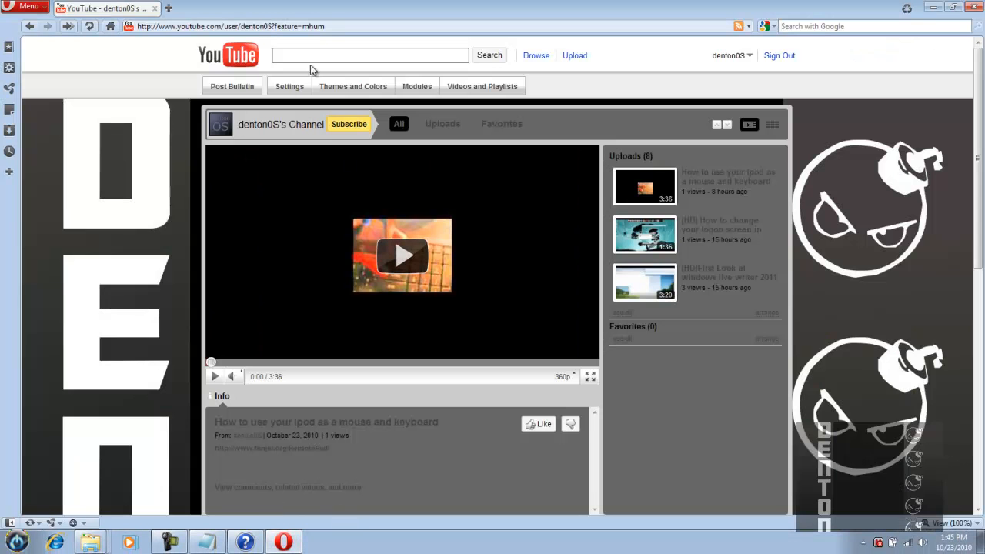
# - Go to the channel's Themes and Colors settings on YouTube
pyautogui.scroll(-3)
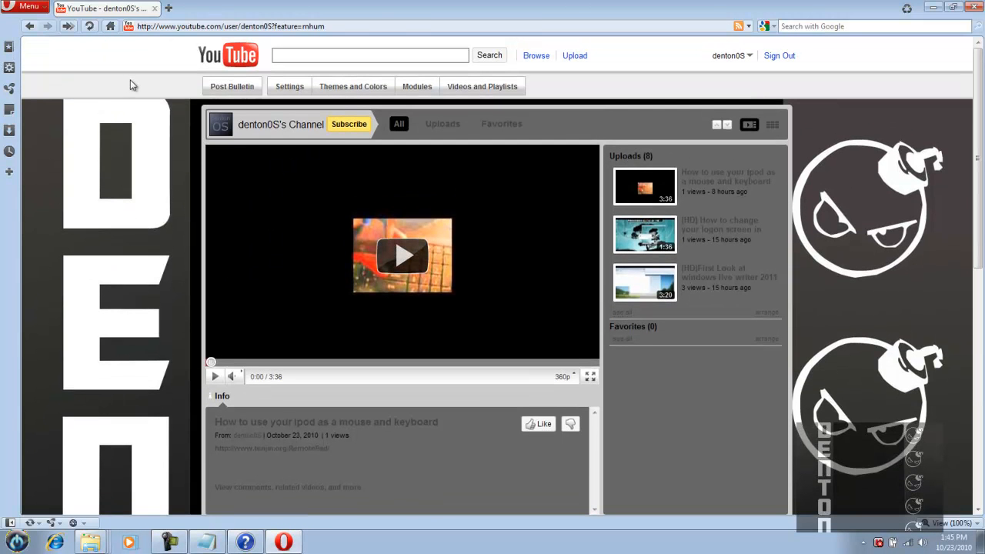
pyautogui.click(352, 86)
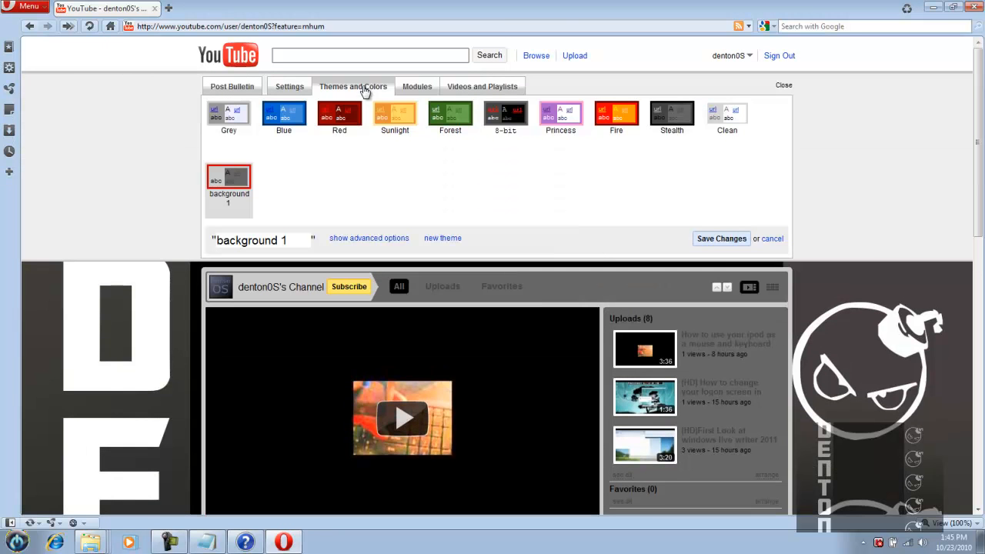
pyautogui.moveTo(369, 237)
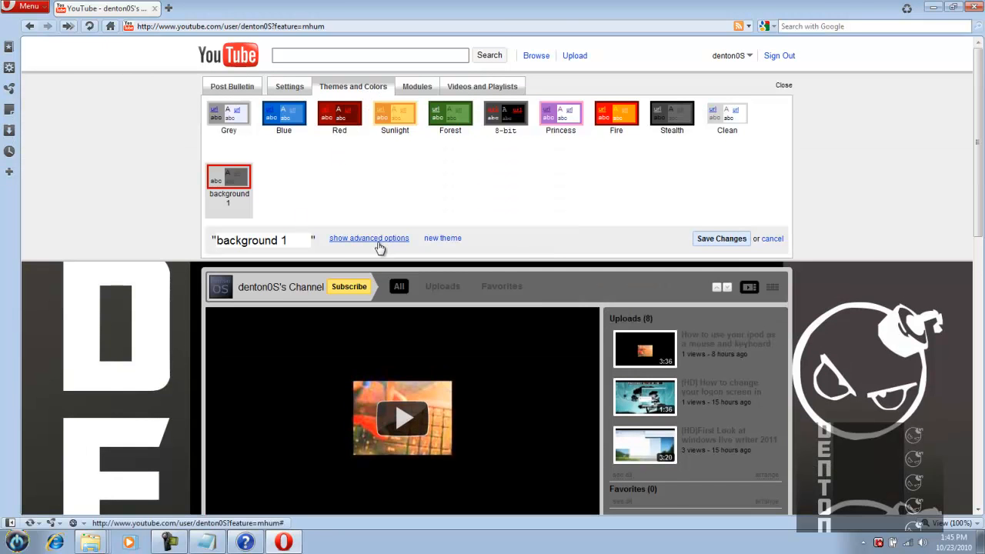
# - Reveal the advanced theme options and delete the existing background image
pyautogui.click(369, 237)
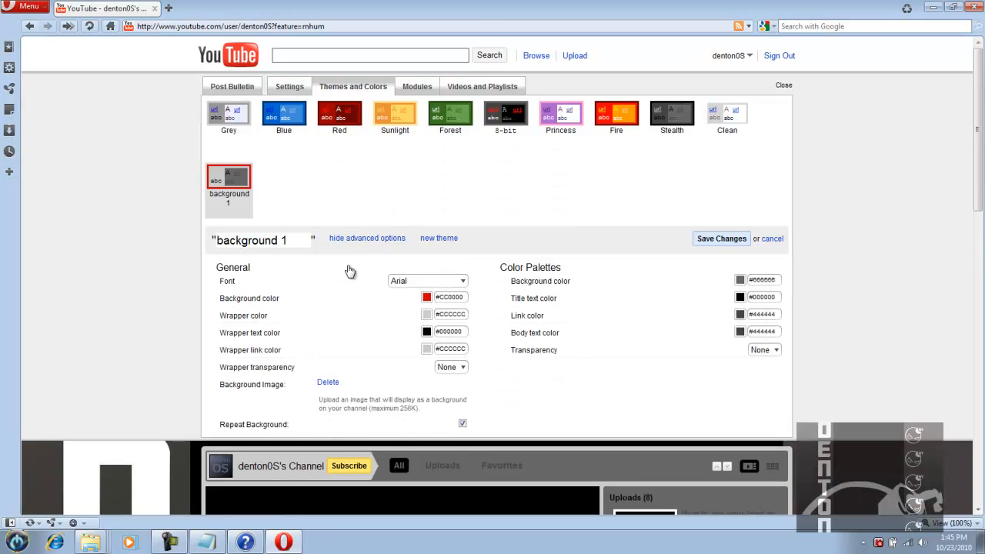
pyautogui.click(327, 381)
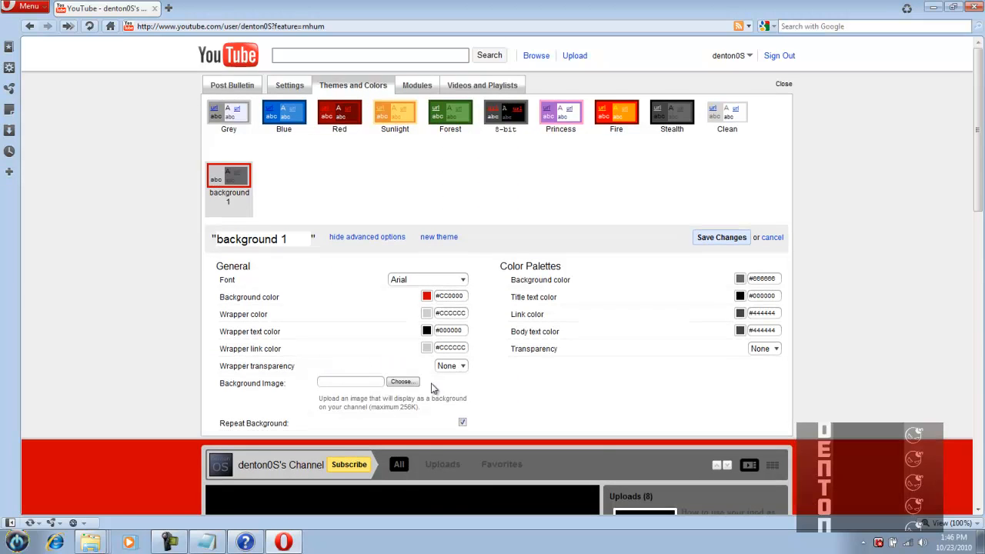
pyautogui.scroll(-3)
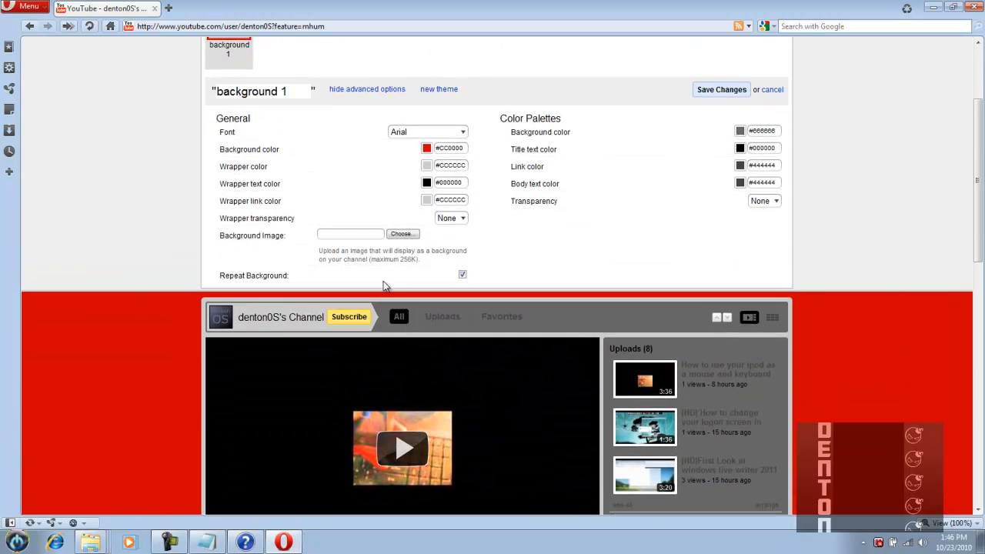
# - Upload 'the background to youtube' image as the new channel background
pyautogui.click(402, 233)
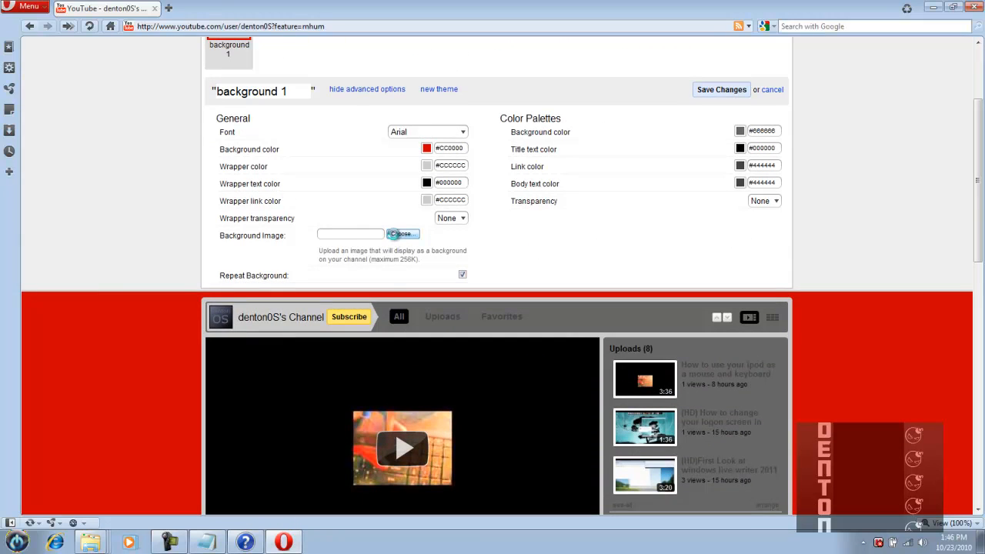
pyautogui.click(403, 234)
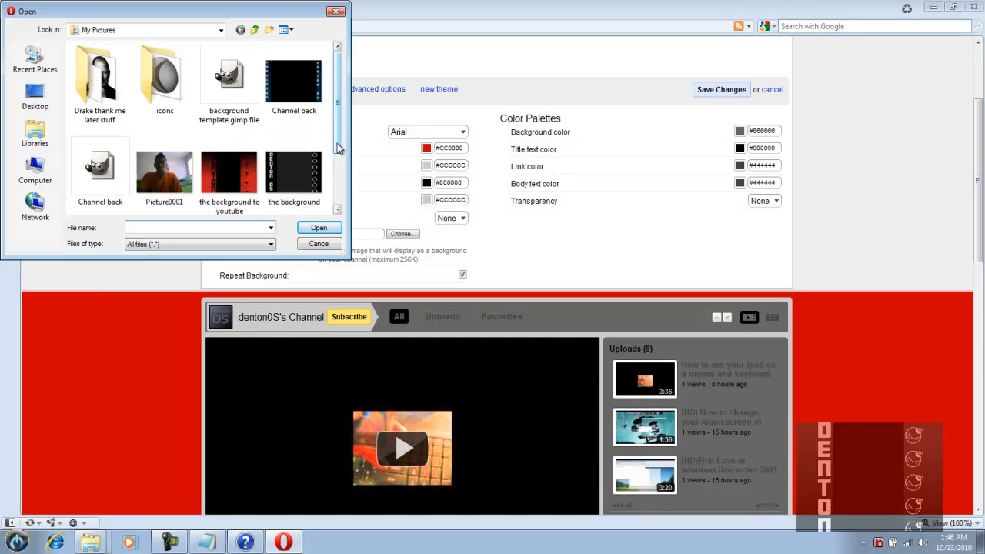
pyautogui.click(318, 228)
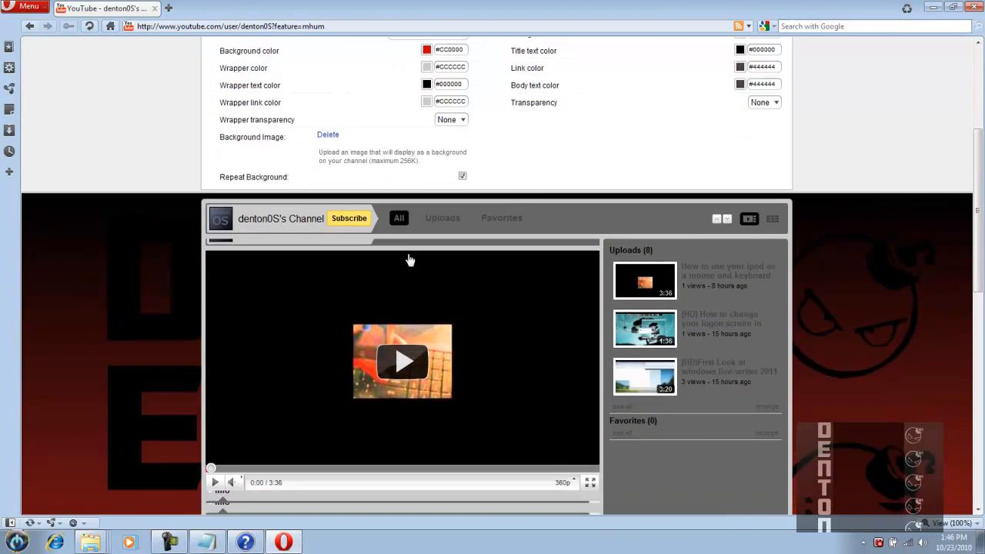
pyautogui.scroll(-3)
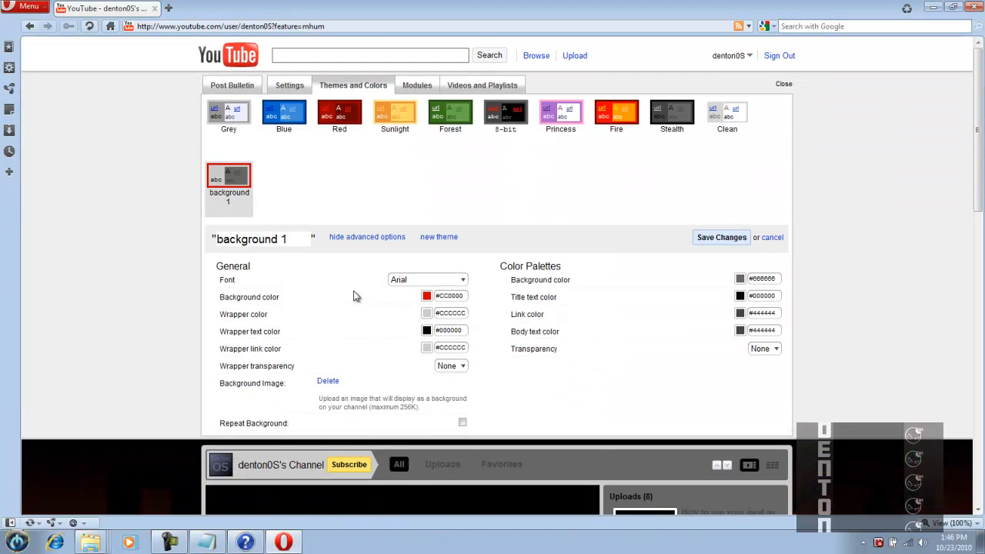
# - Switch to the Modules settings, confirming to leave with unsaved theme changes
pyautogui.scroll(-3)
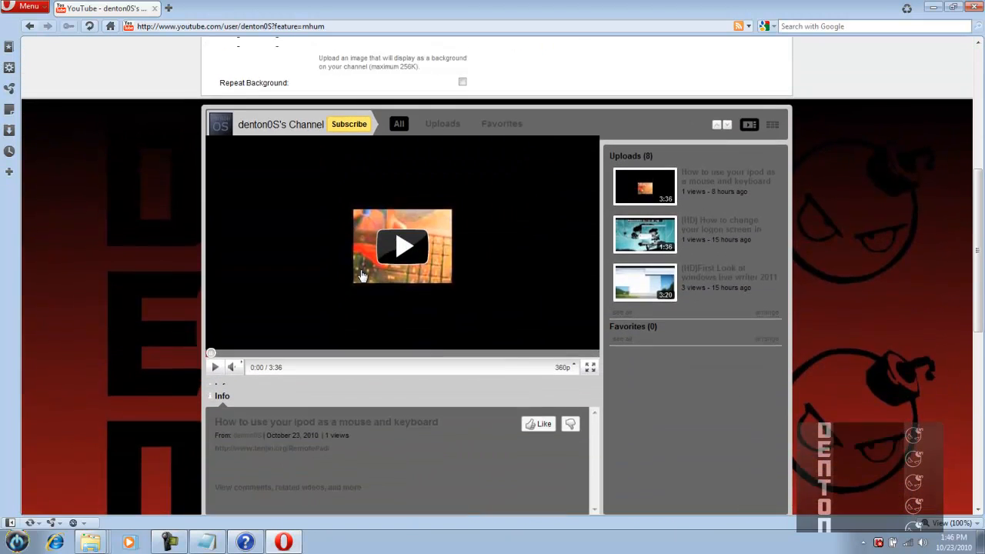
pyautogui.scroll(3)
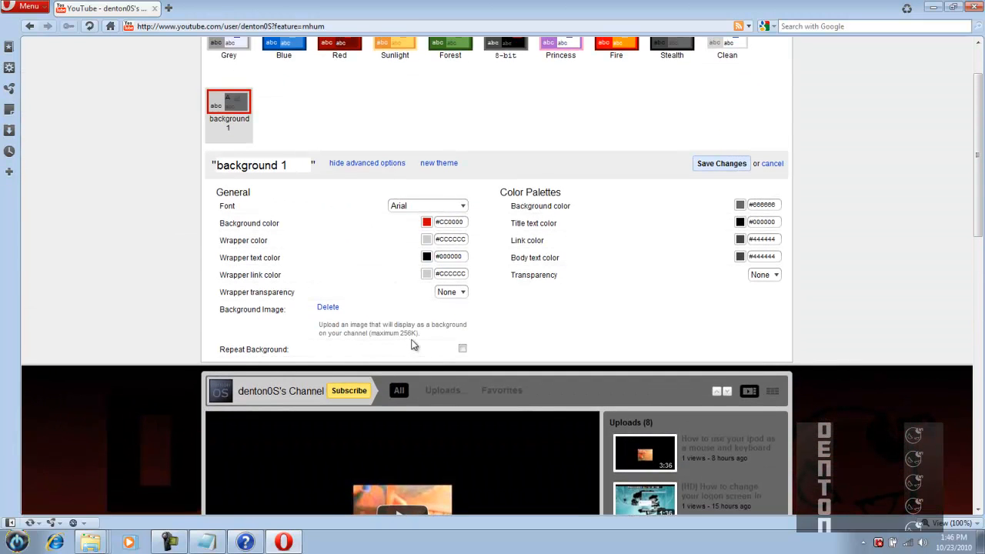
pyautogui.scroll(3)
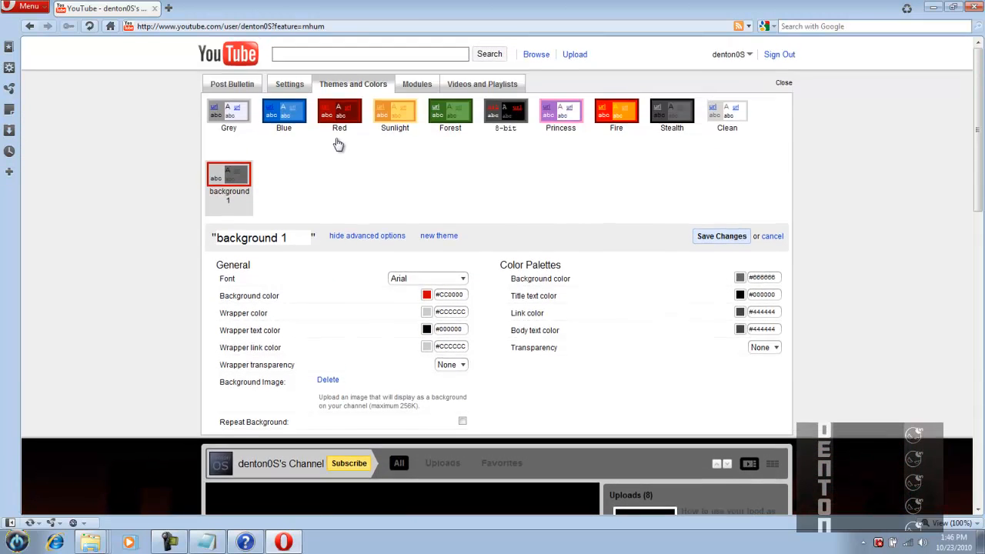
pyautogui.click(439, 236)
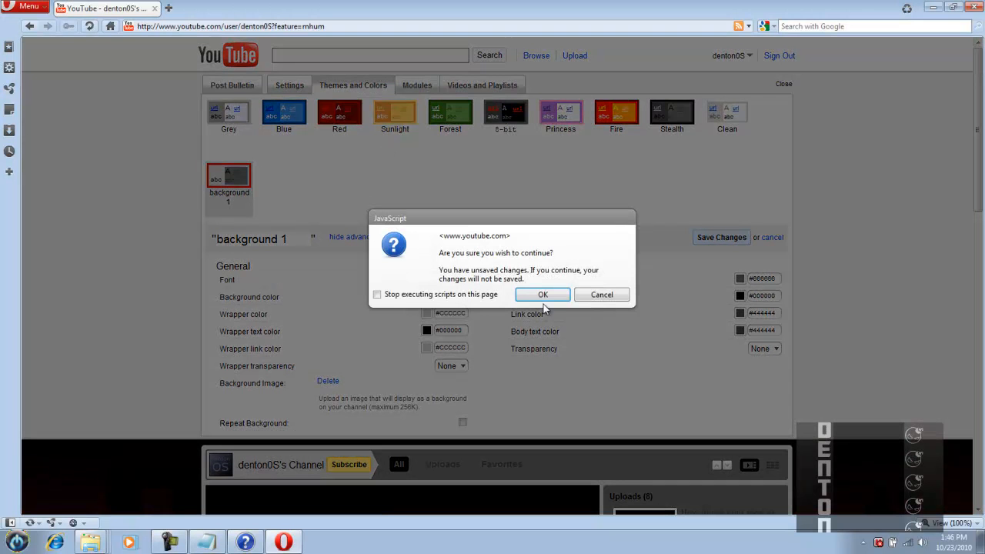
pyautogui.click(541, 293)
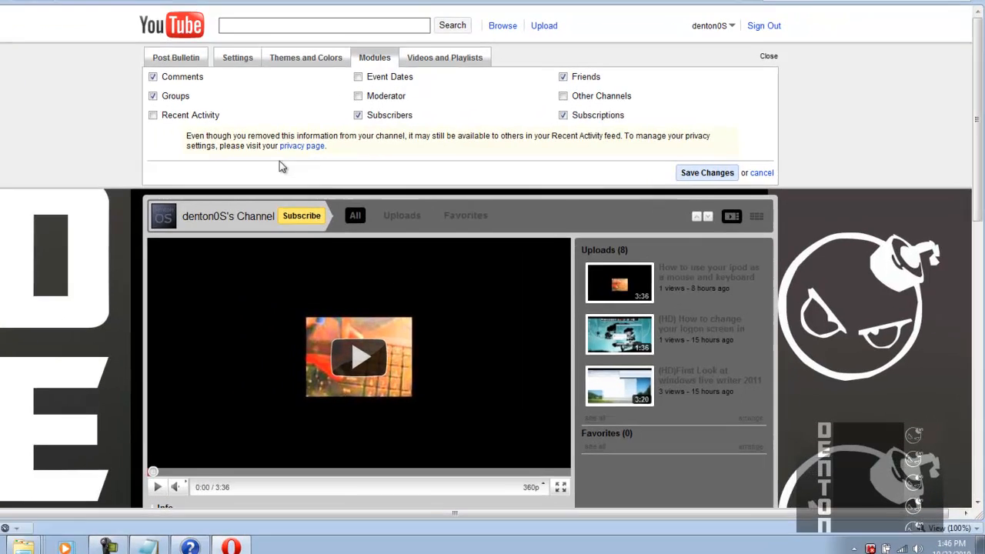
# - Save the channel settings so YouTube confirms the changes
pyautogui.scroll(3)
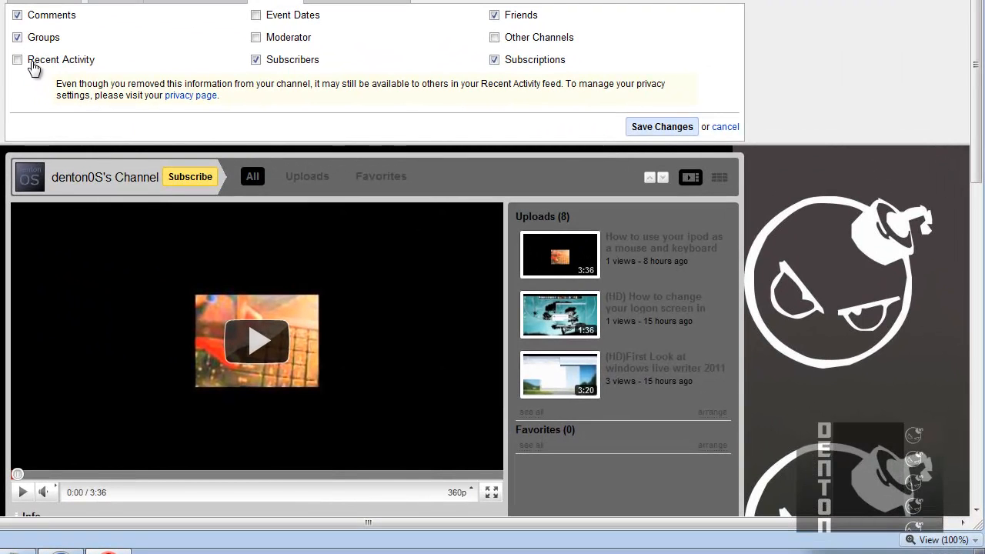
pyautogui.moveTo(126, 102)
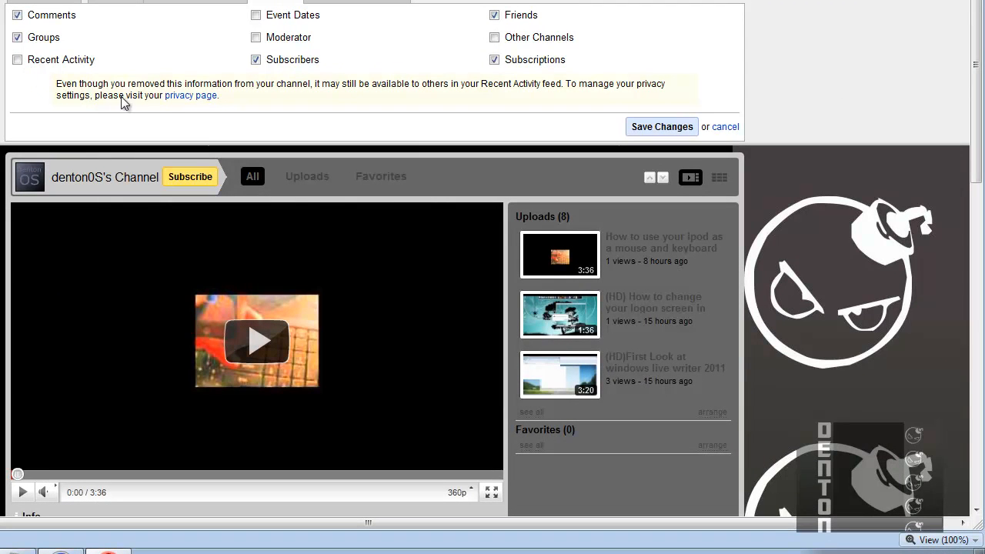
pyautogui.moveTo(593, 163)
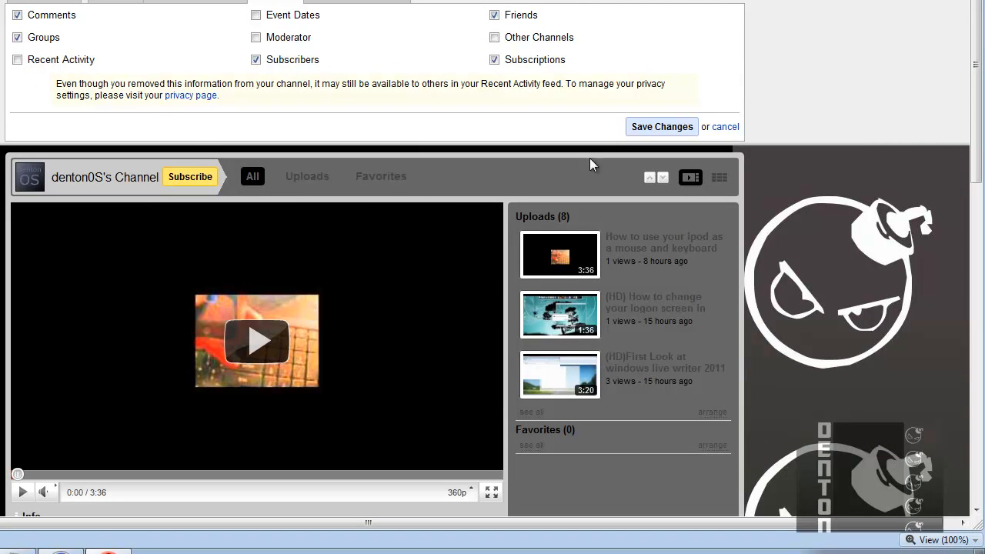
pyautogui.moveTo(660, 126)
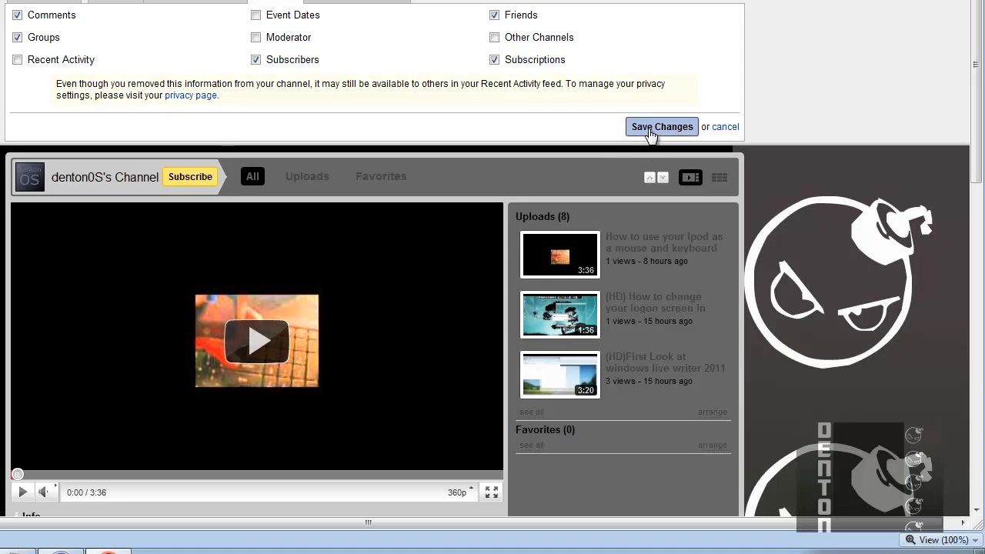
pyautogui.click(660, 126)
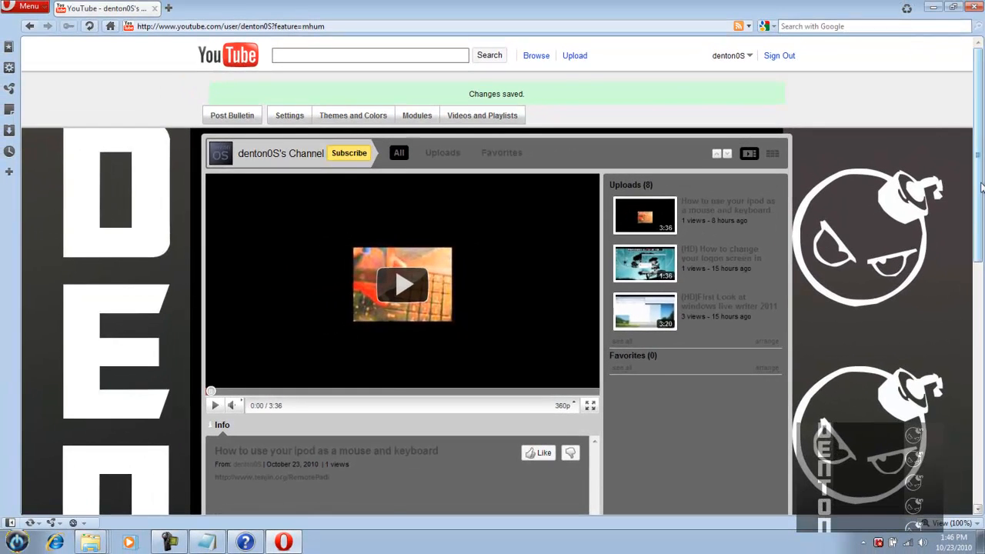
pyautogui.scroll(-3)
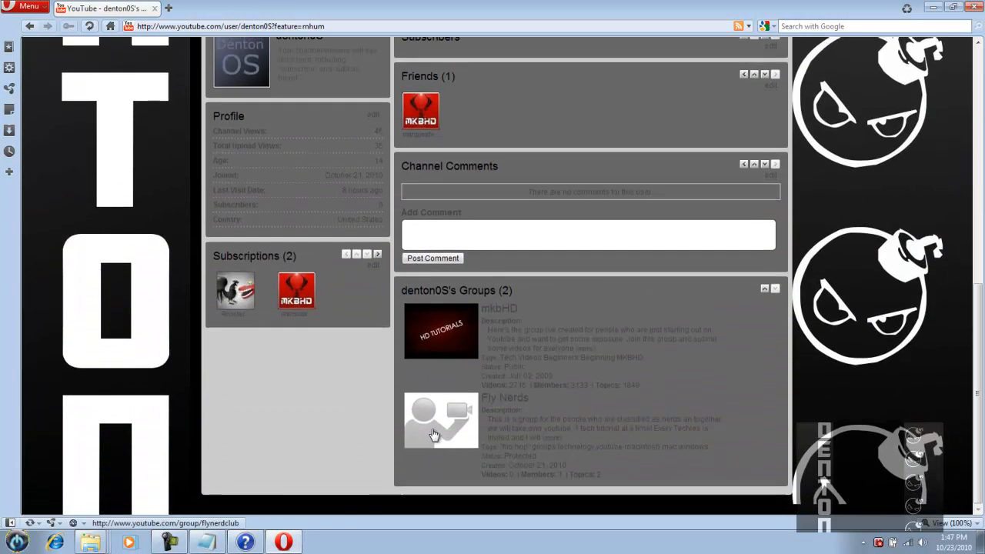
pyautogui.scroll(3)
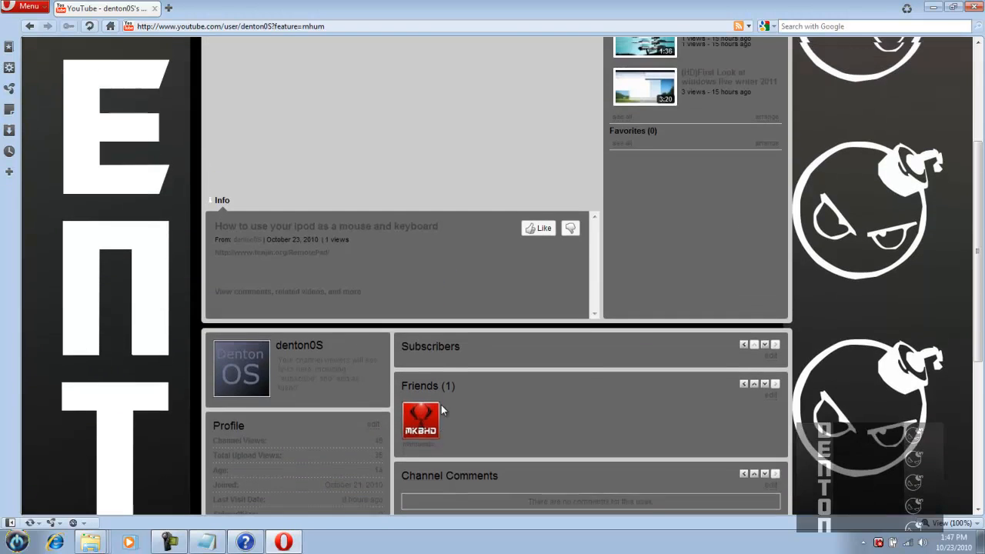
pyautogui.scroll(3)
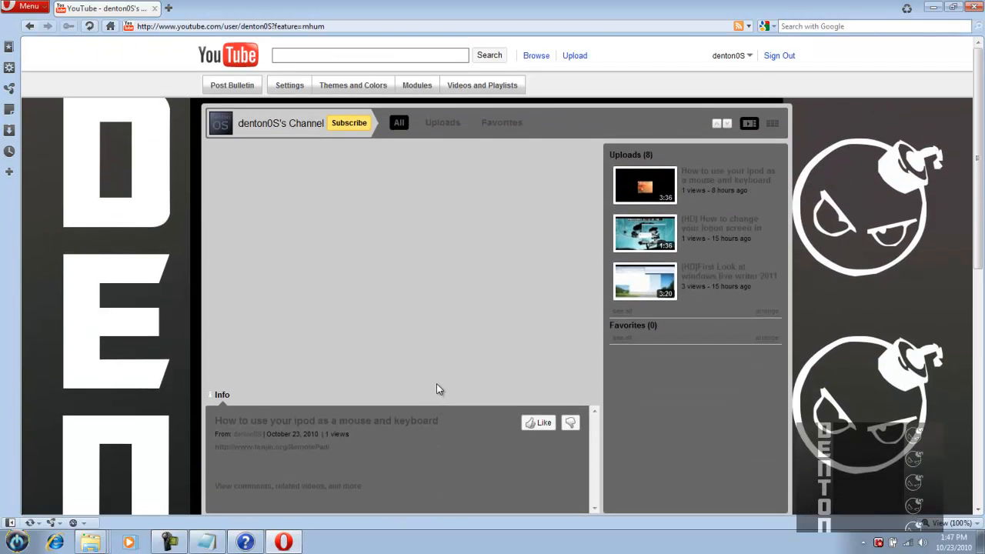